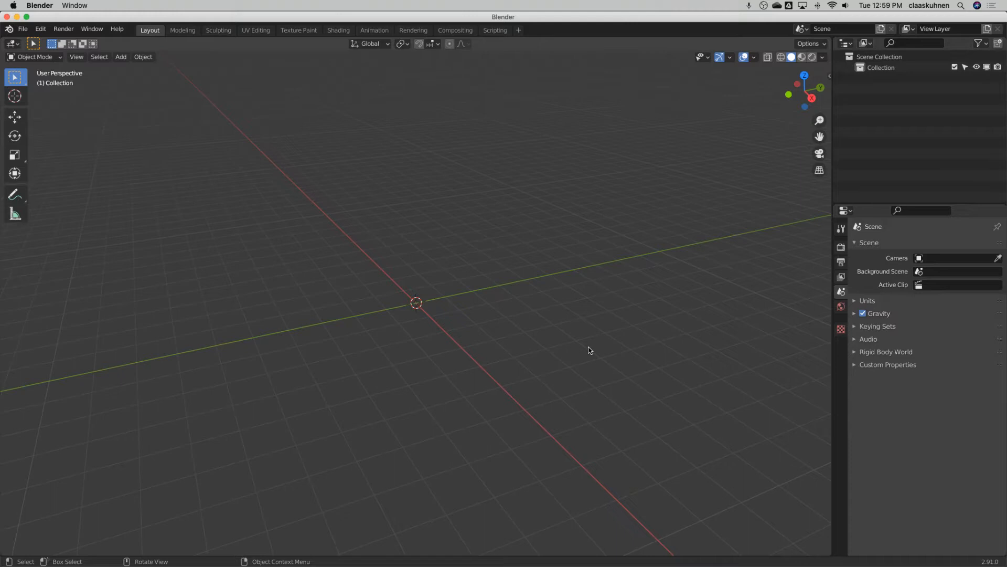
mouse_move(556, 291)
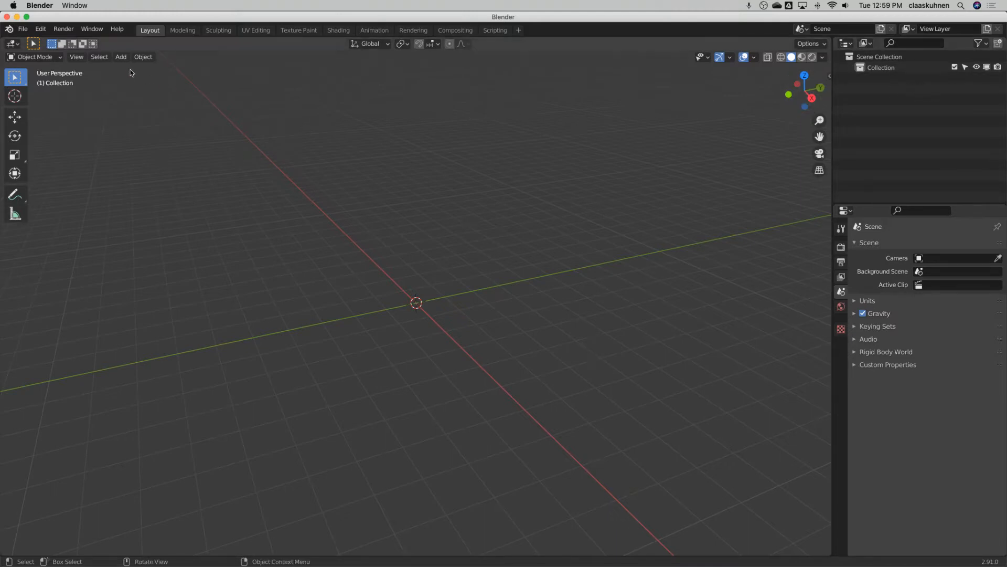
mouse_move(35, 57)
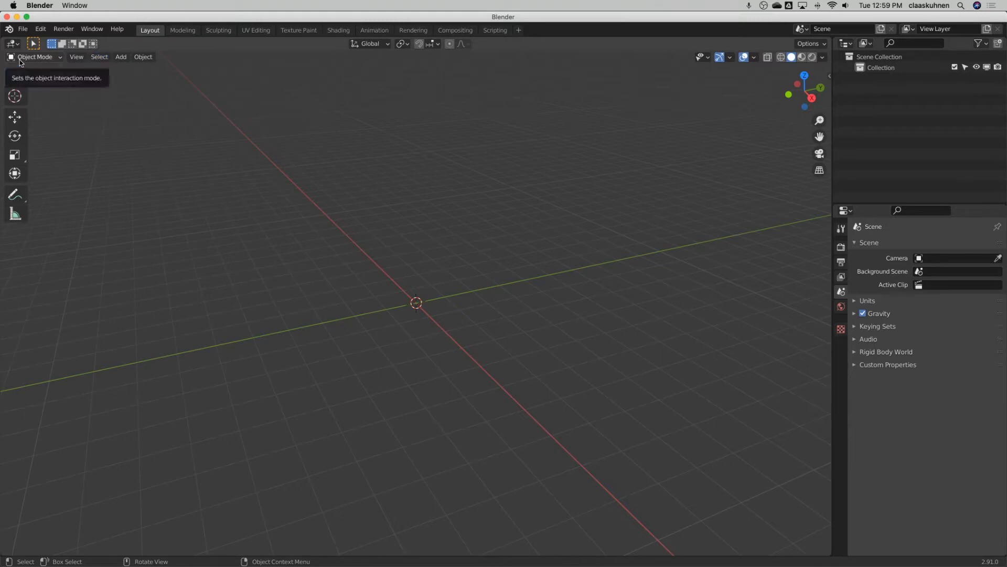
Step: Add a cube at the scene centre and rename it 'Circle' in the Outliner
click(121, 57)
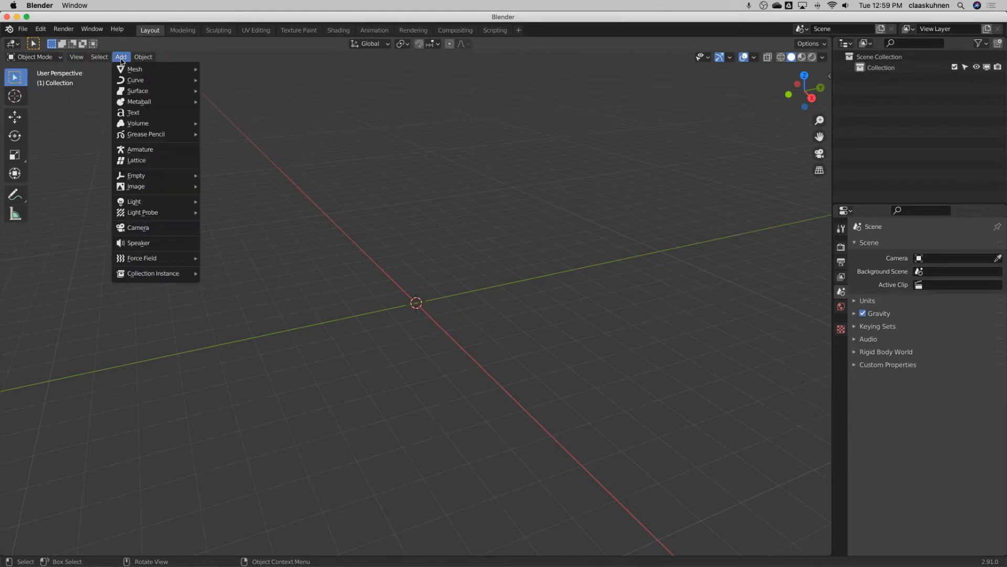
click(135, 68)
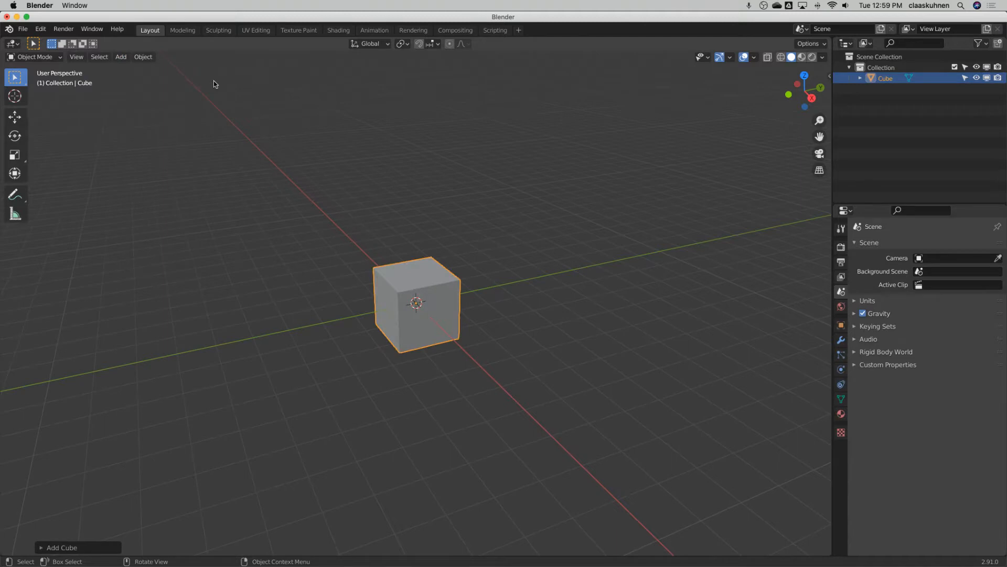
mouse_move(434, 293)
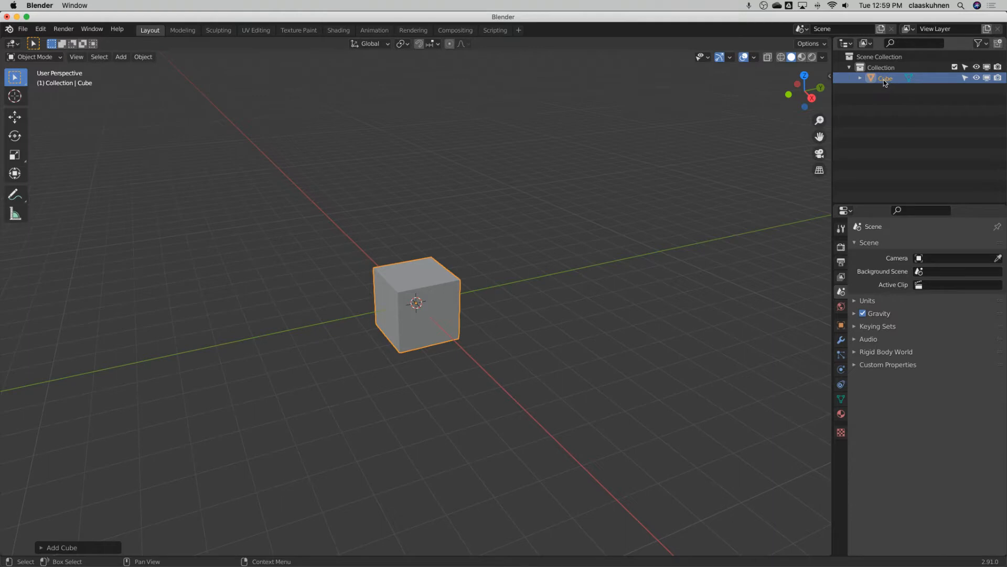
double_click(885, 78)
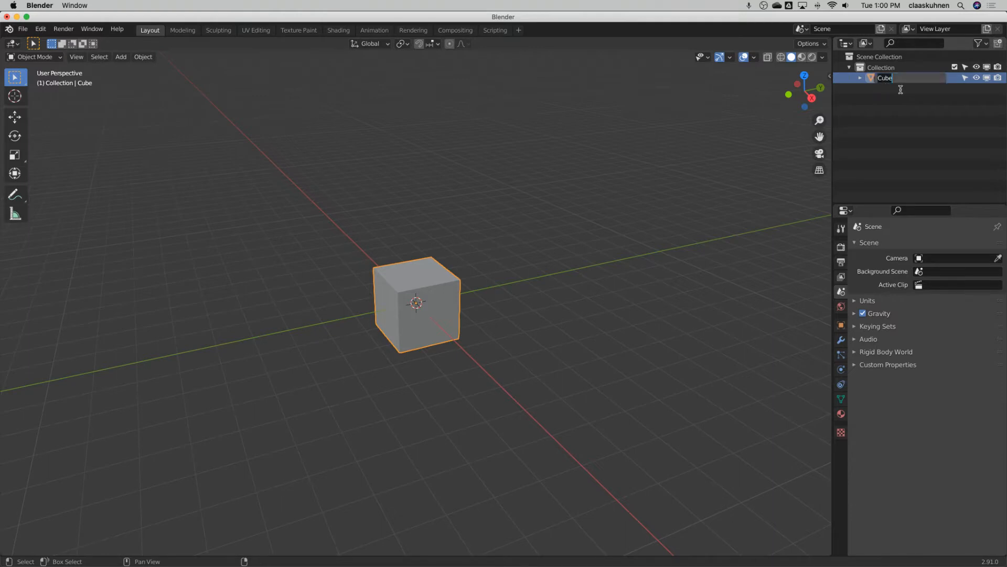
text(Circle)
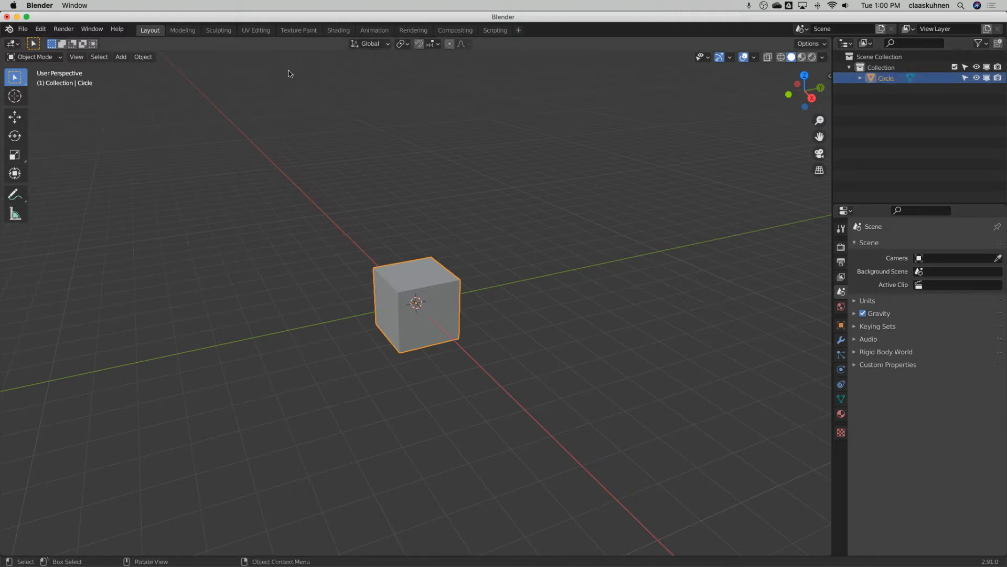
Step: Add a second cube and move it to sit left of the 'Circle' cube
click(121, 57)
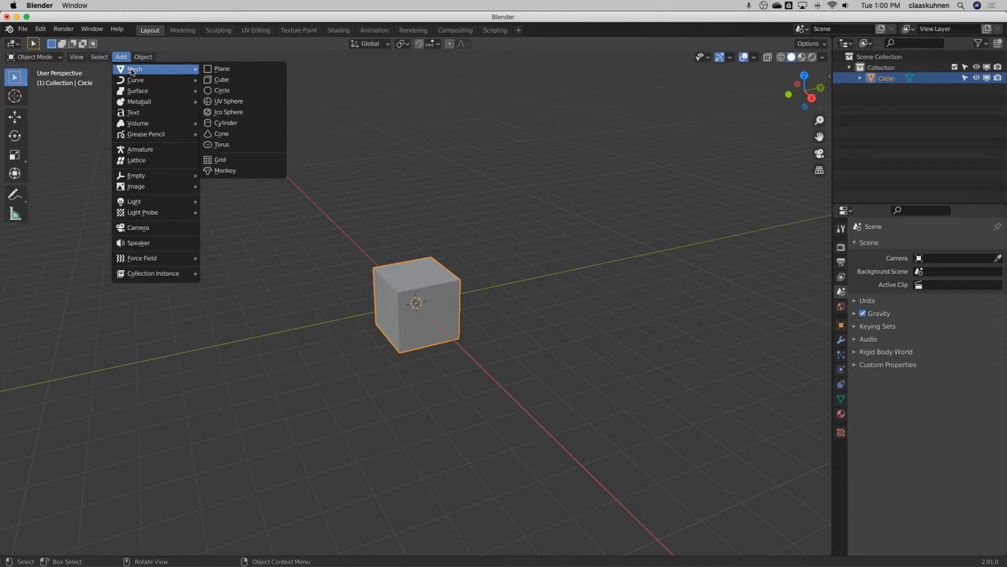
click(221, 79)
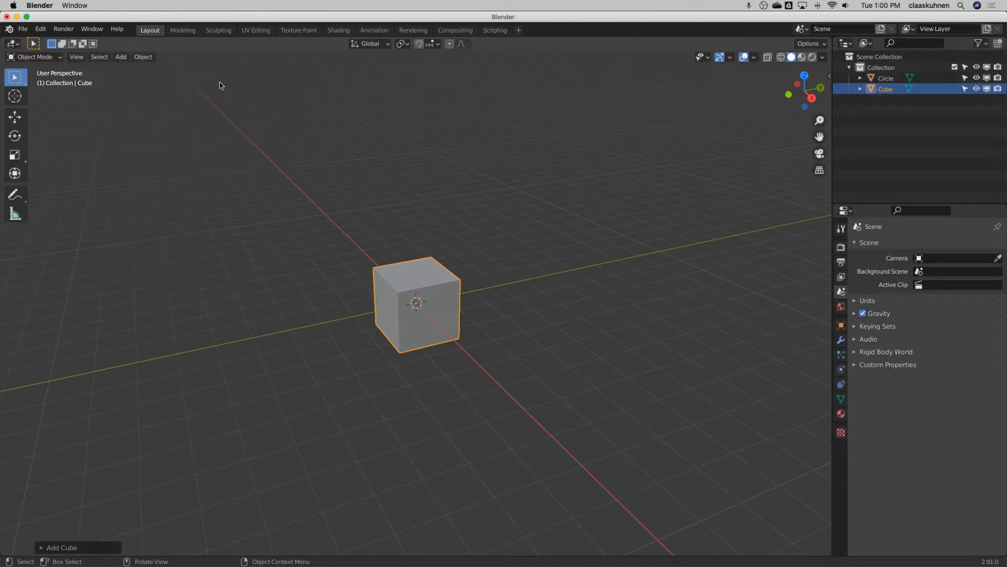
click(14, 117)
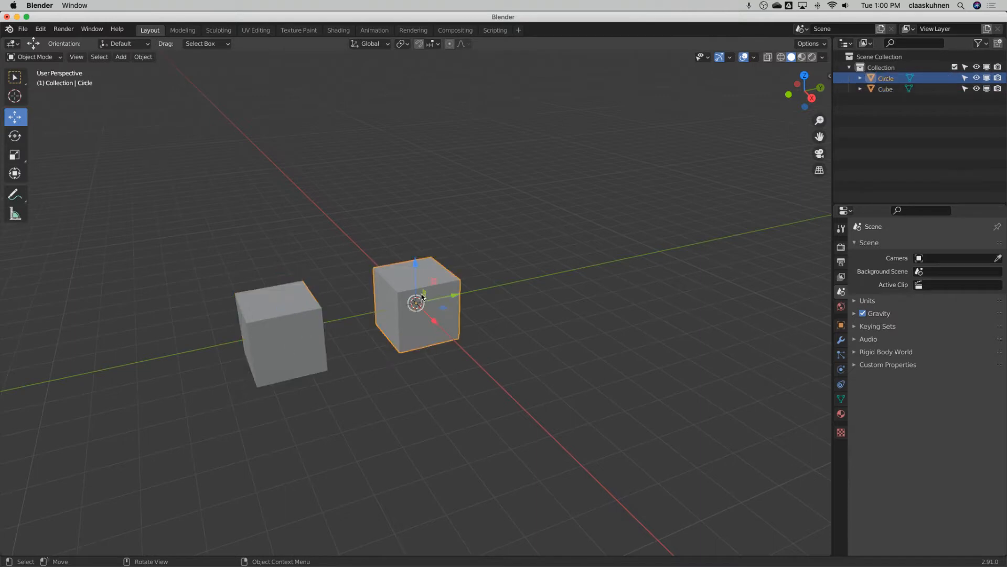
click(282, 335)
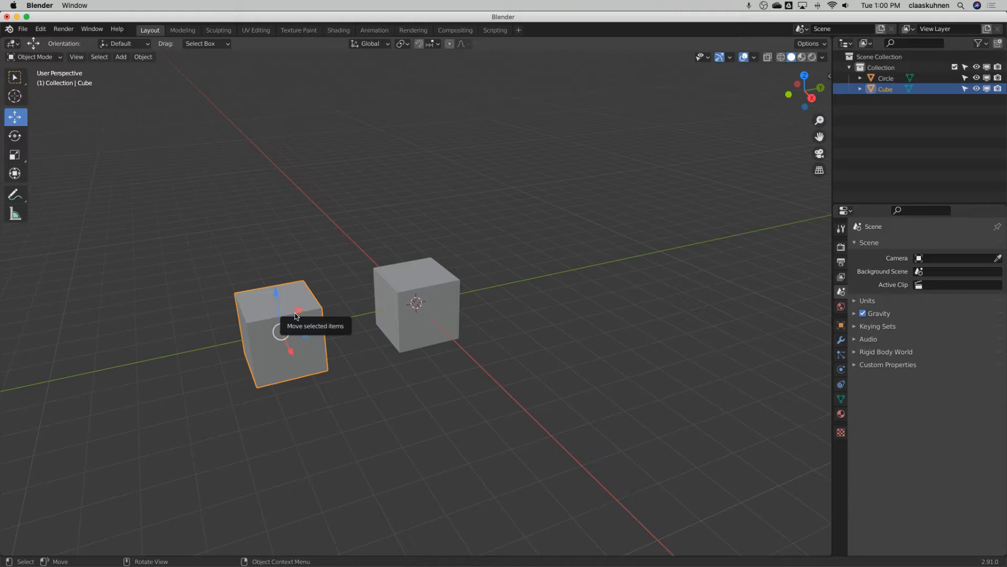
mouse_move(135, 83)
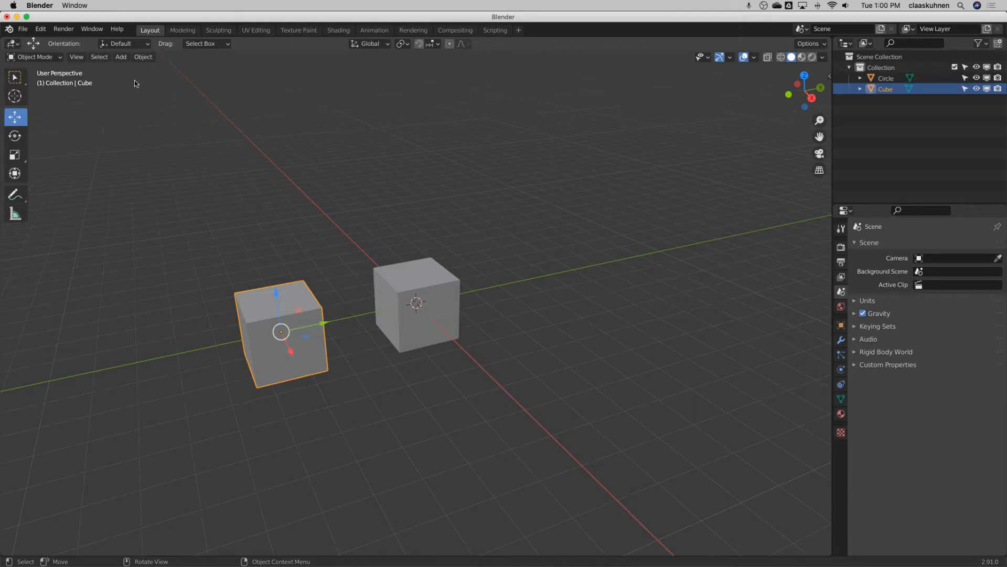
click(121, 56)
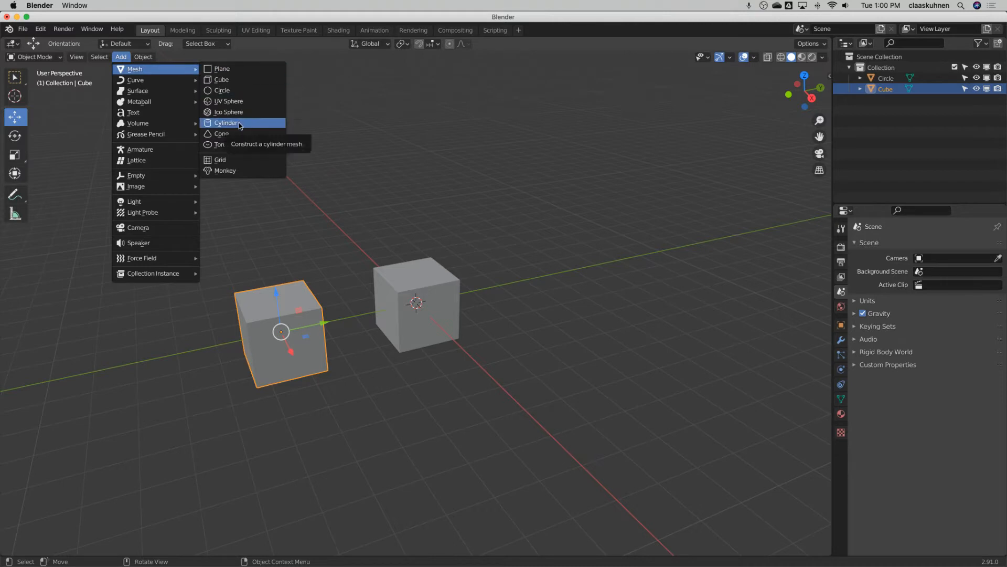
Step: Add a cylinder and position it on the right side of 'Circle'
click(226, 123)
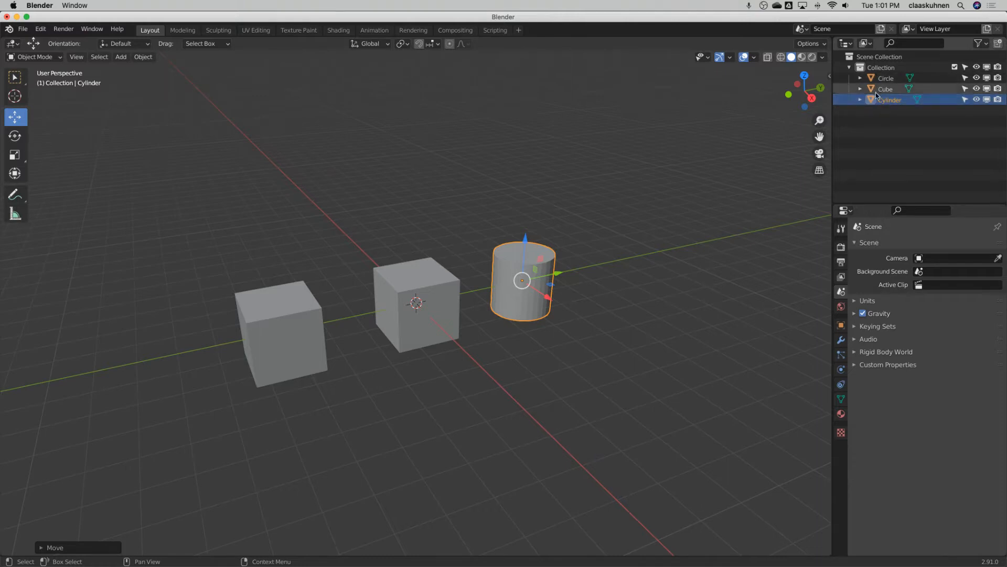
click(885, 89)
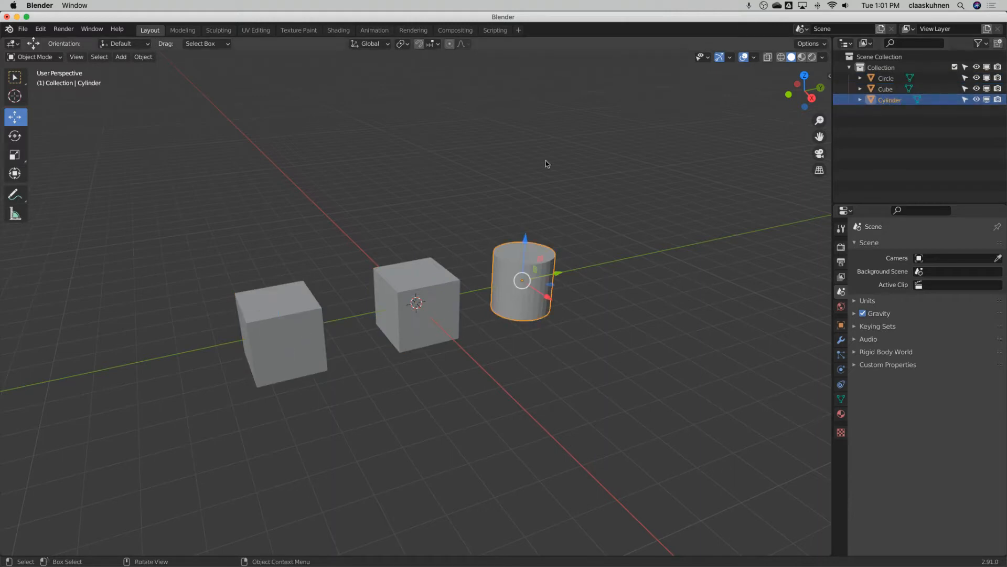
click(416, 302)
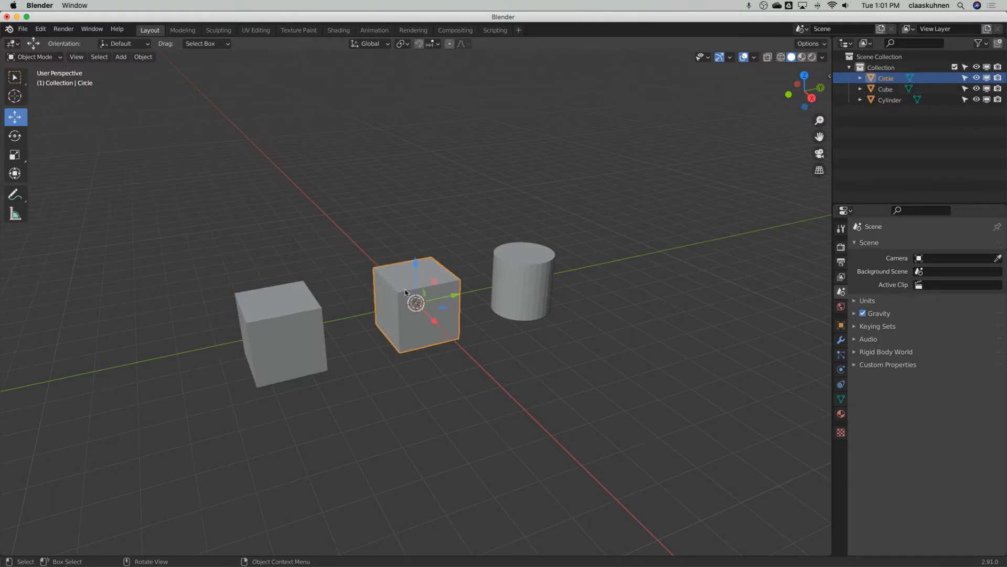
mouse_move(524, 283)
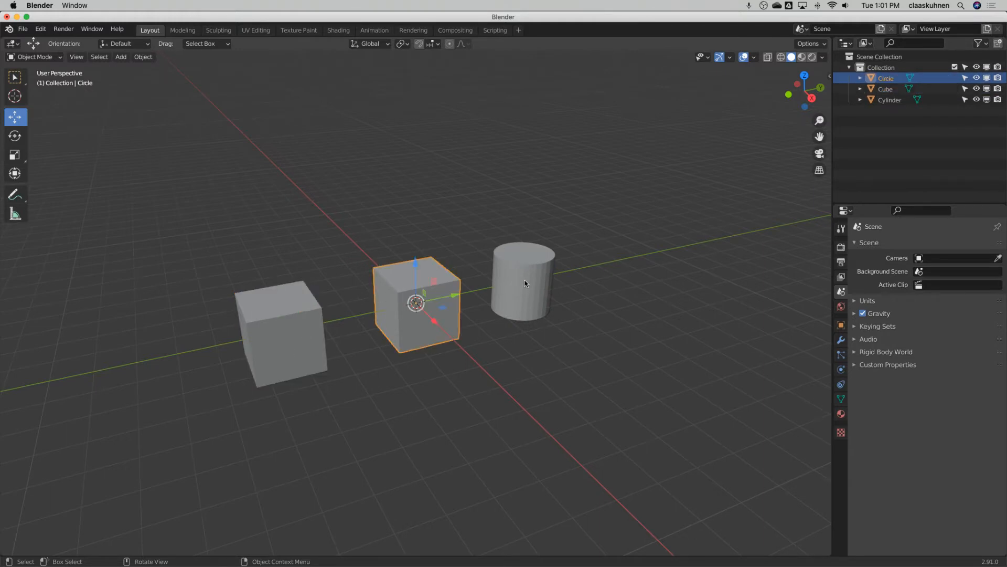
click(523, 278)
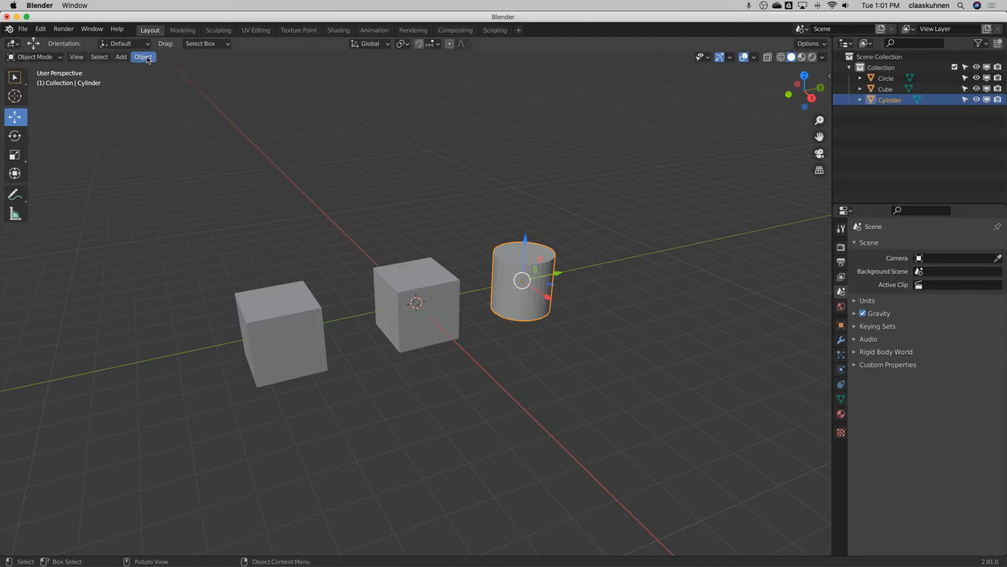
Step: Add a second cylinder, 'Cylinder.001', and drop it right of the first one
click(143, 57)
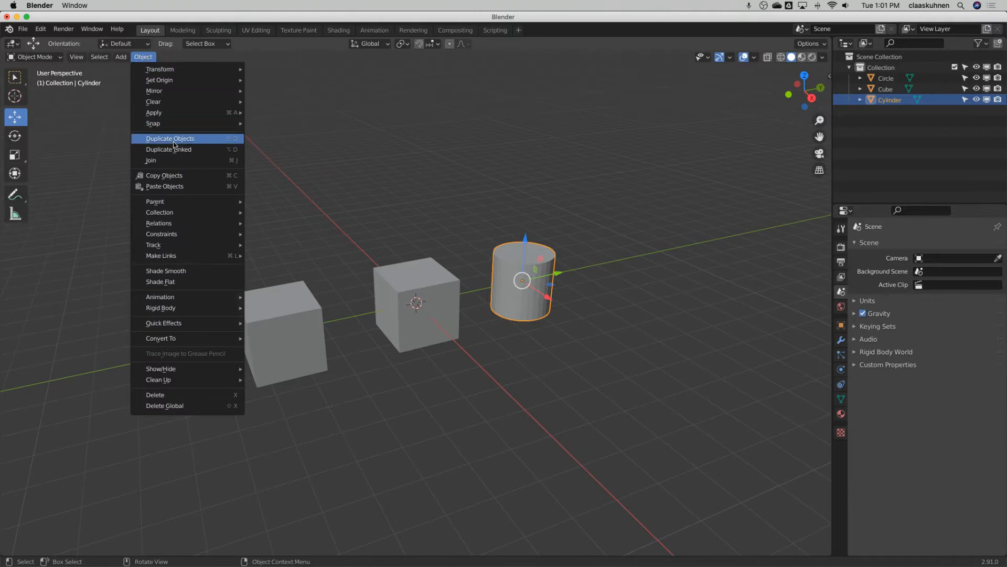
mouse_move(159, 69)
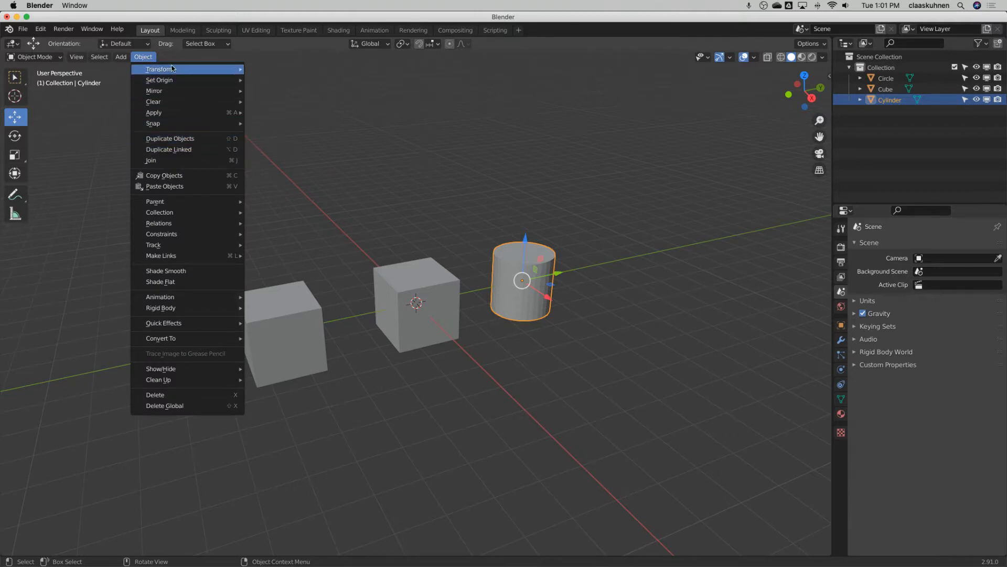
click(120, 57)
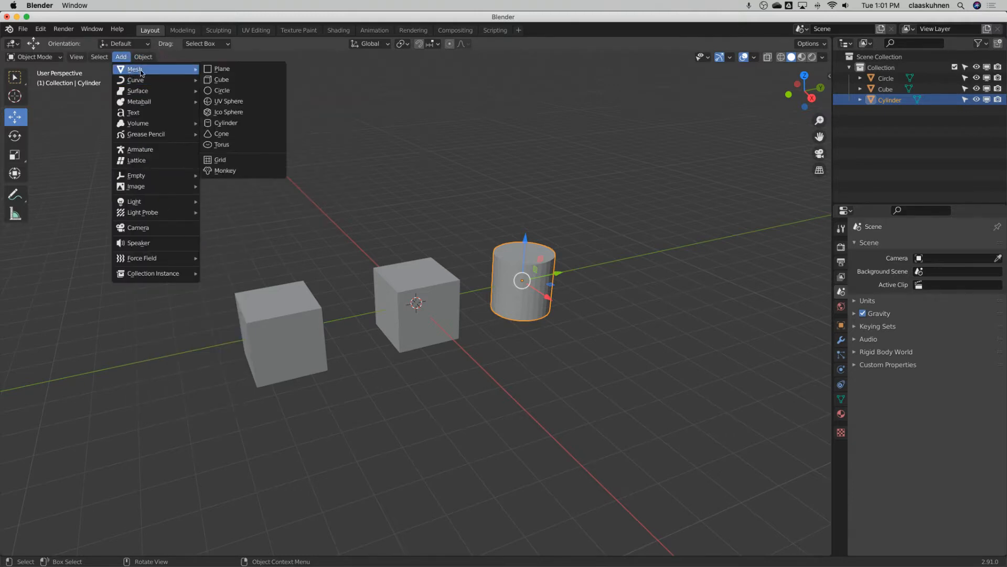
mouse_move(225, 123)
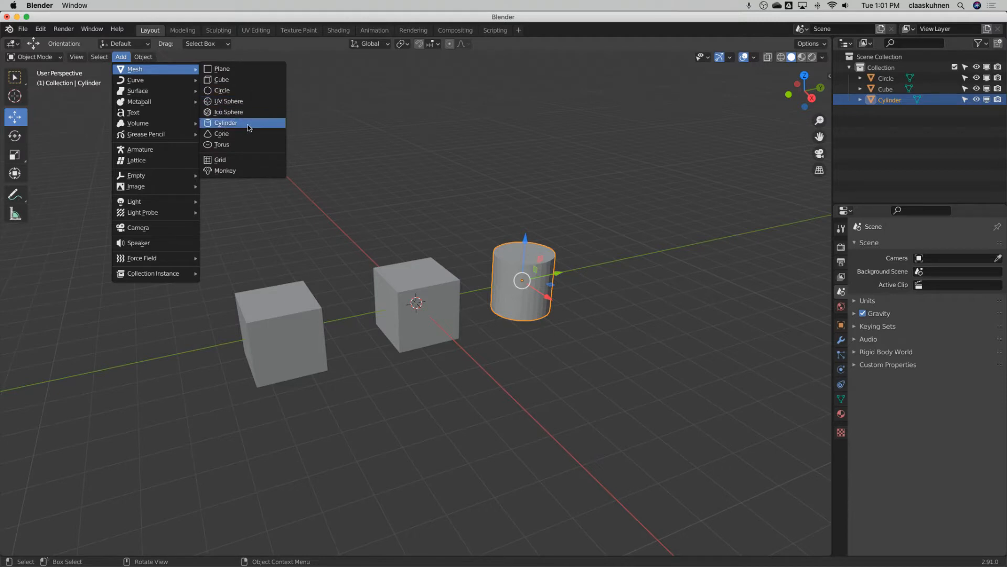
click(225, 123)
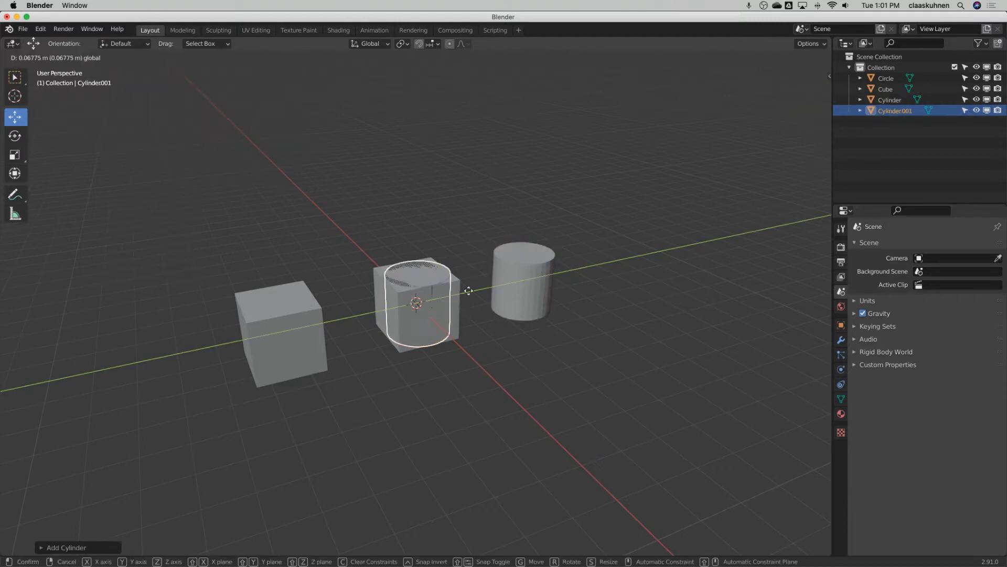
click(609, 262)
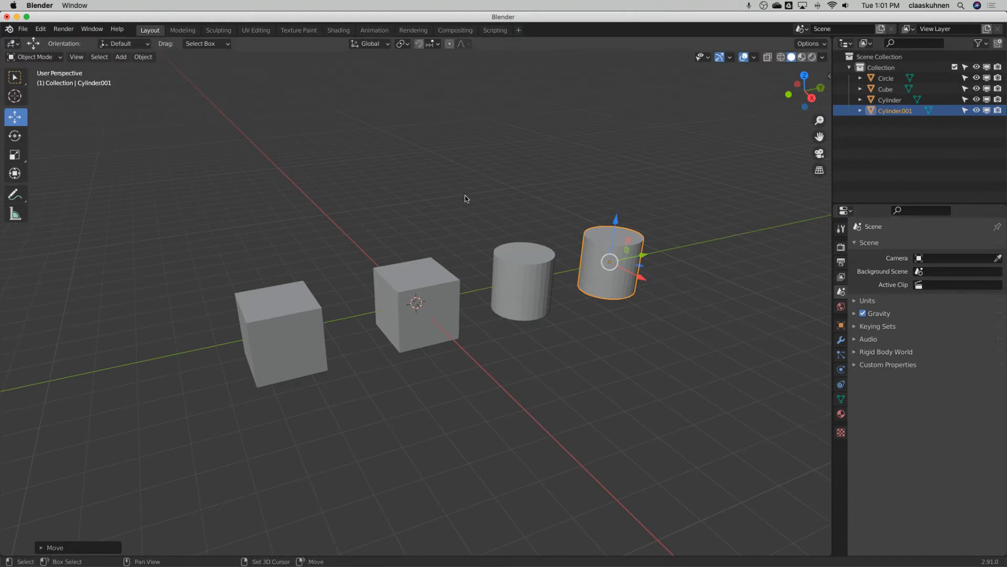
mouse_move(540, 212)
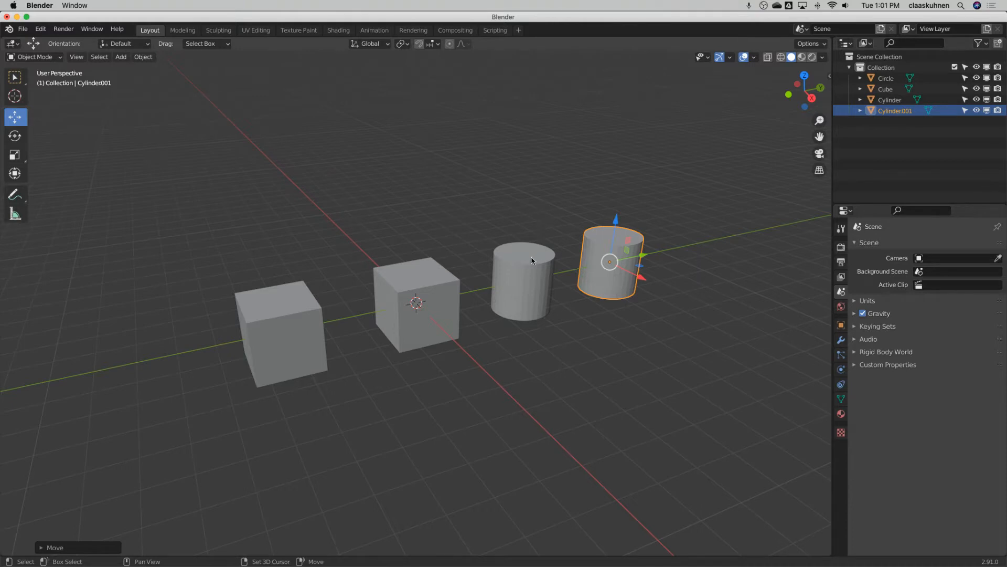
Step: Select both cylinders and join them into a single 'Cylinder' object
click(523, 279)
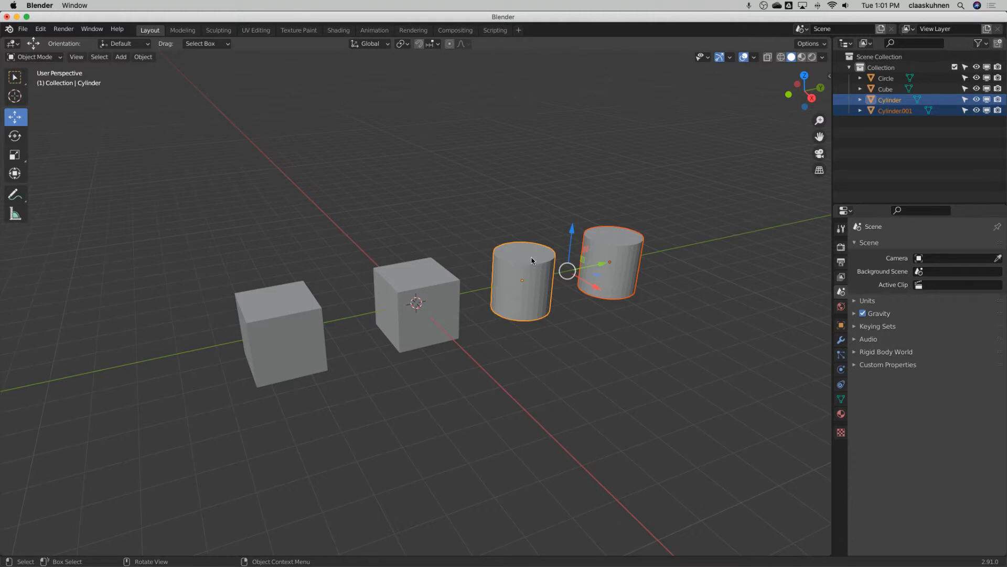
mouse_move(617, 233)
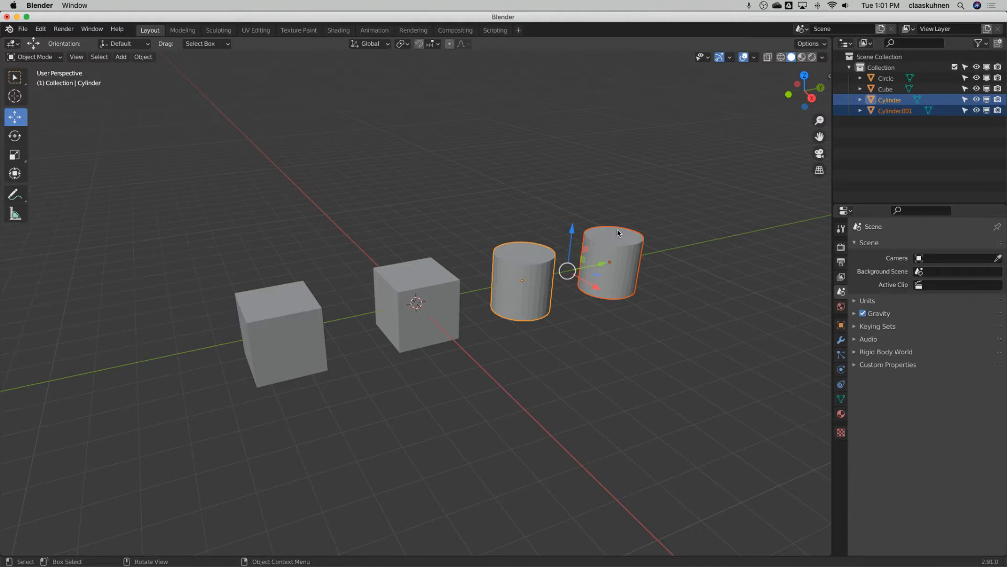
mouse_move(525, 259)
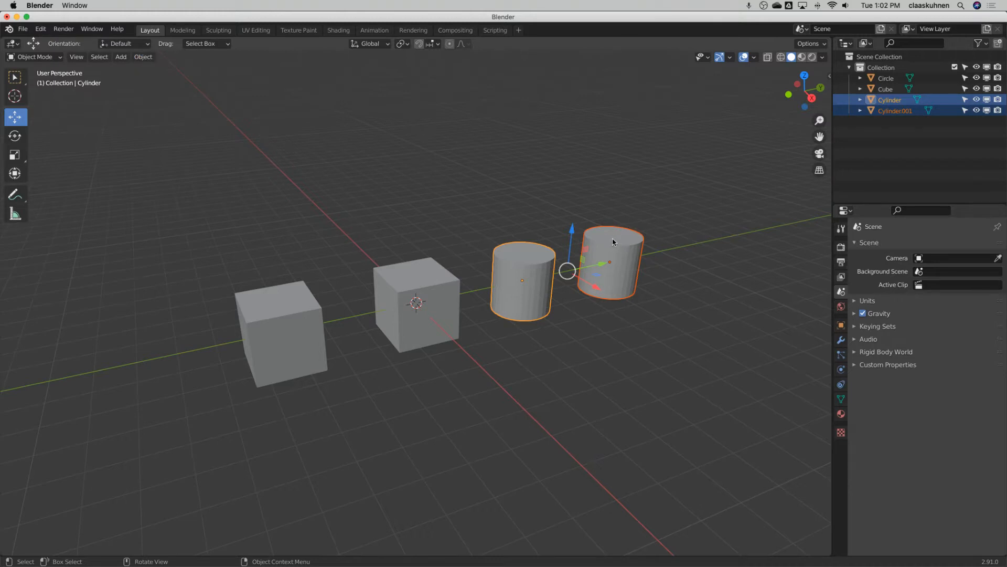
mouse_move(556, 248)
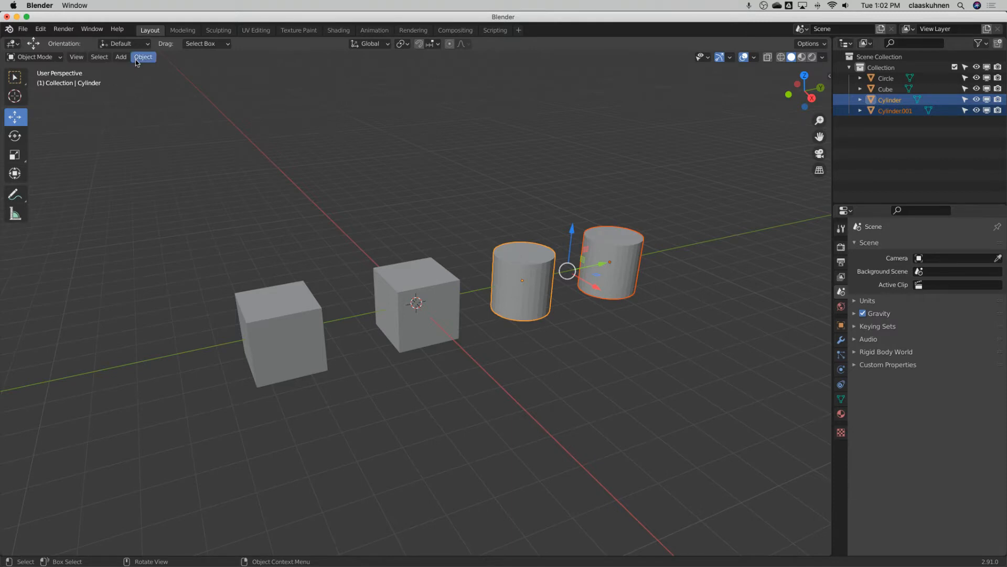
click(143, 56)
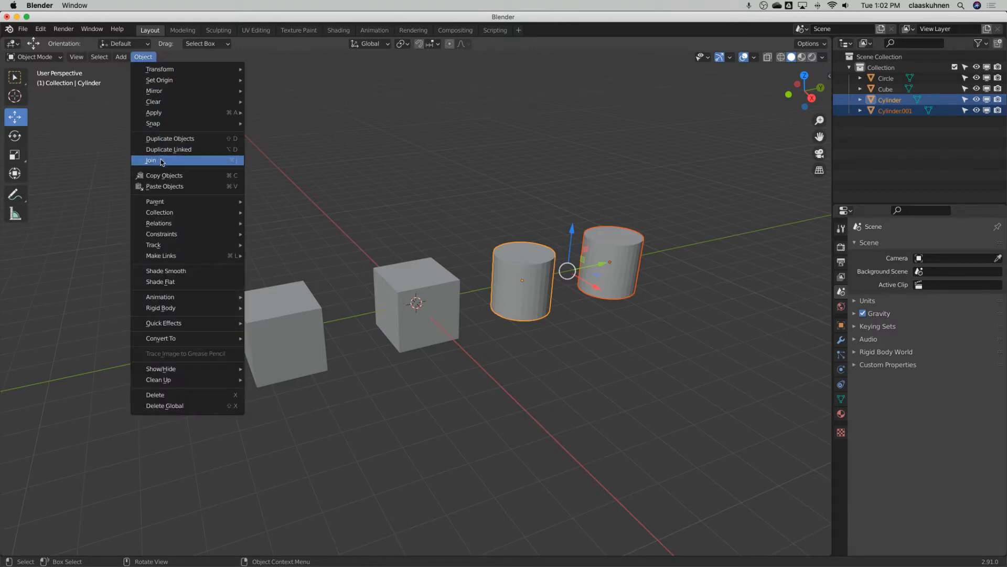
click(151, 160)
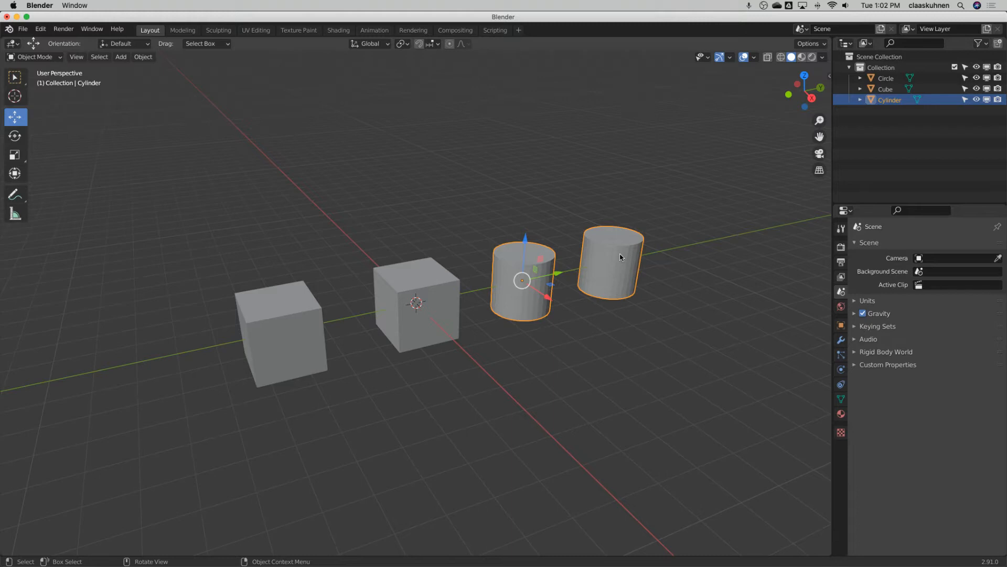
mouse_move(808, 69)
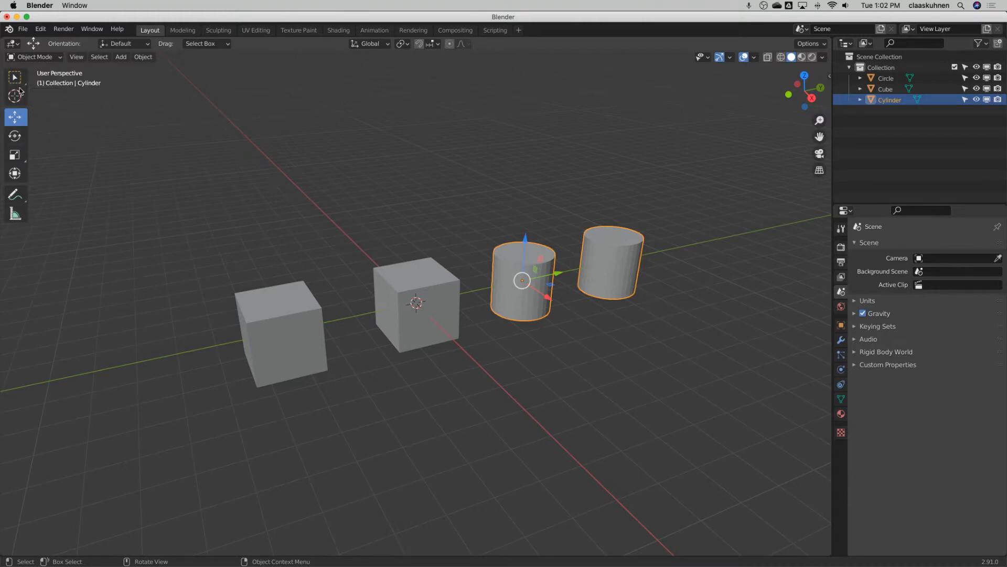
mouse_move(15, 155)
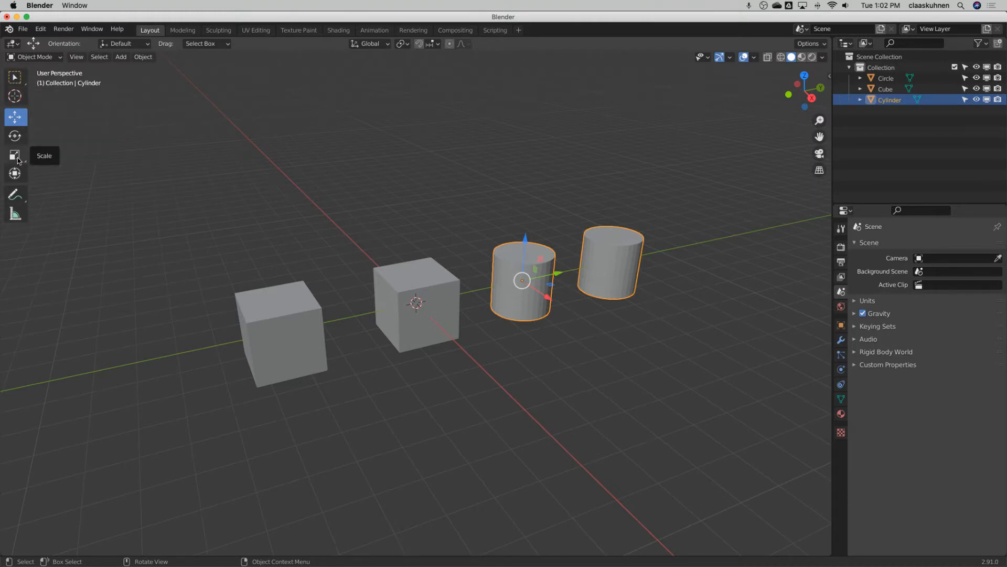
Step: Set the joined cylinder's rotation to X 0, Y 48.1, Z 0 in the sidebar
key(r)
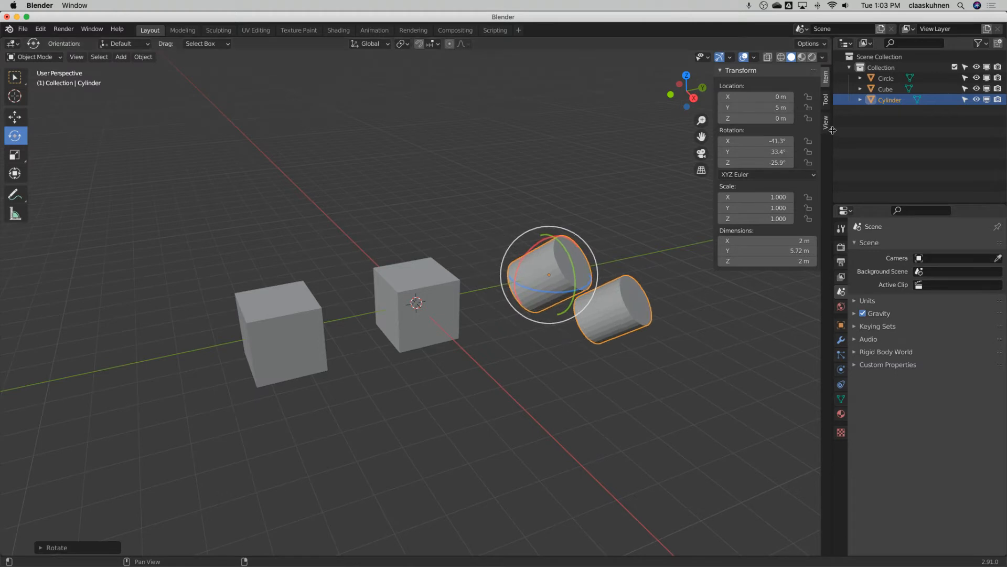
double_click(755, 141)
text(0)
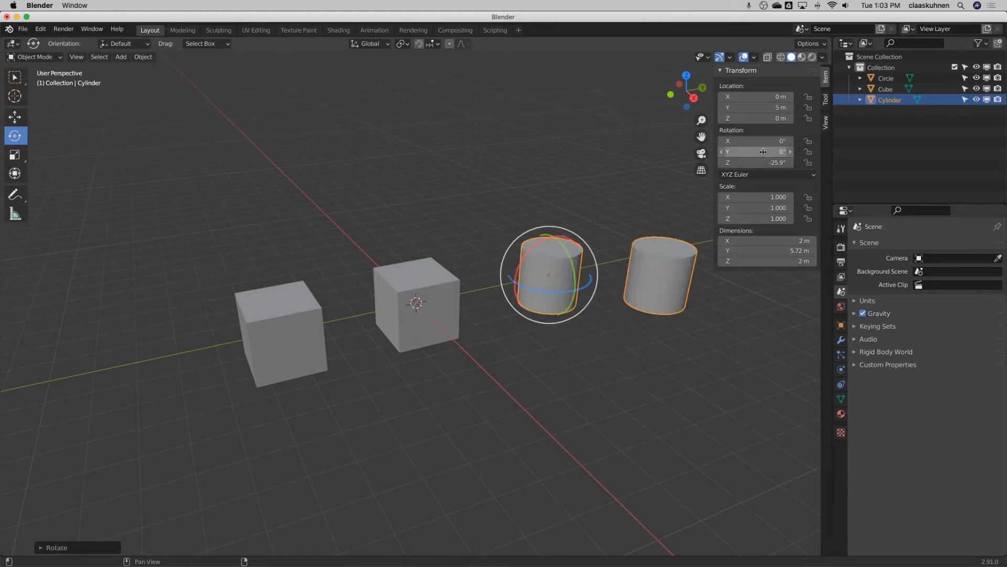
click(761, 162)
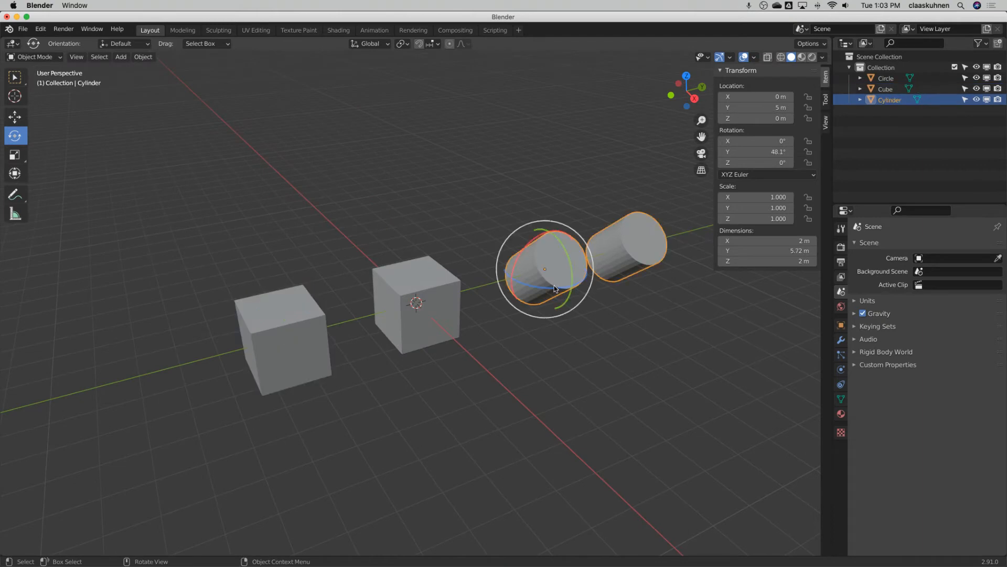
mouse_move(400, 98)
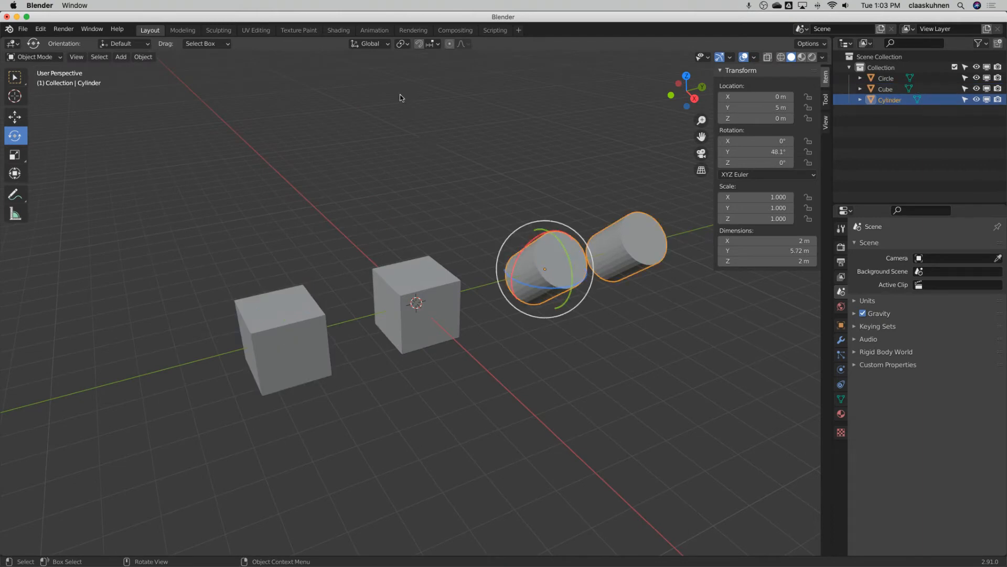
Step: Set transform orientation to Global and move the joined cylinders to a new spot
click(369, 44)
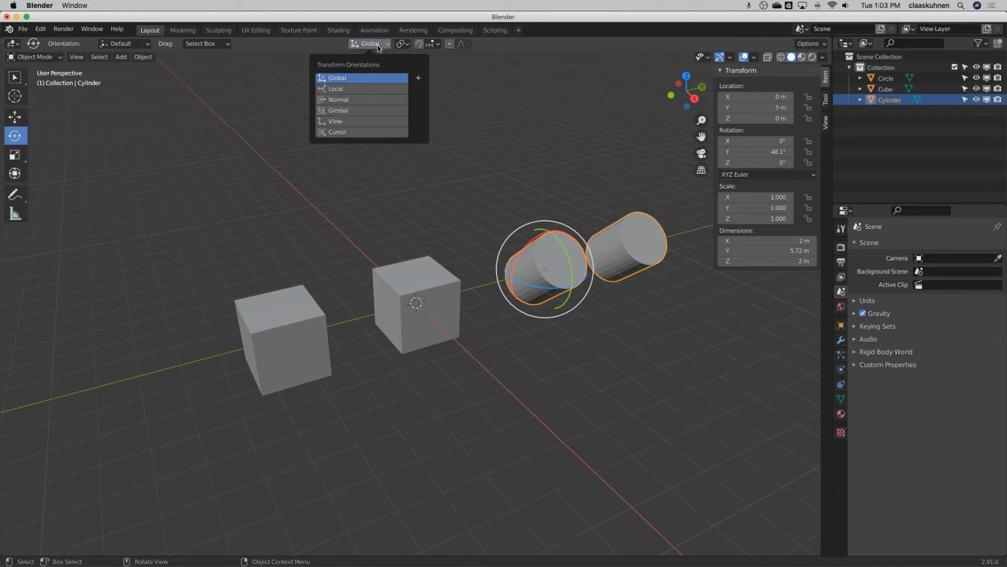
mouse_move(343, 83)
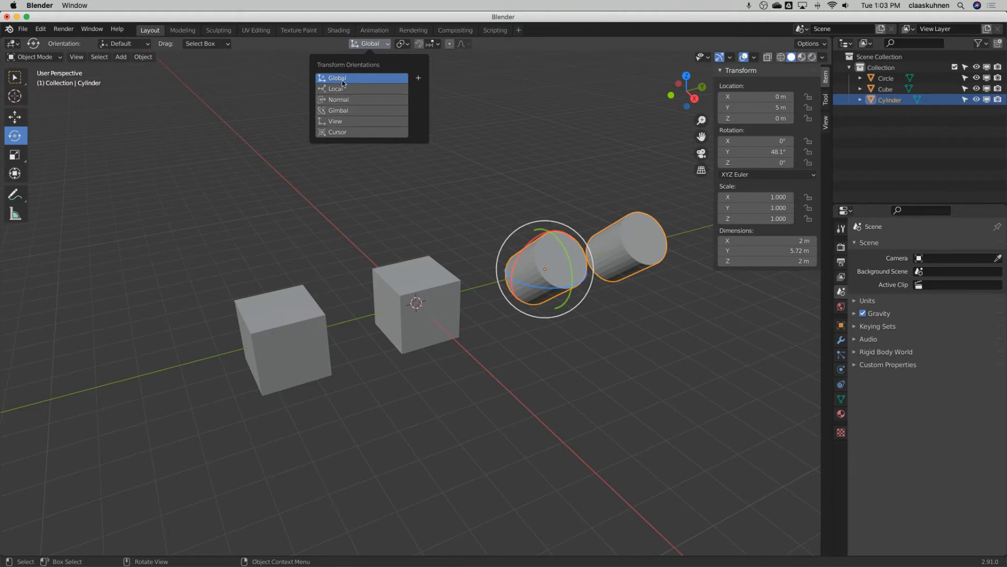
click(337, 78)
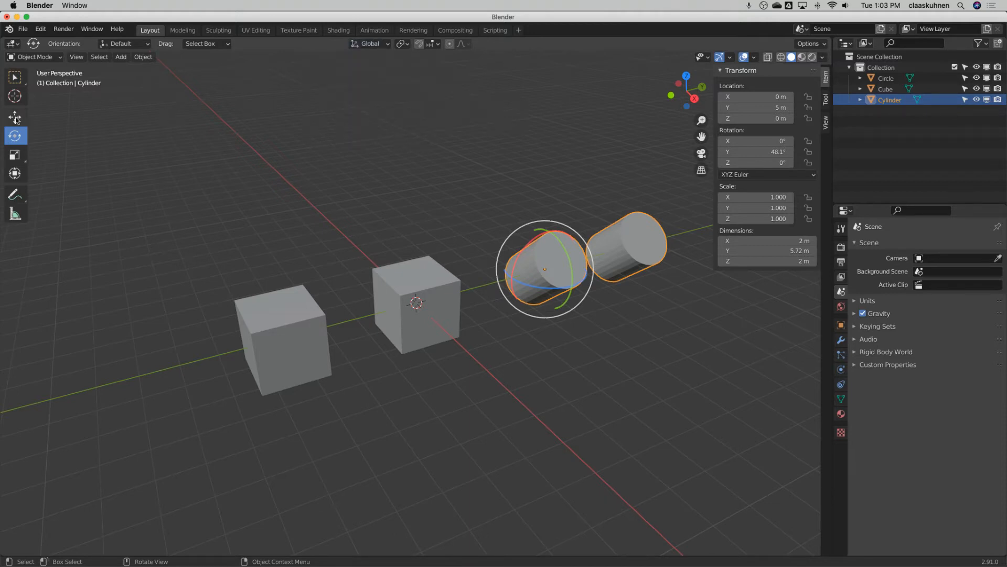
click(14, 117)
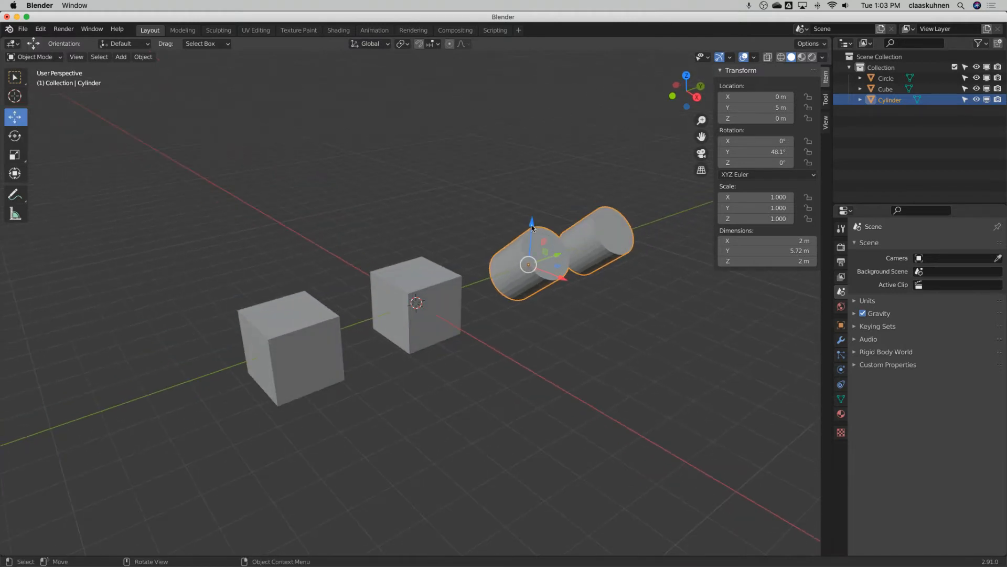
key(g)
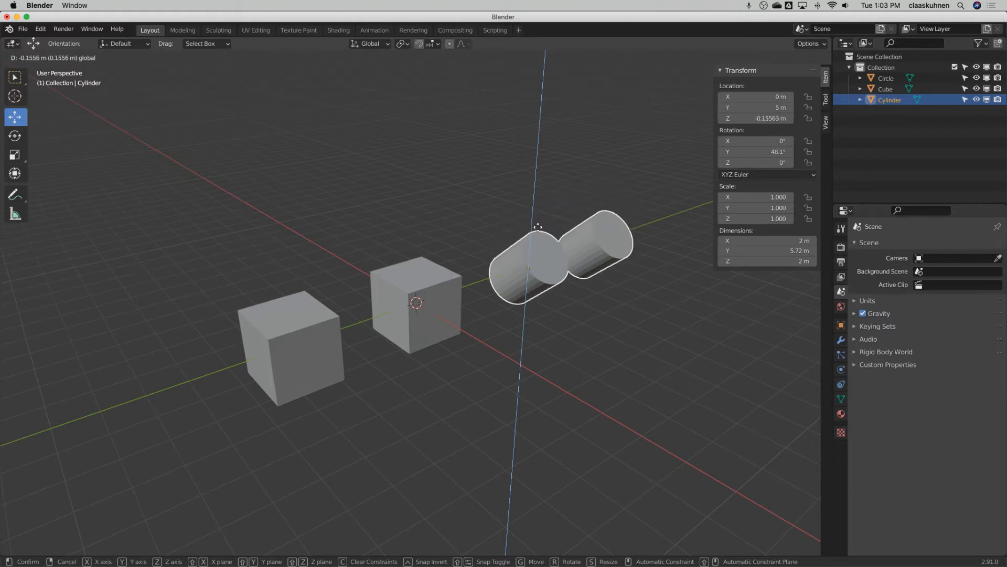
Step: Re-angle the cylinders to about 44°, 37°, 12° in Local orientation, then restore Global
click(369, 43)
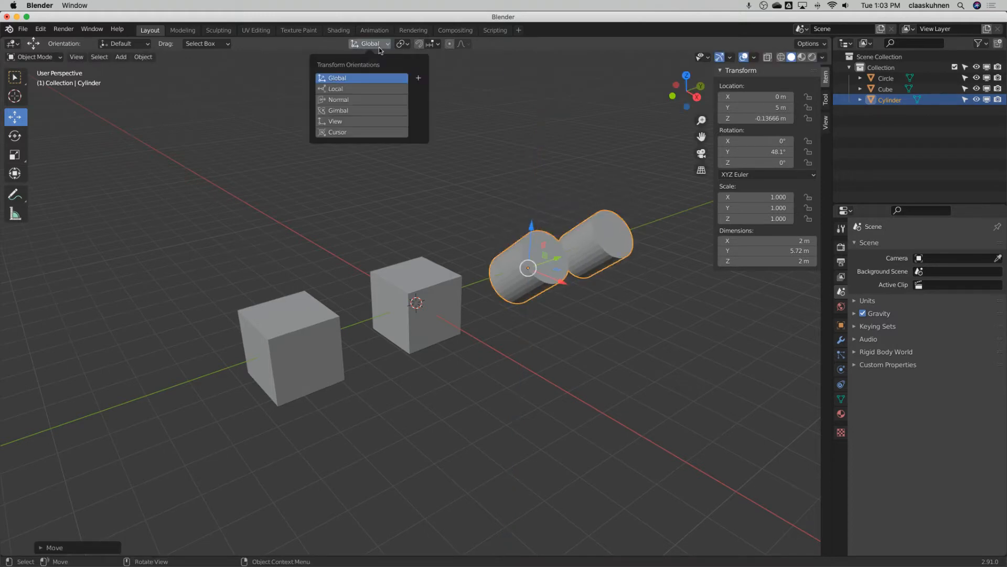
mouse_move(345, 89)
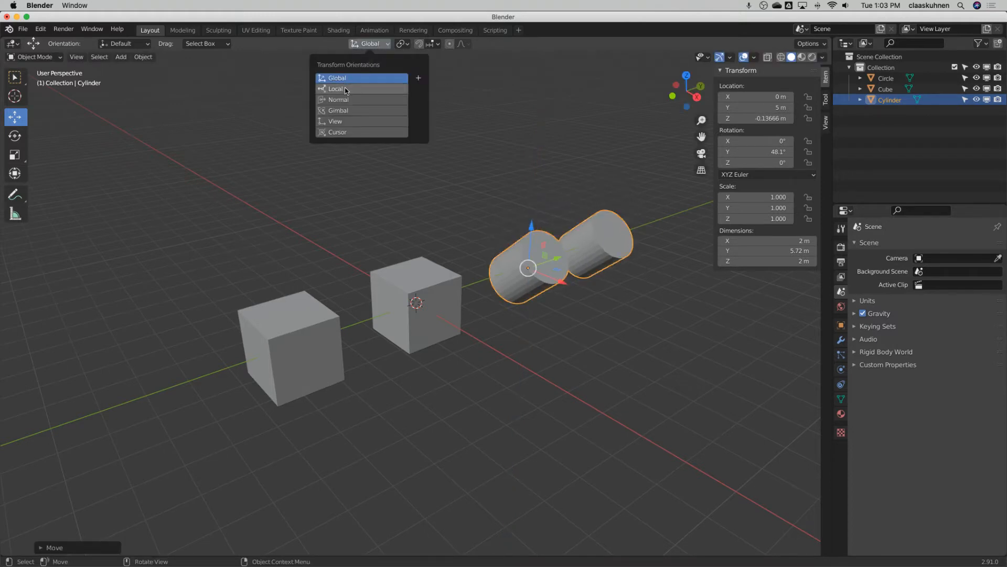
mouse_move(345, 89)
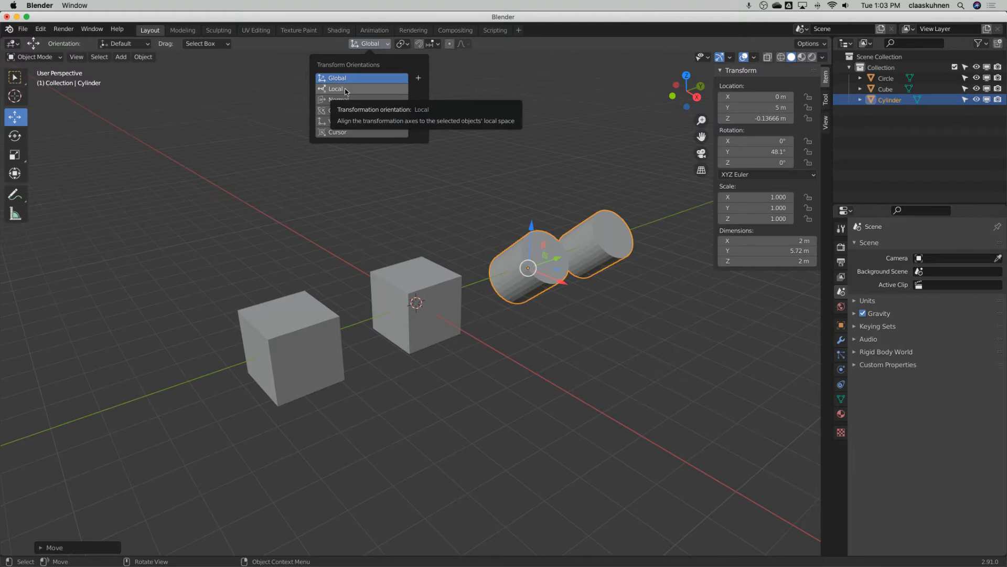
click(336, 89)
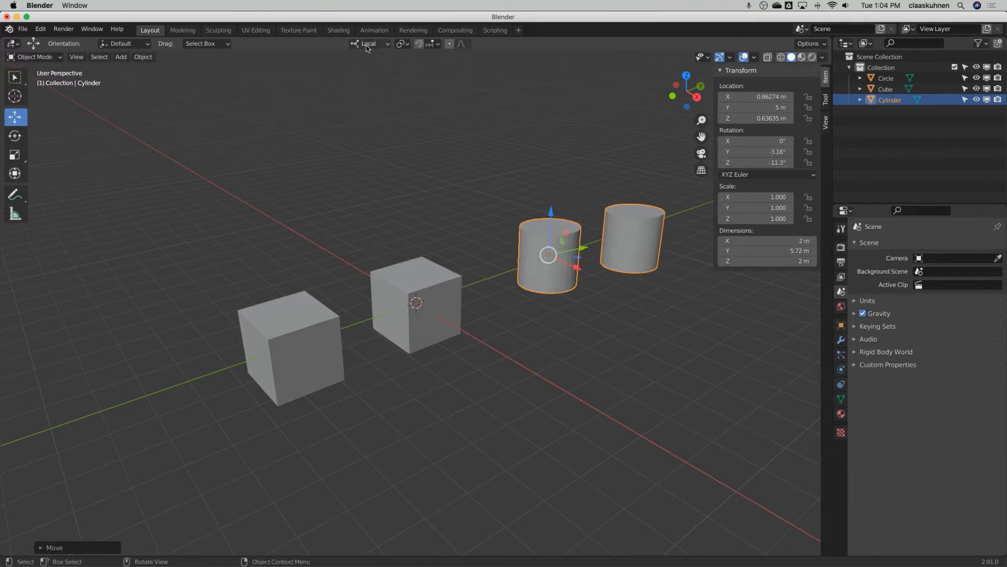
click(369, 43)
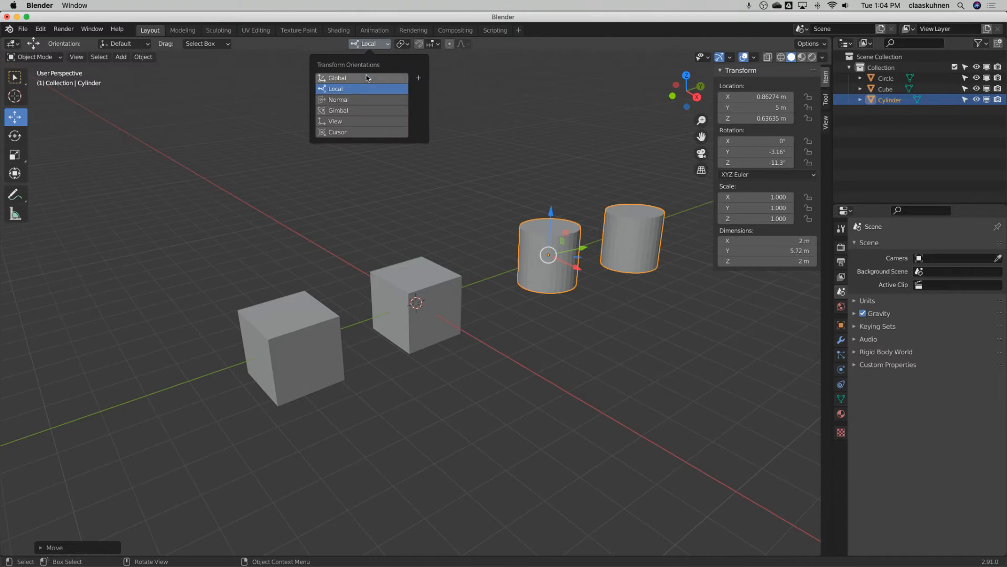
click(338, 77)
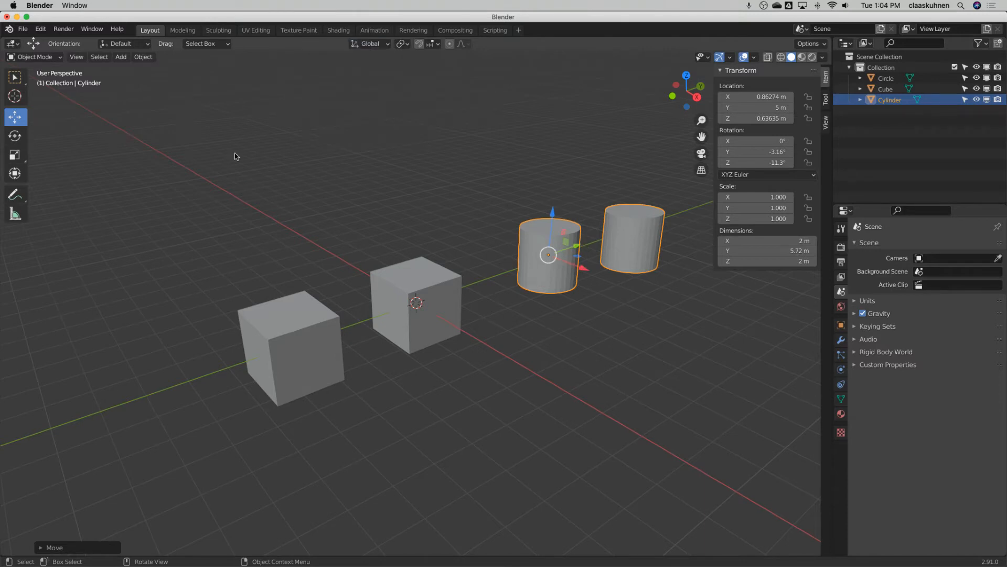
click(368, 44)
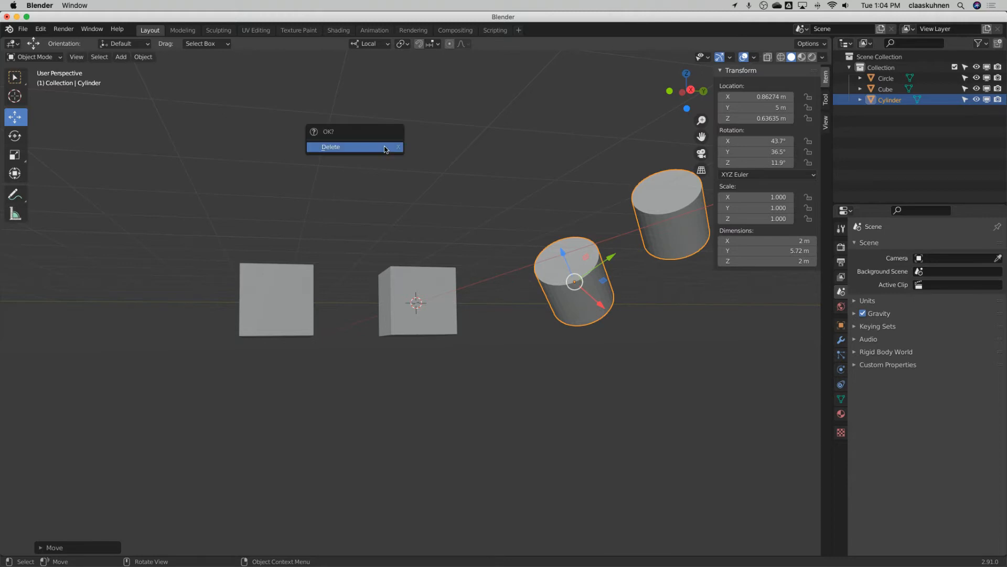
Step: Confirm deleting the joined Cylinder and pick the left-hand Cube for removal
click(330, 146)
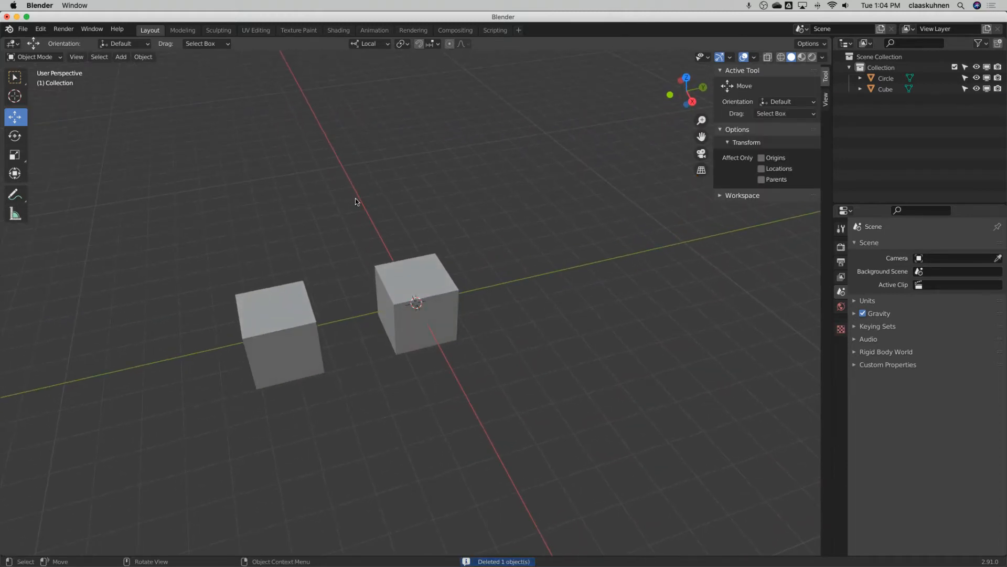
click(279, 334)
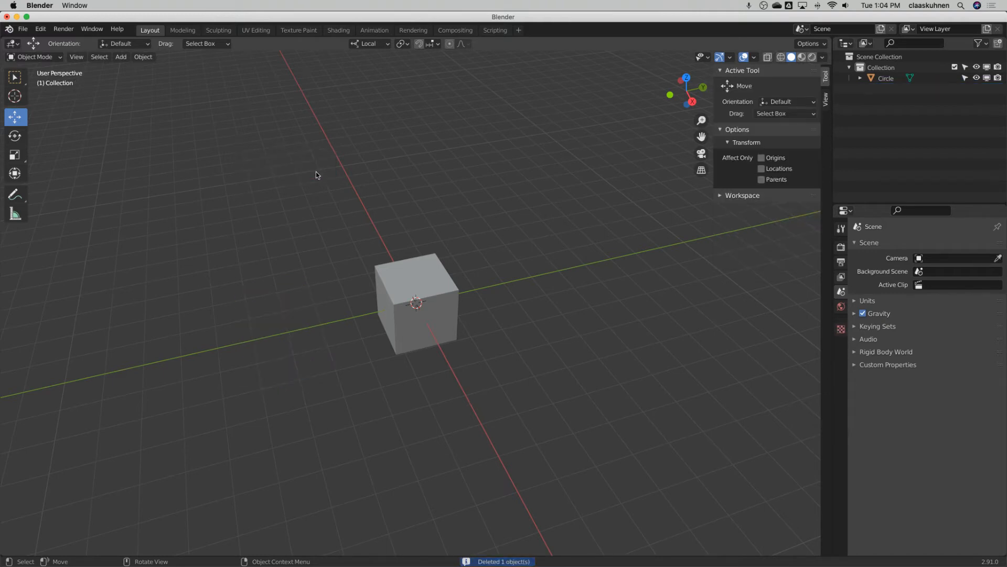
mouse_move(432, 283)
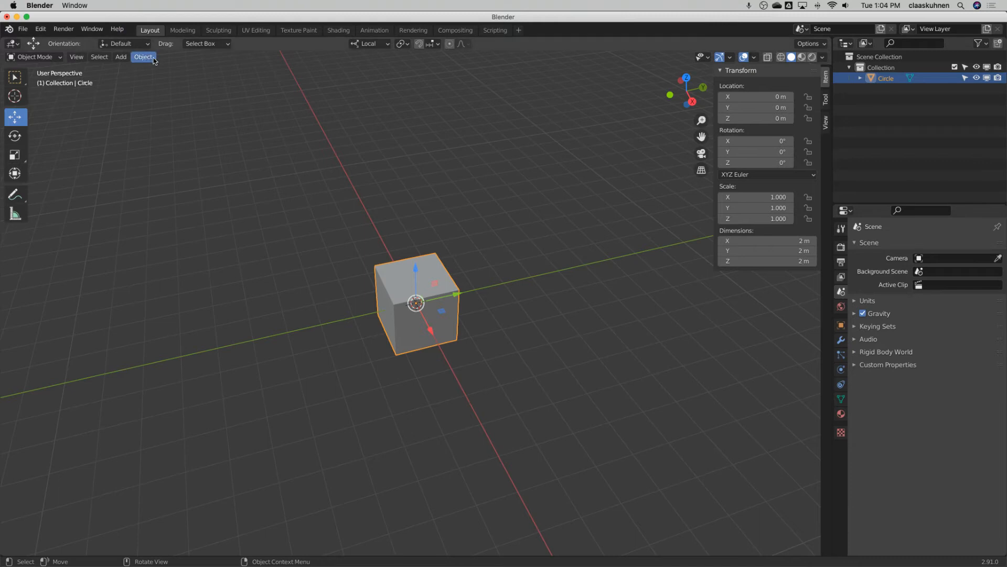
Step: Duplicate 'Circle', delete the stray copy, and place the new copy about 3.8 m along Y
click(143, 57)
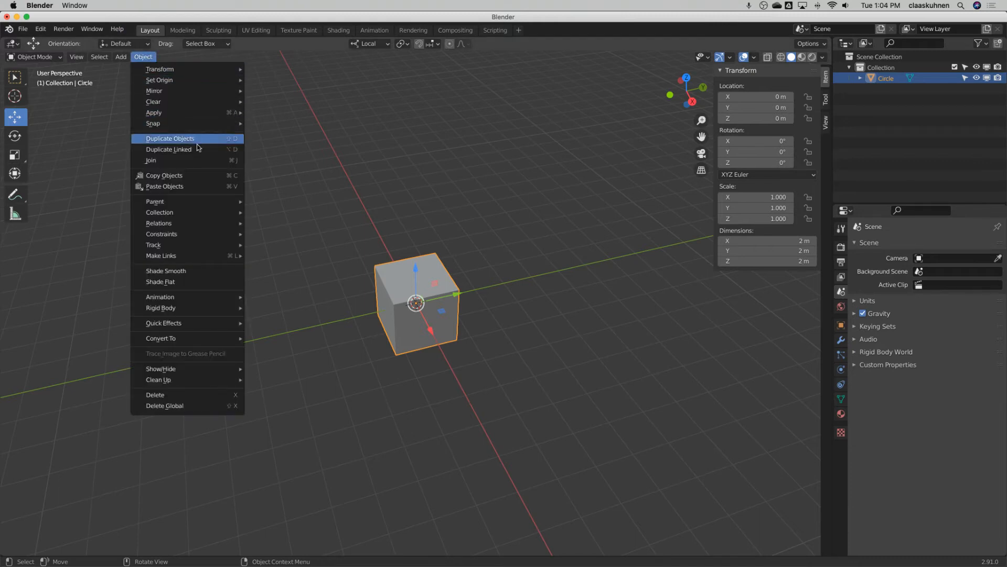
mouse_move(201, 141)
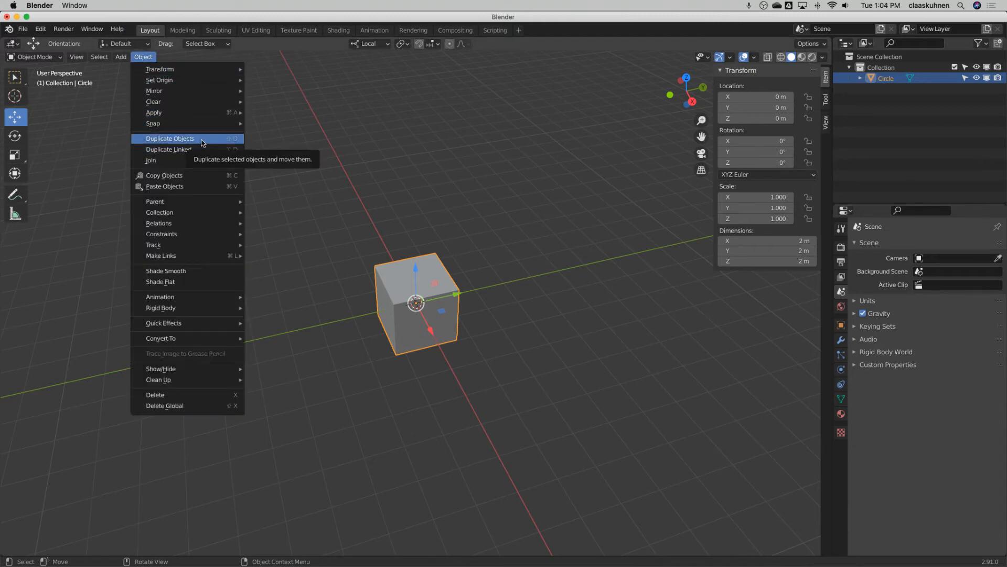
click(169, 138)
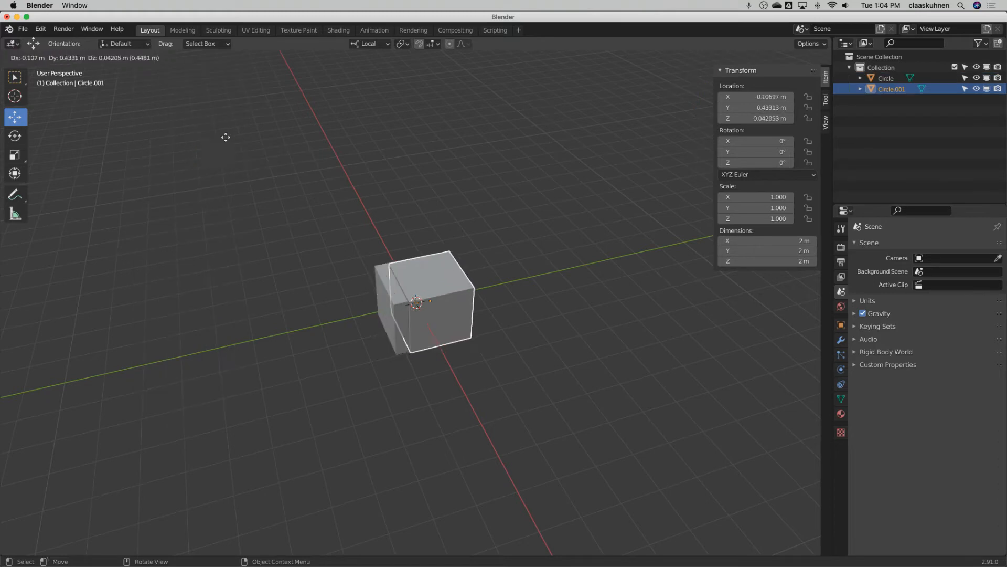
mouse_move(56, 232)
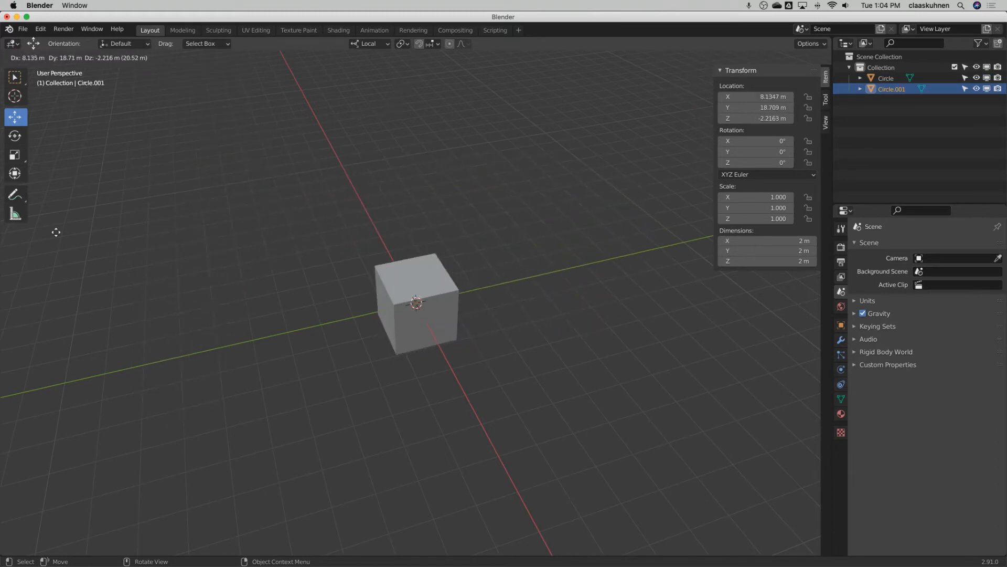
mouse_move(105, 163)
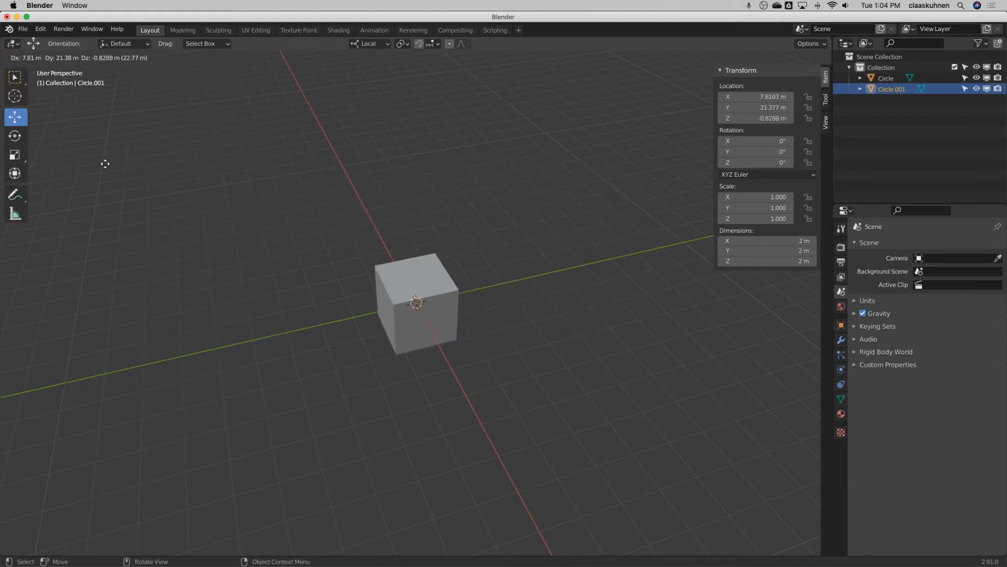
mouse_move(424, 93)
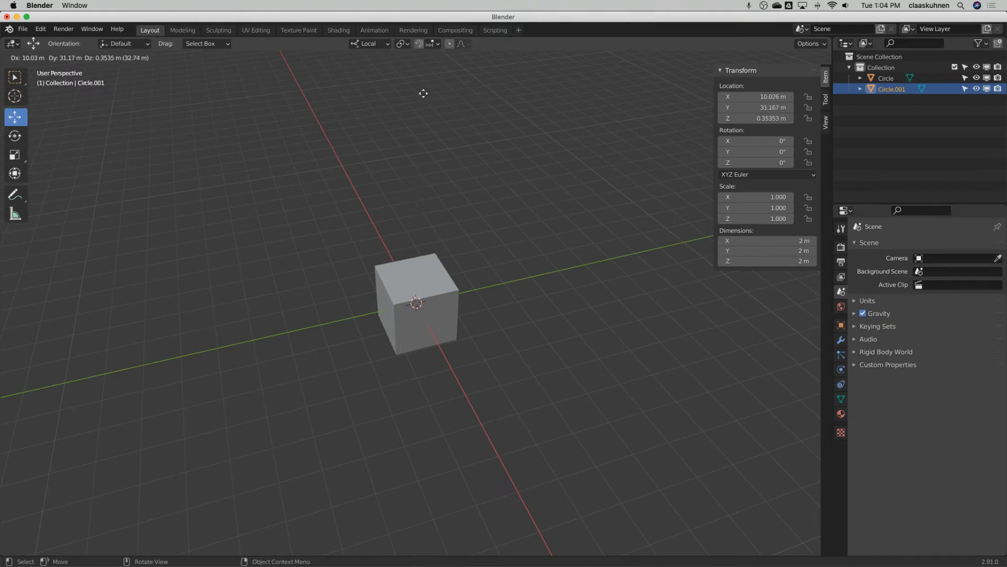
mouse_move(400, 157)
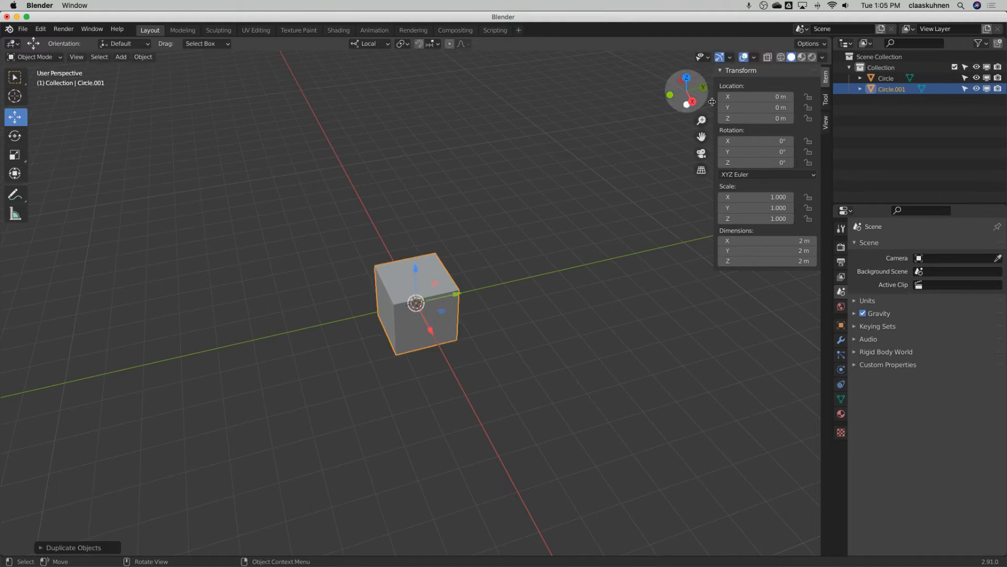
mouse_move(456, 295)
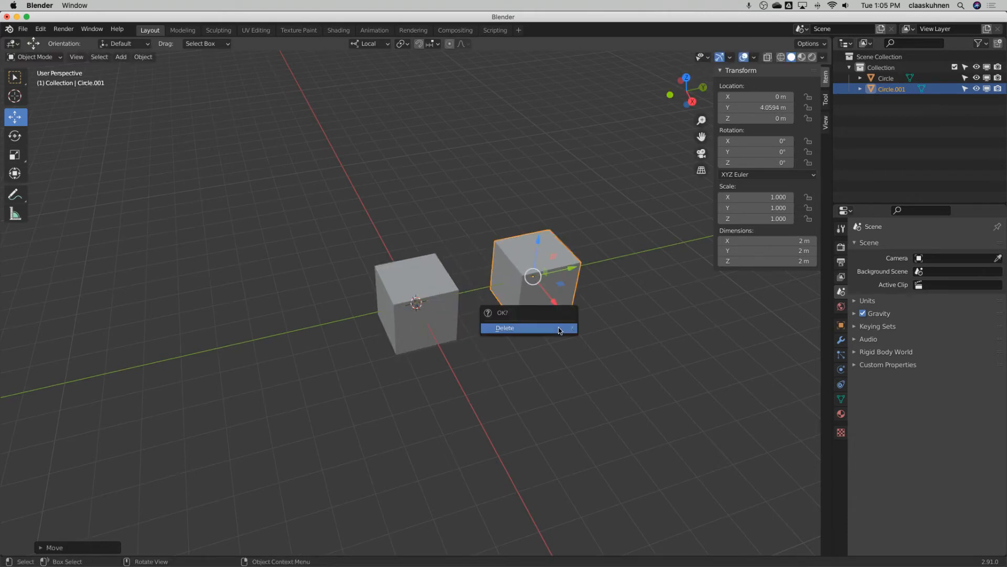
click(504, 327)
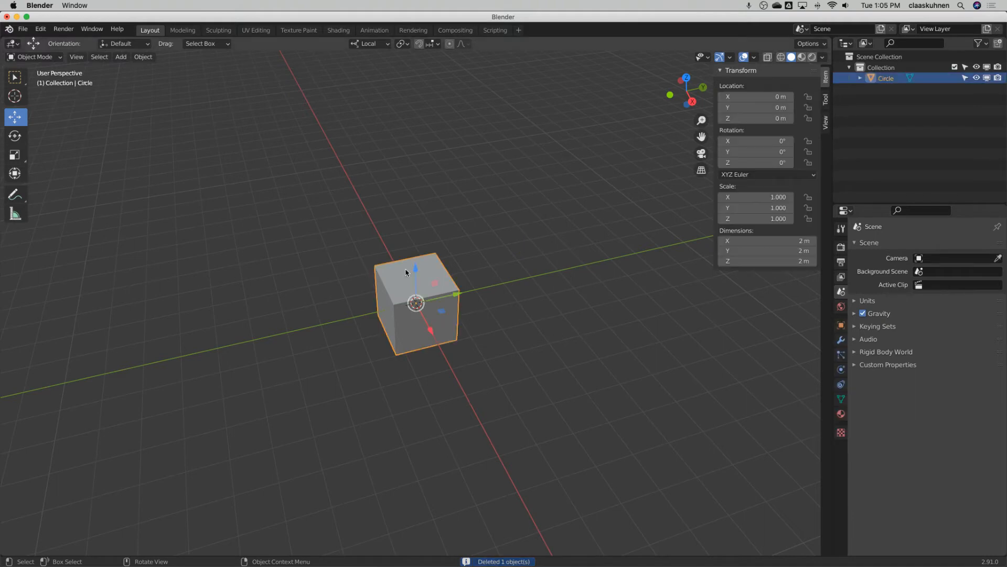
click(143, 56)
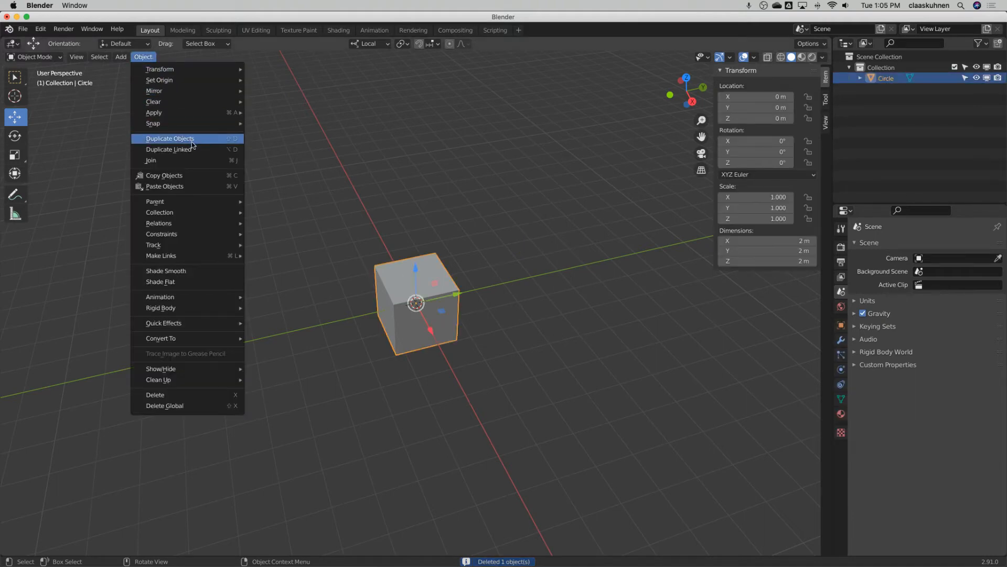
click(170, 138)
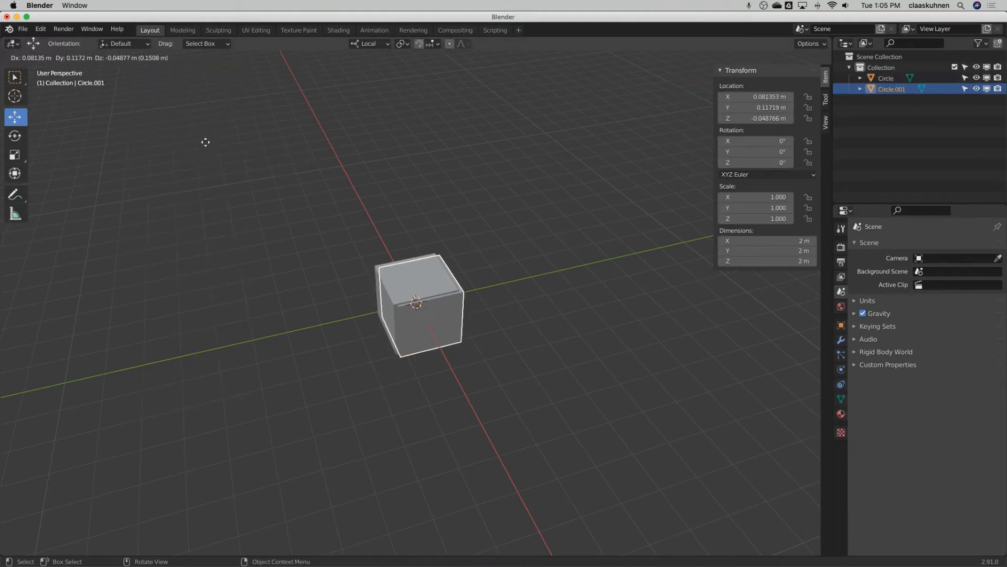
mouse_move(284, 146)
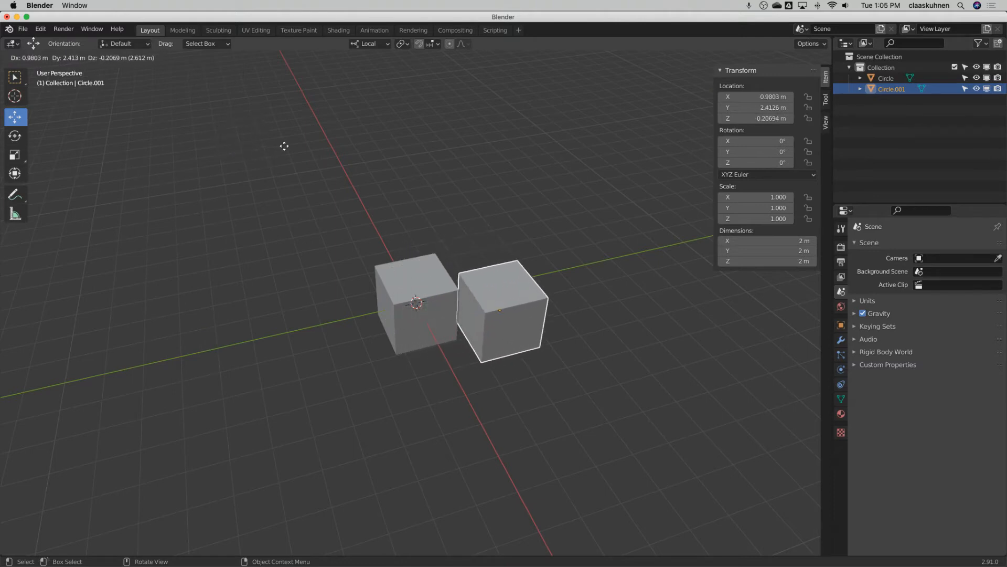
mouse_move(298, 135)
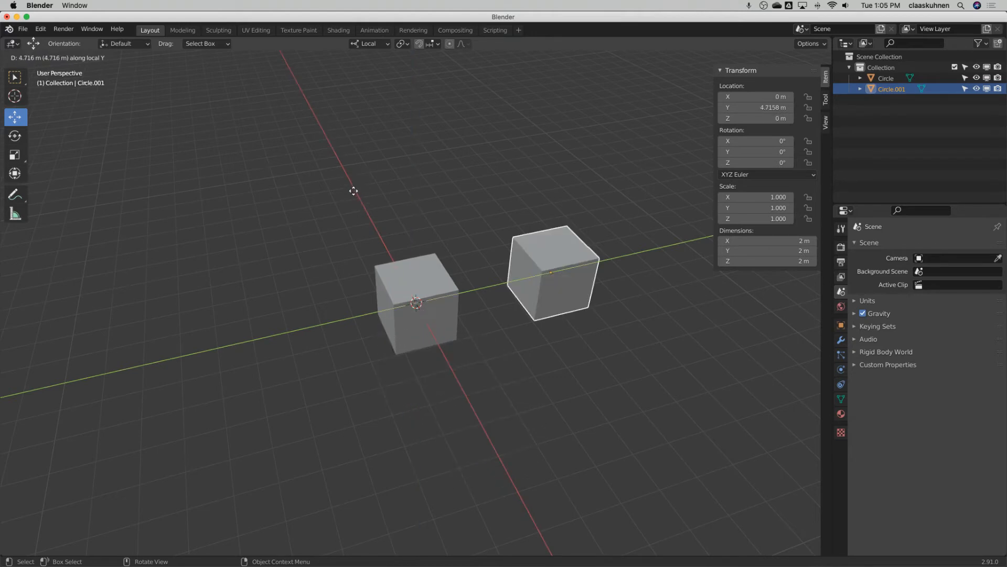
click(330, 200)
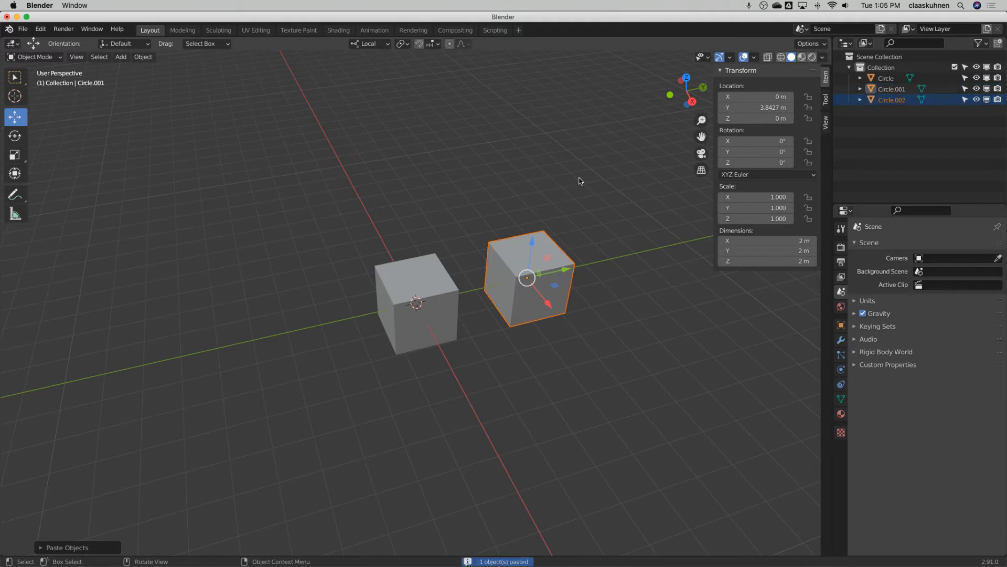
mouse_move(716, 207)
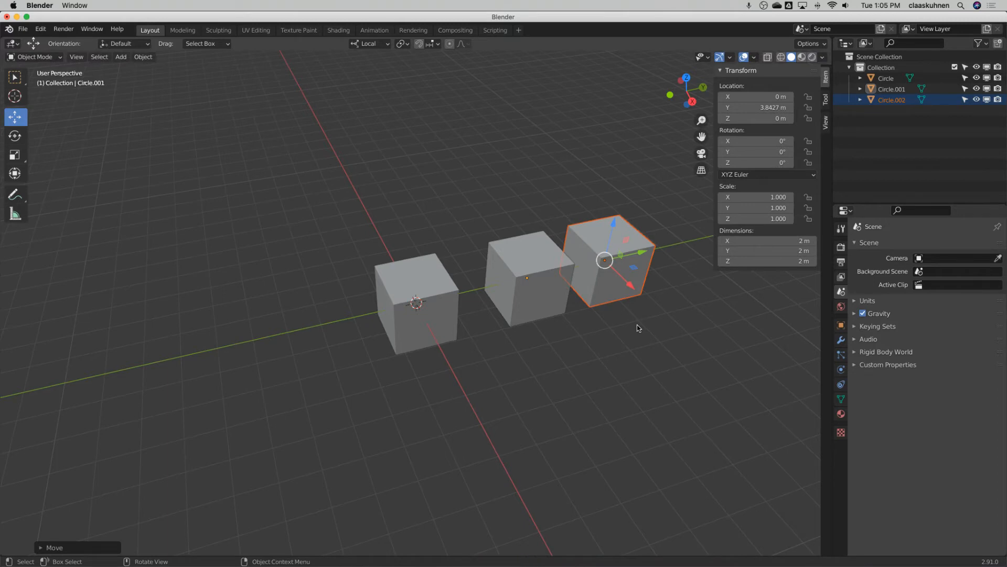
mouse_move(603, 184)
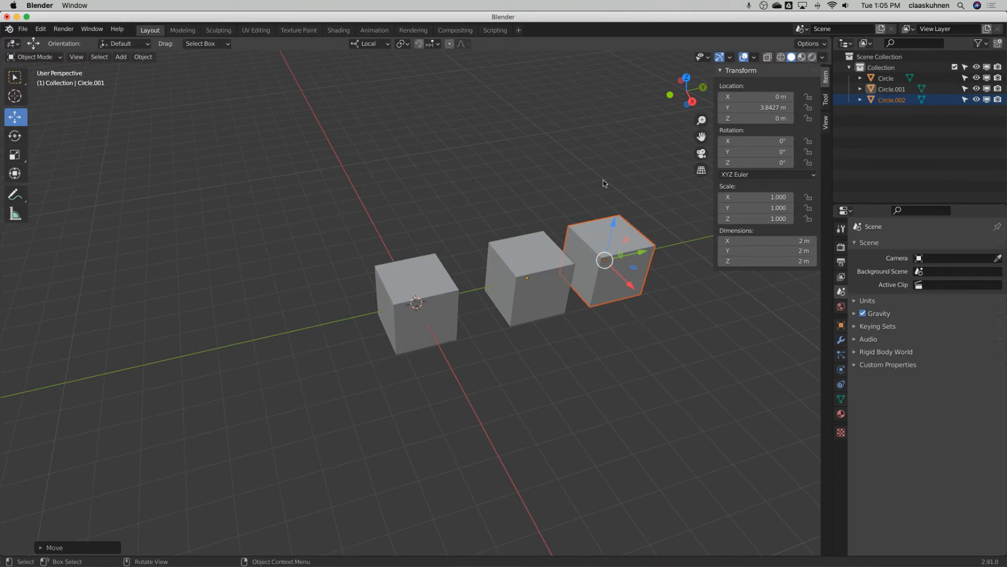
mouse_move(599, 187)
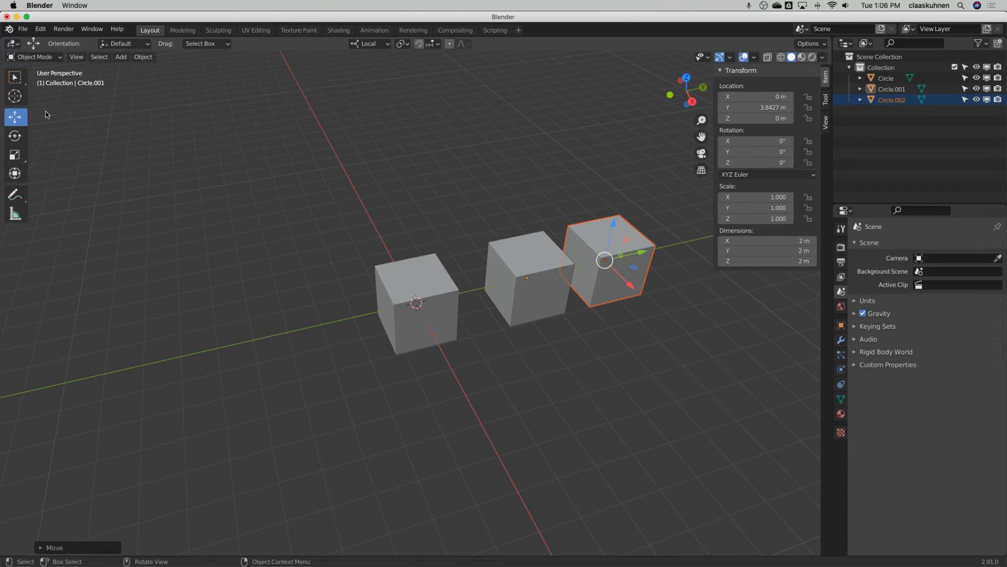
Step: Tilt the third cube and join it with the second cube into 'Circle.001'
click(15, 135)
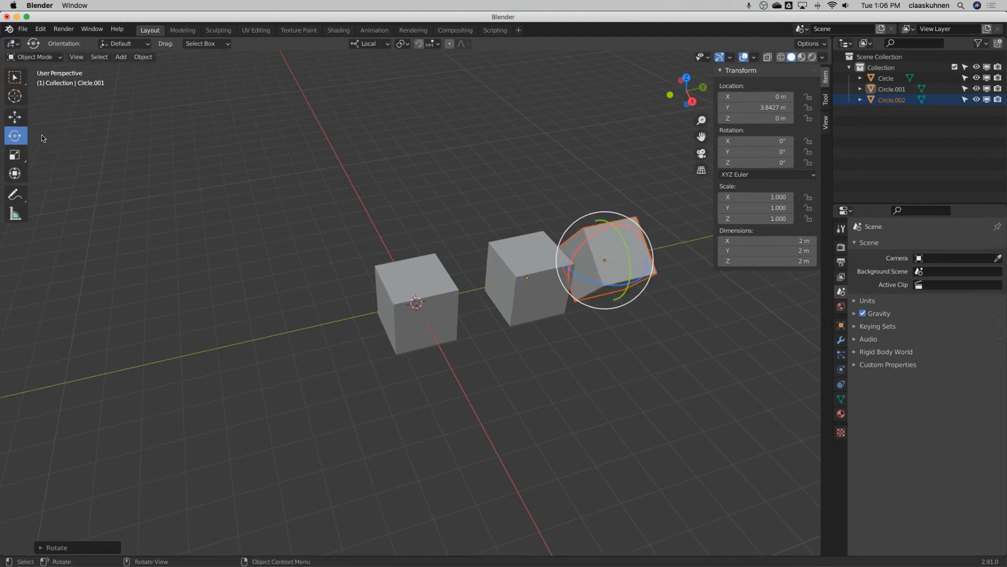
click(14, 117)
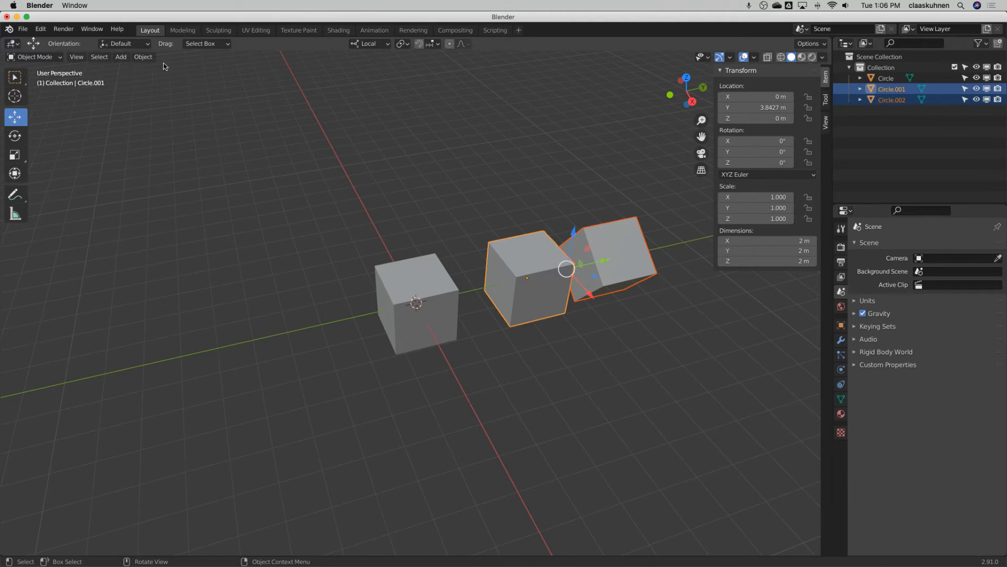
click(143, 57)
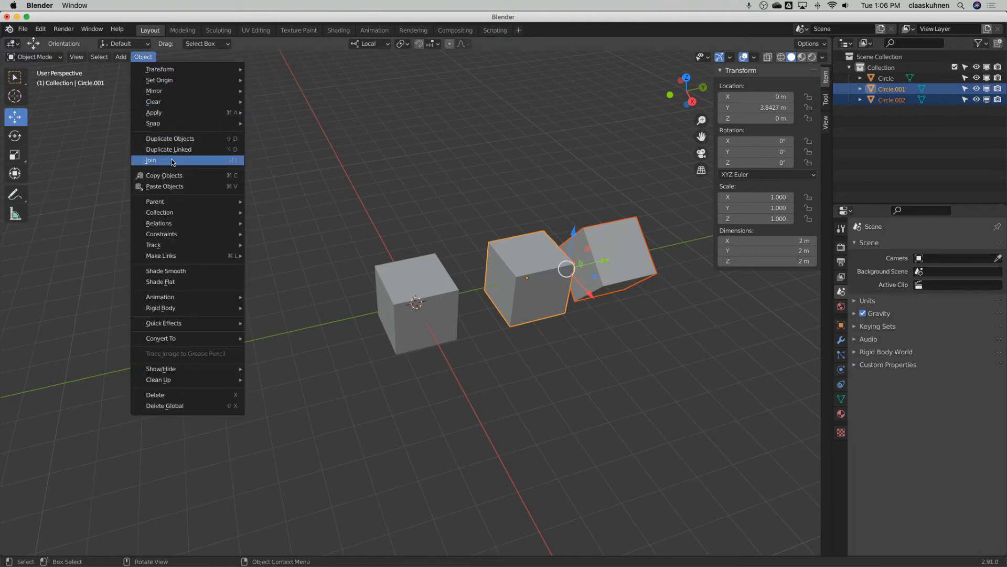
click(150, 160)
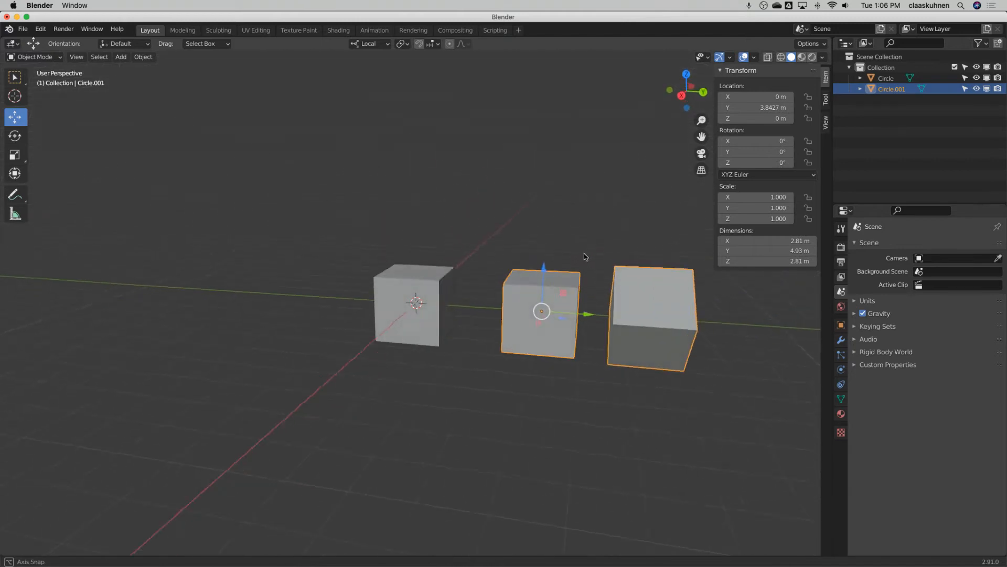
click(33, 56)
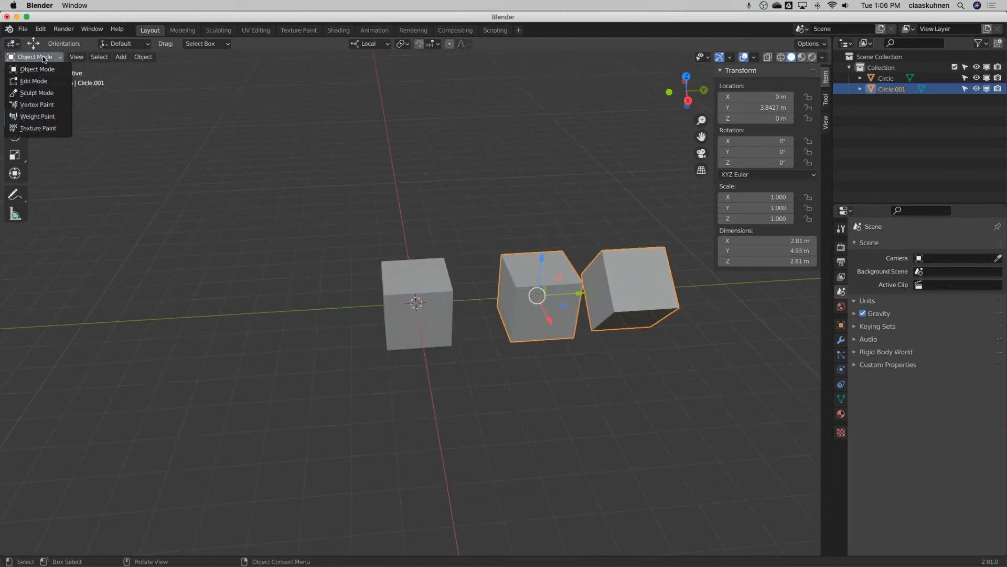
Step: In Edit Mode, grab the middle cube's top face and shift it so it slopes
click(33, 80)
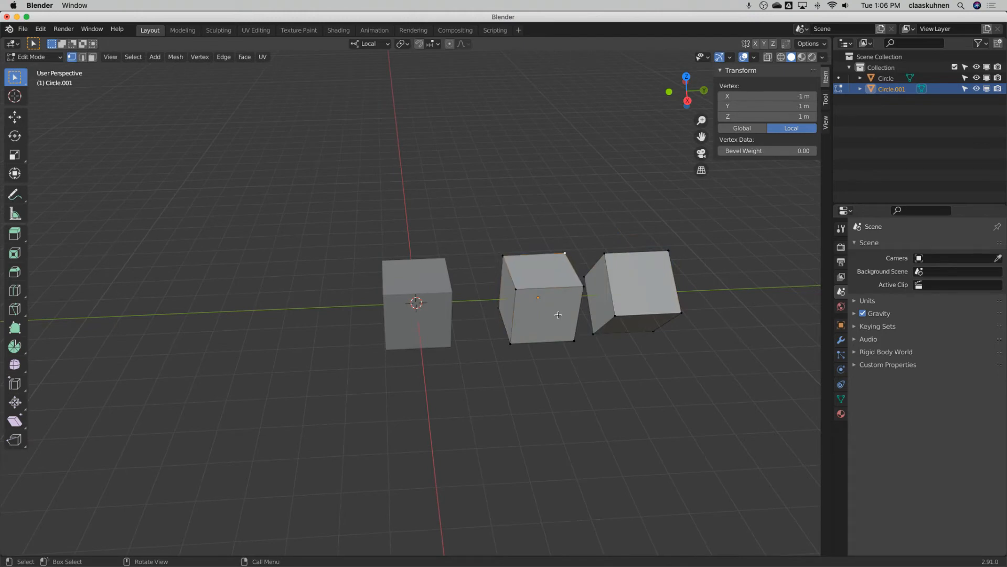
mouse_move(21, 126)
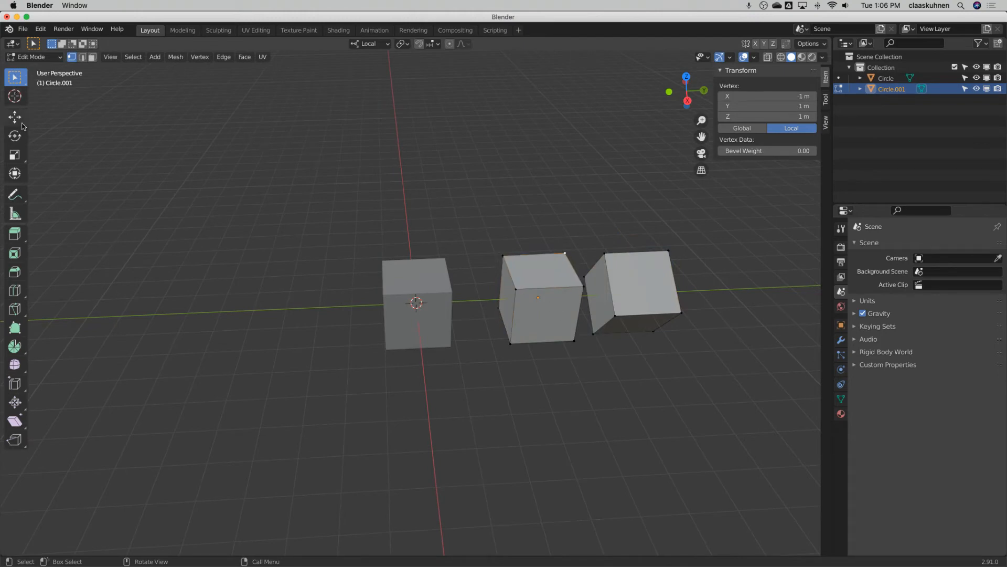
mouse_move(15, 253)
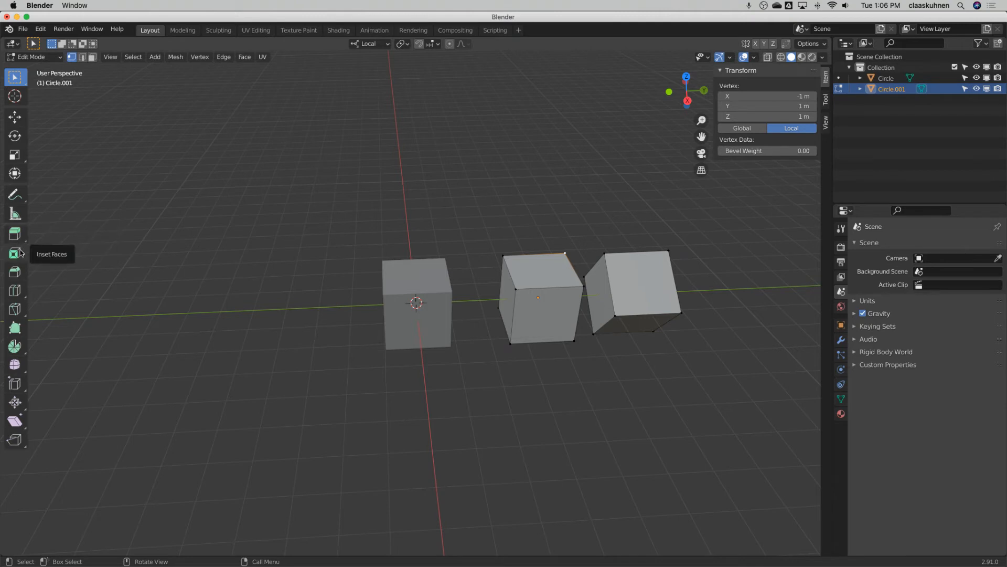
mouse_move(15, 271)
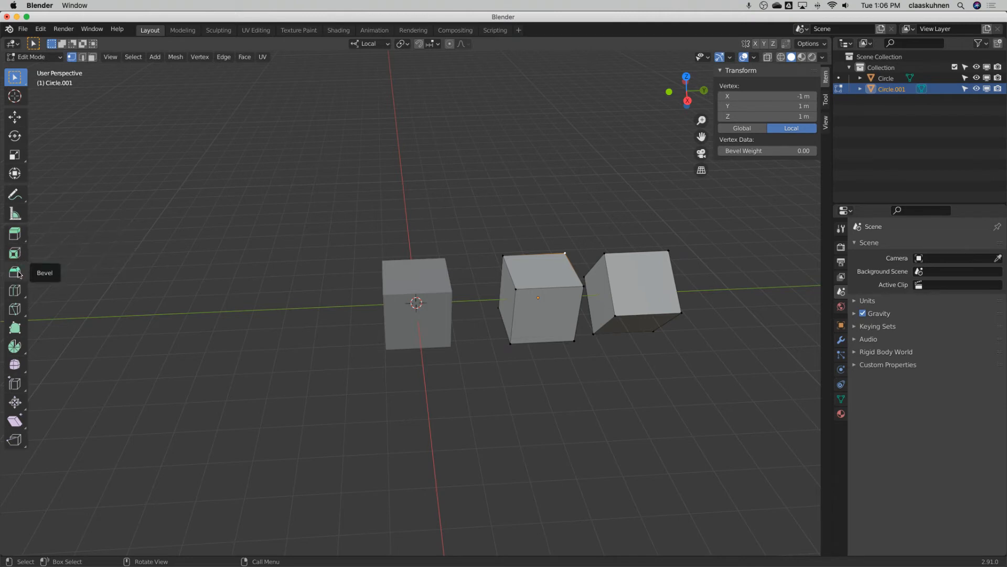
mouse_move(235, 113)
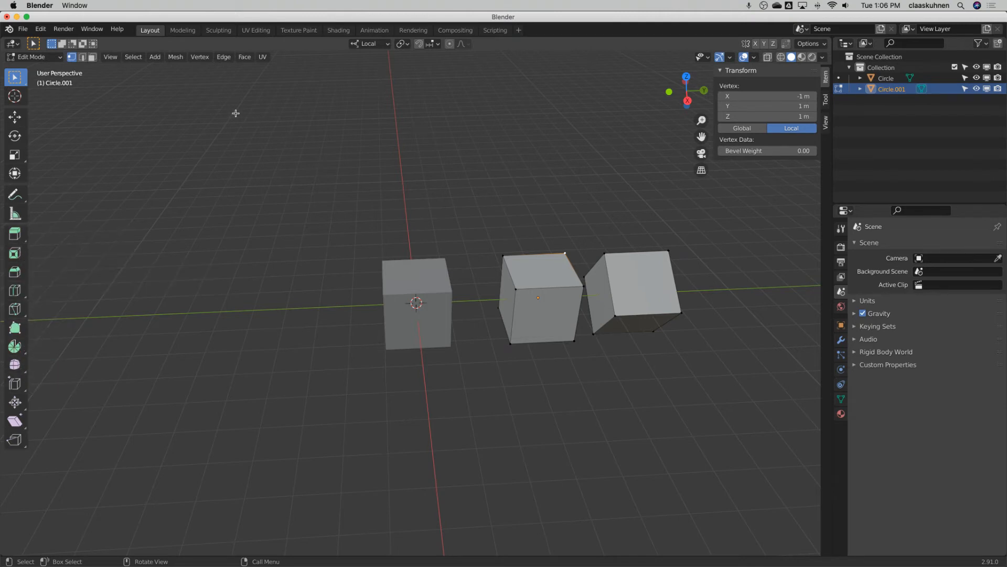
mouse_move(123, 64)
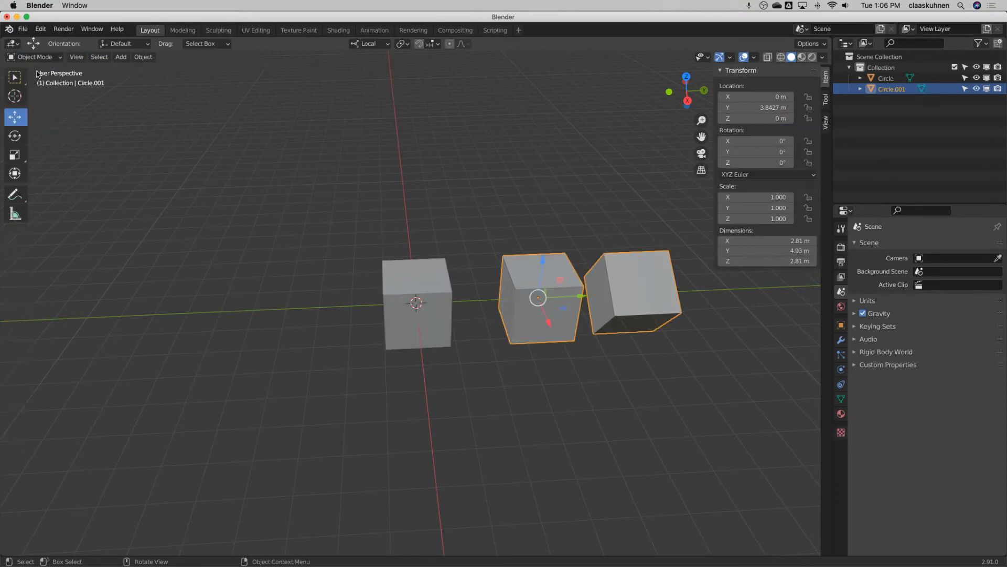
key(Tab)
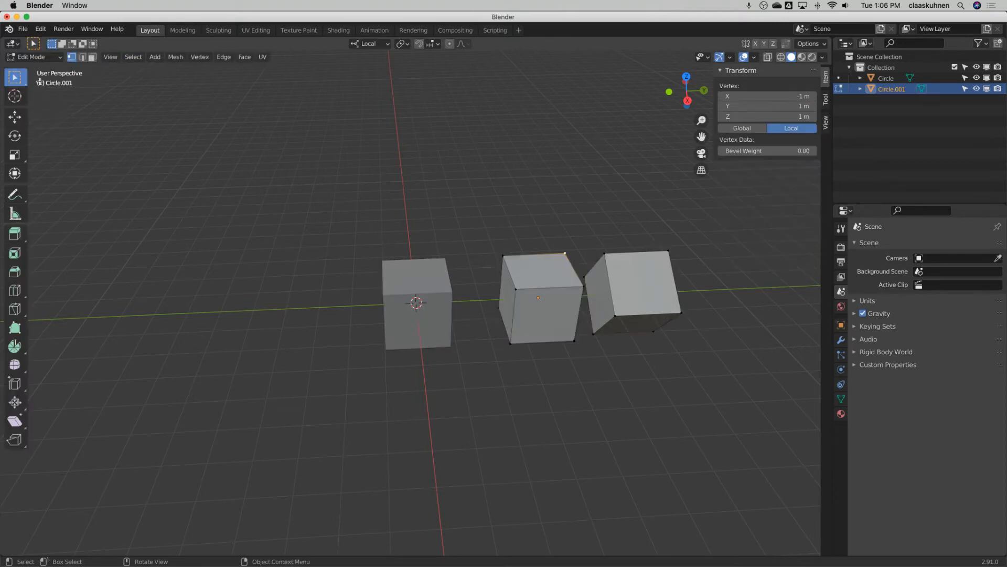
mouse_move(71, 57)
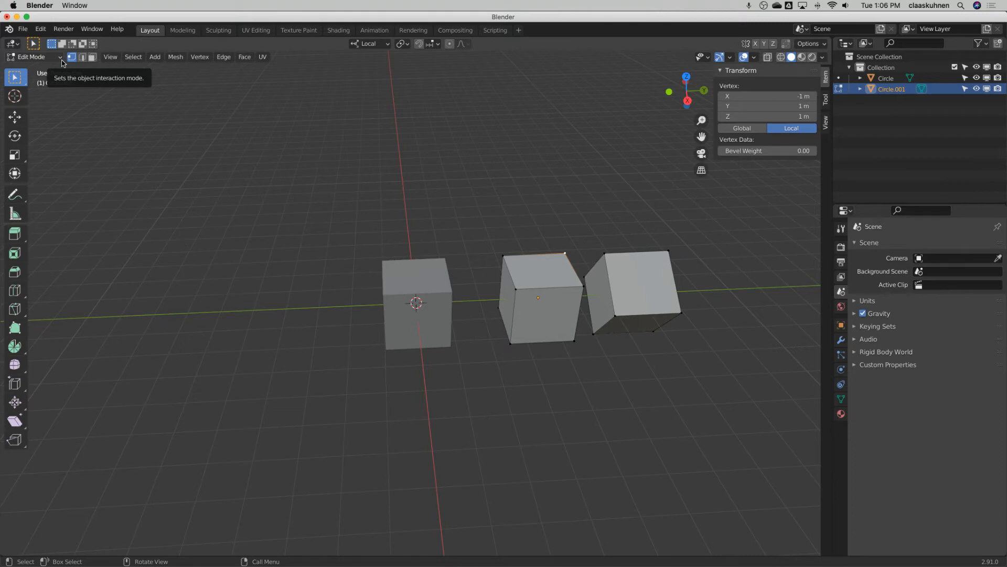
mouse_move(73, 60)
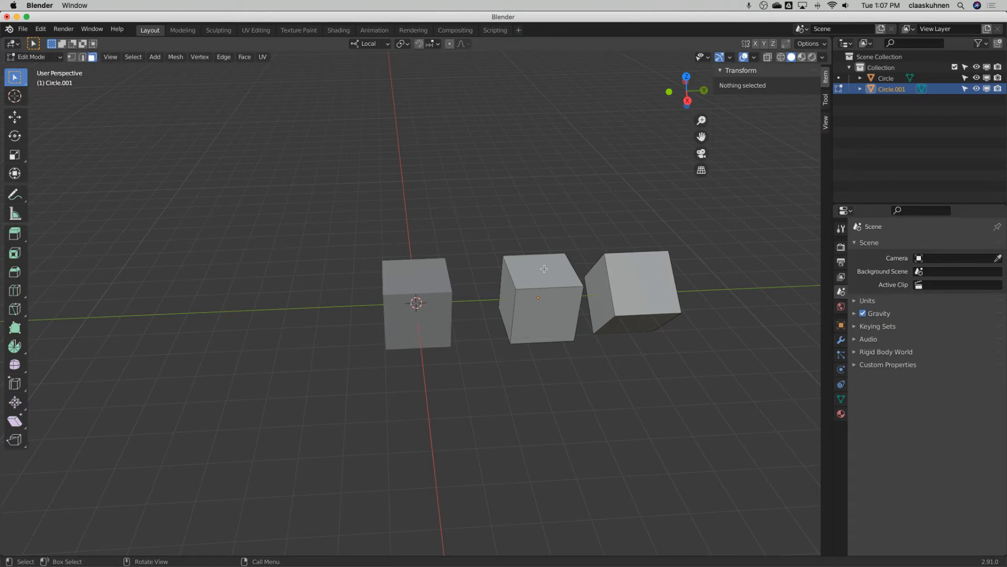
click(538, 264)
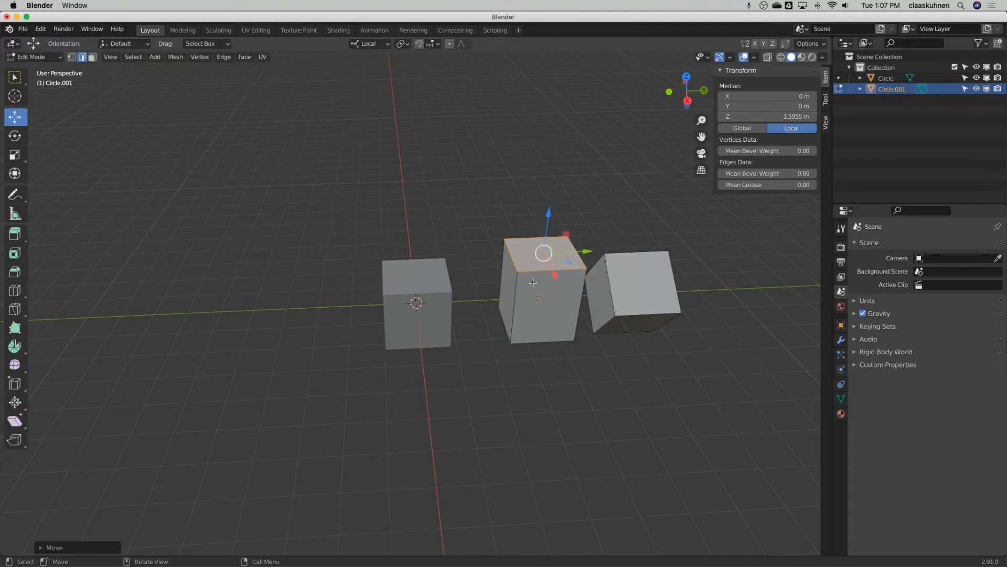
key(g)
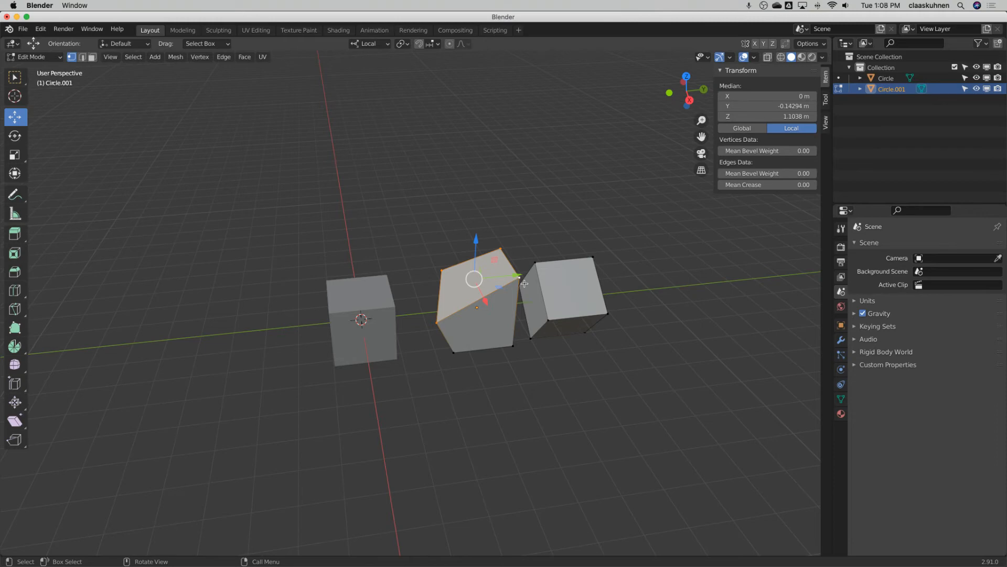
Step: Delete the middle shape's selected edges from the X Delete menu
key(x)
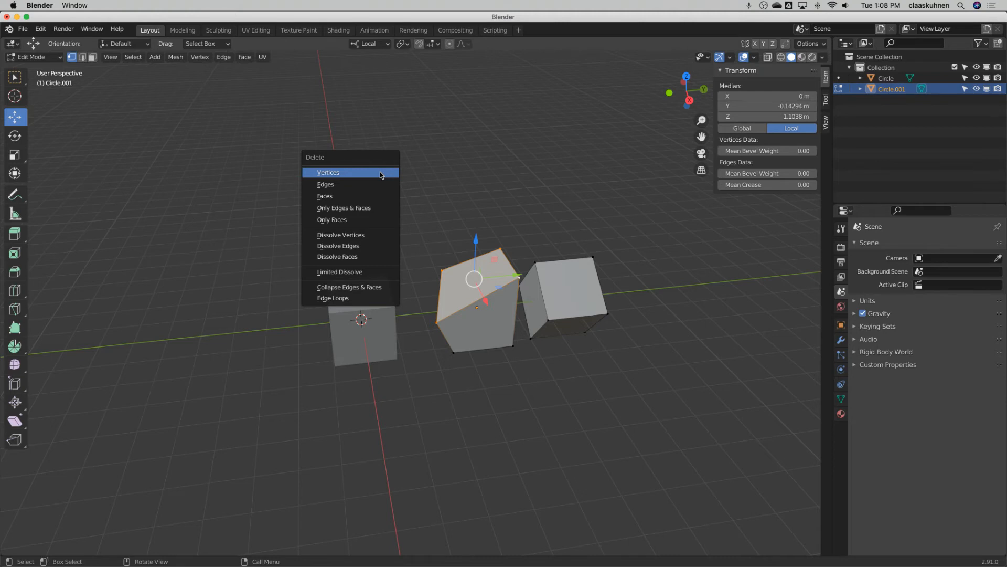
click(329, 173)
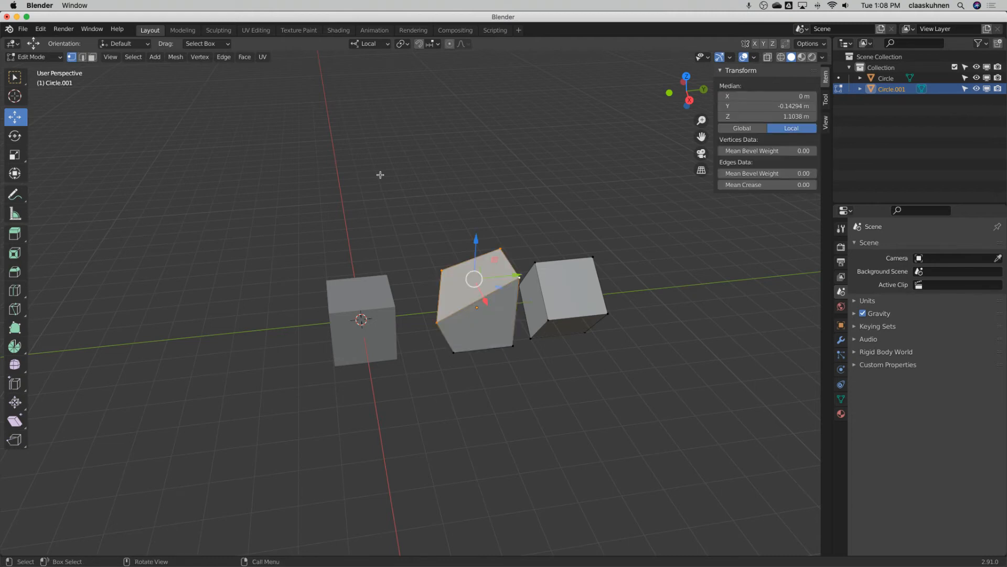
key(x)
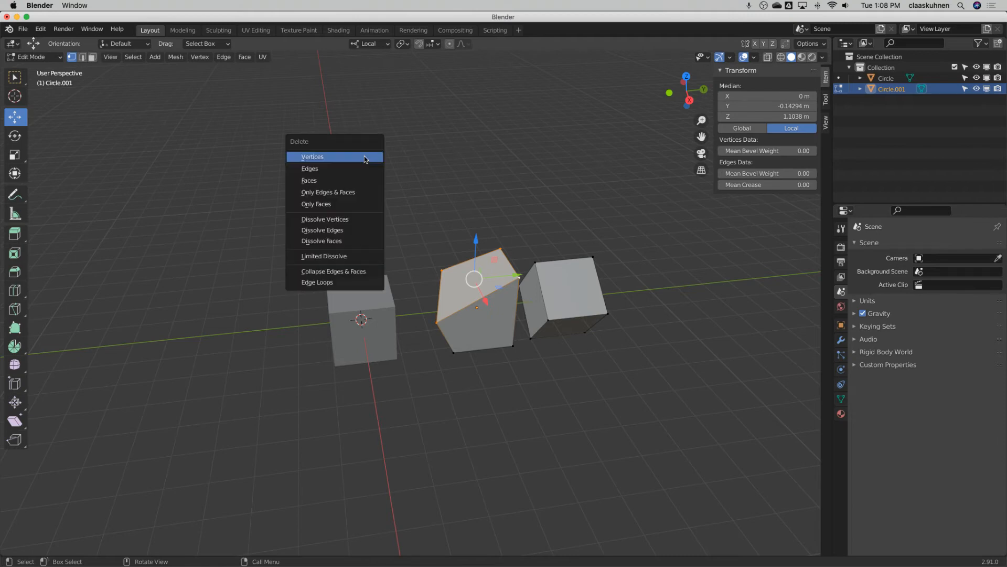
mouse_move(334, 169)
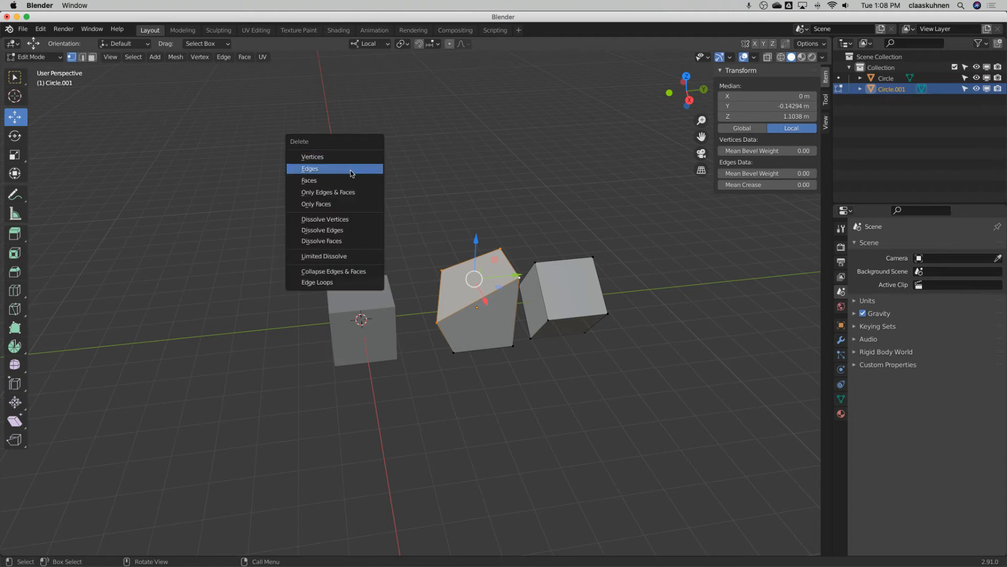
click(310, 169)
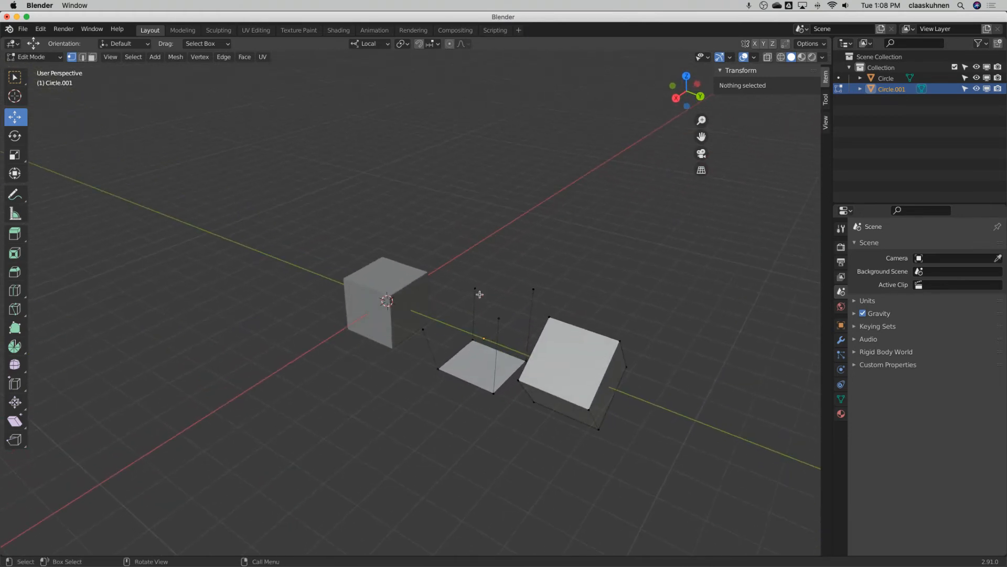
mouse_move(473, 319)
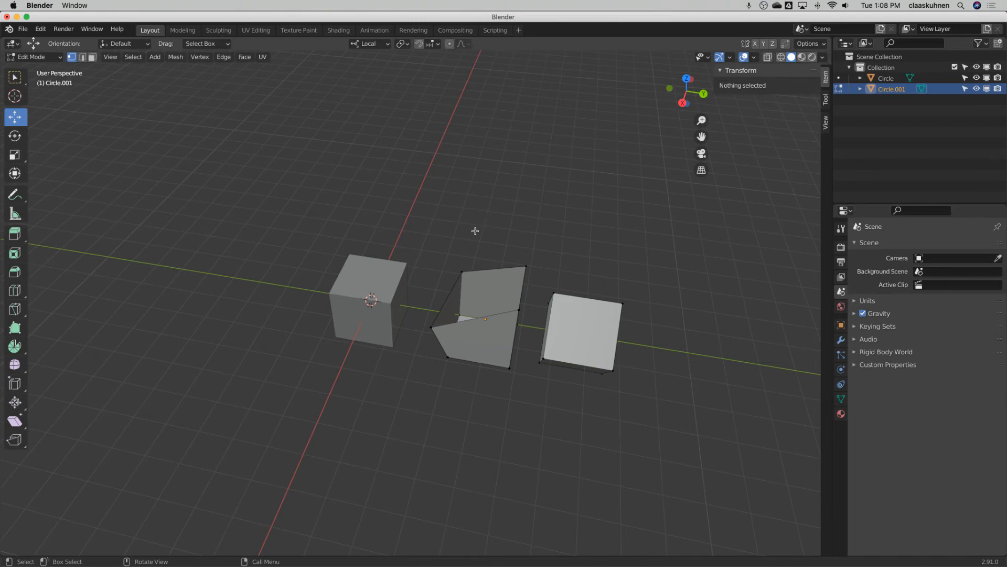
Step: Undo the edge deletion to restore the middle box's faces and slanted top
click(461, 272)
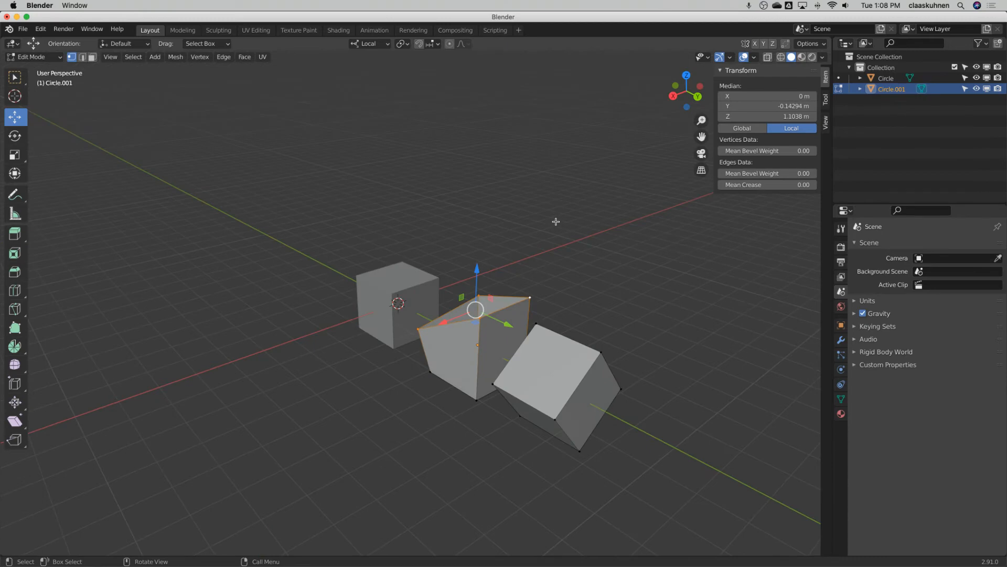
mouse_move(462, 125)
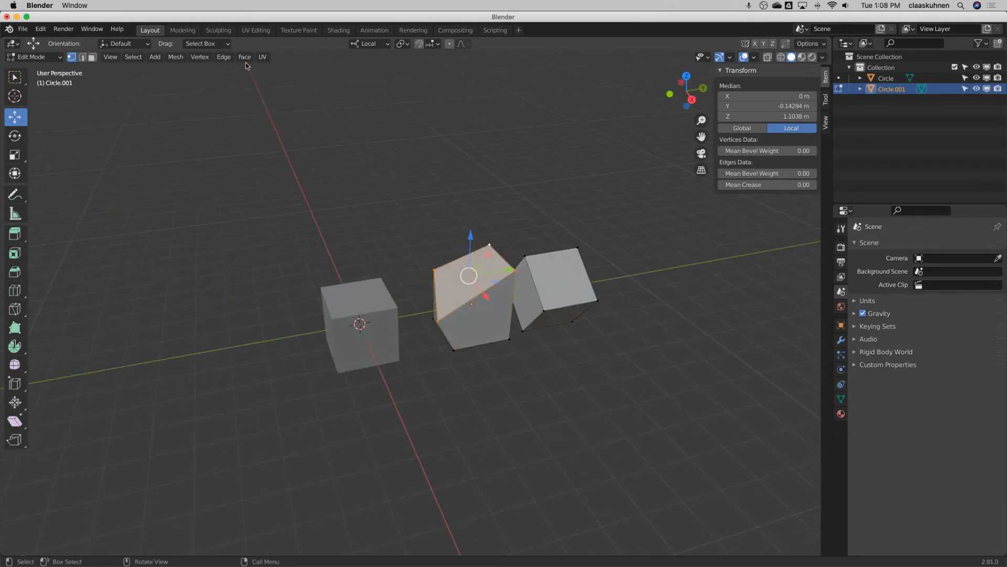
click(244, 56)
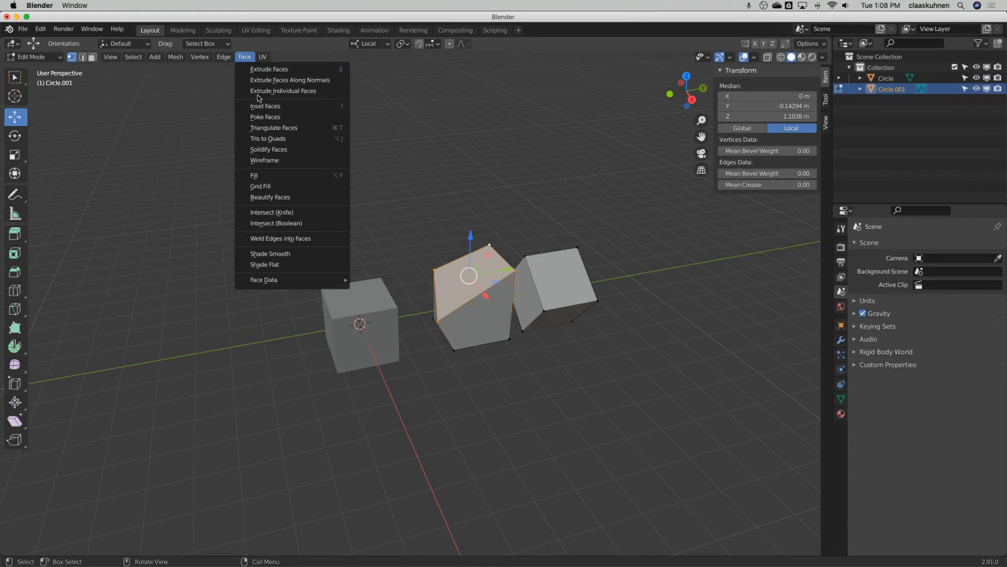
mouse_move(269, 69)
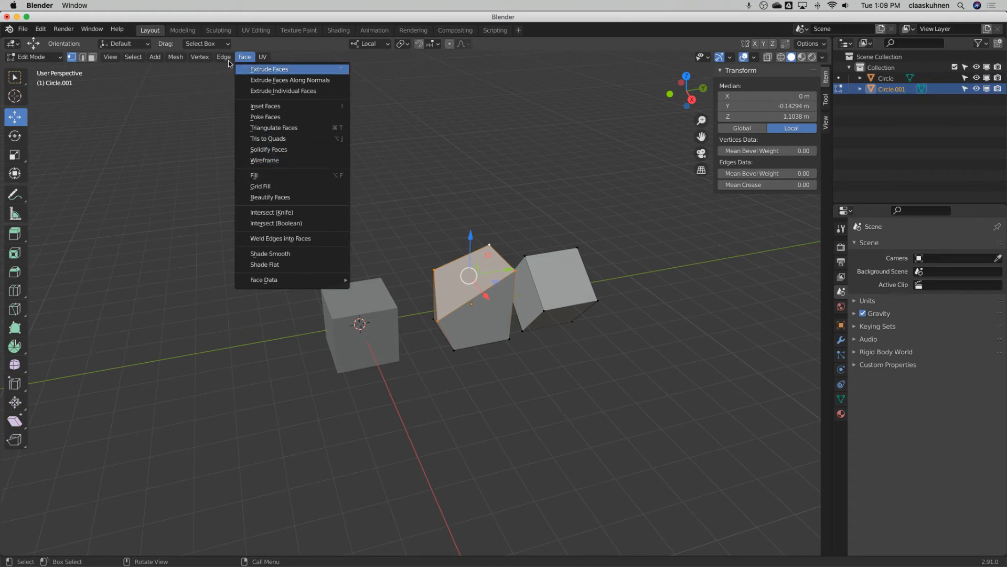
click(224, 57)
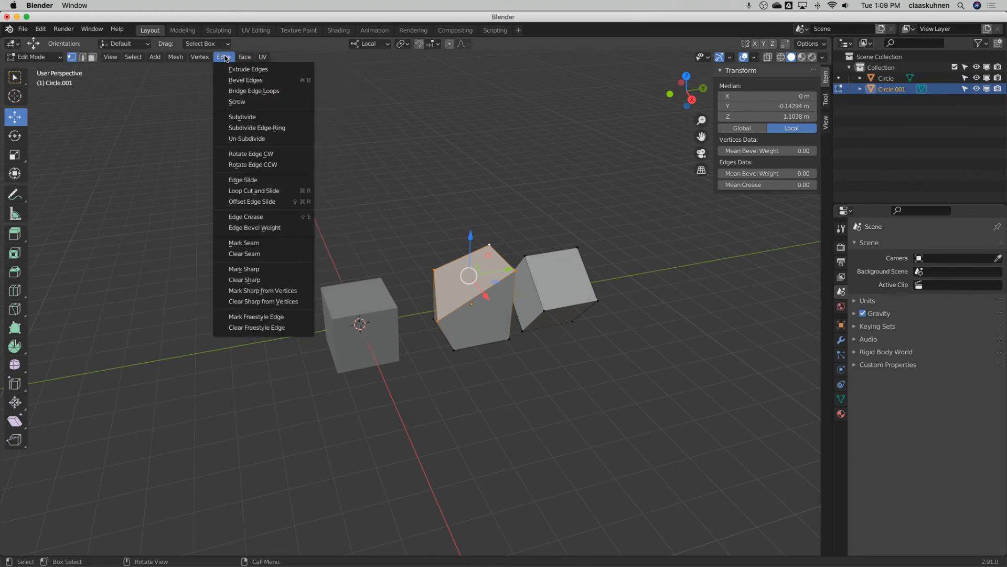
click(201, 56)
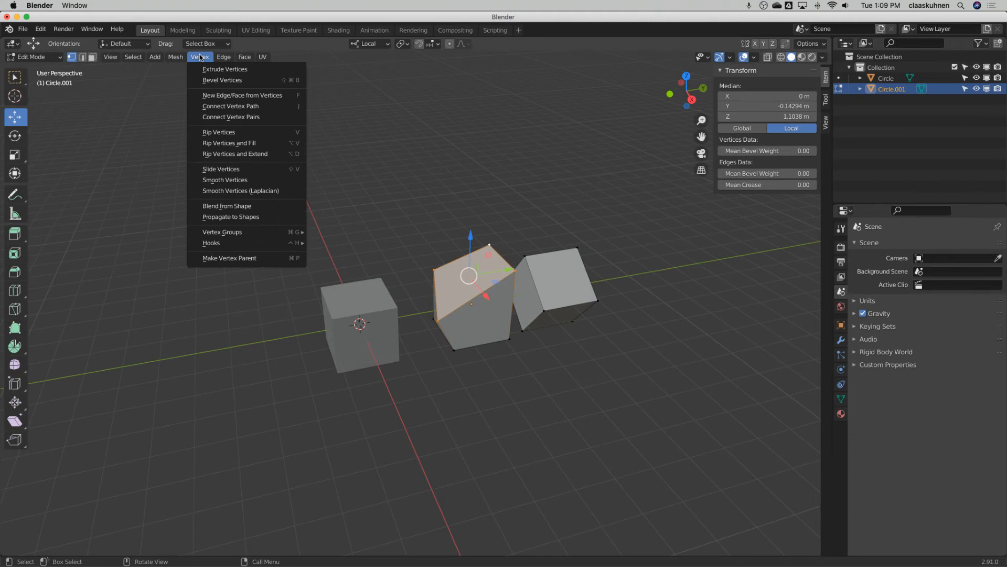
click(175, 56)
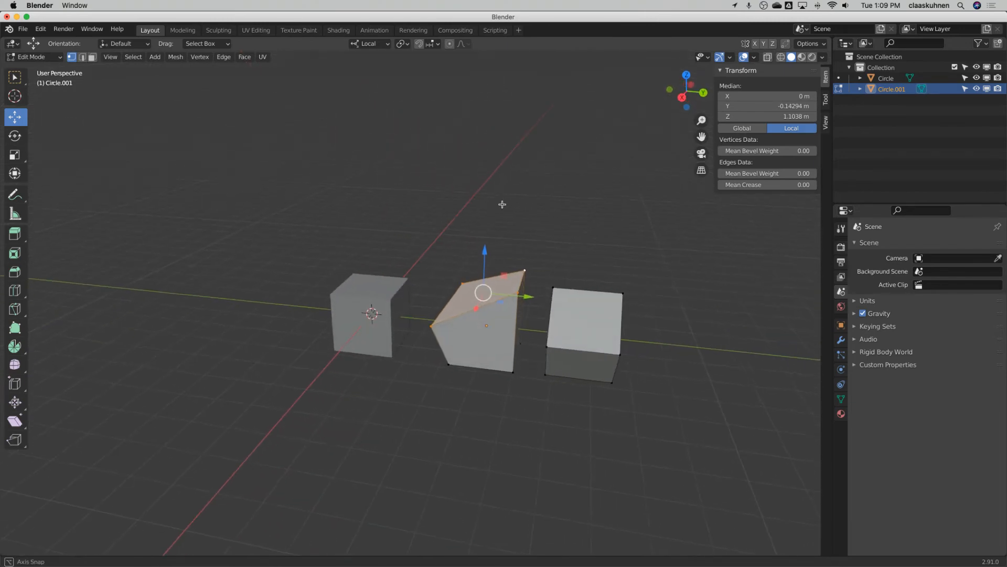
mouse_move(792, 57)
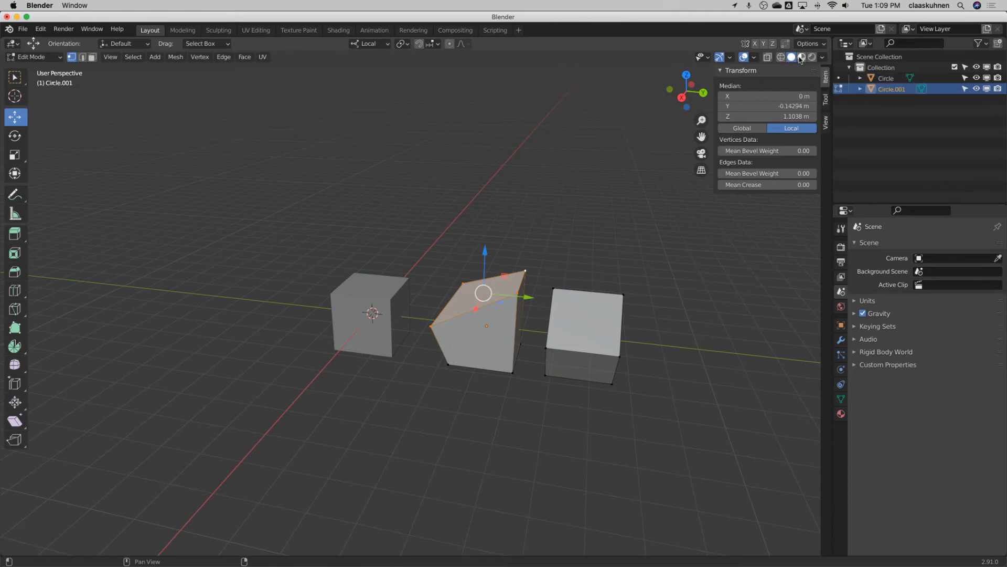
mouse_move(782, 58)
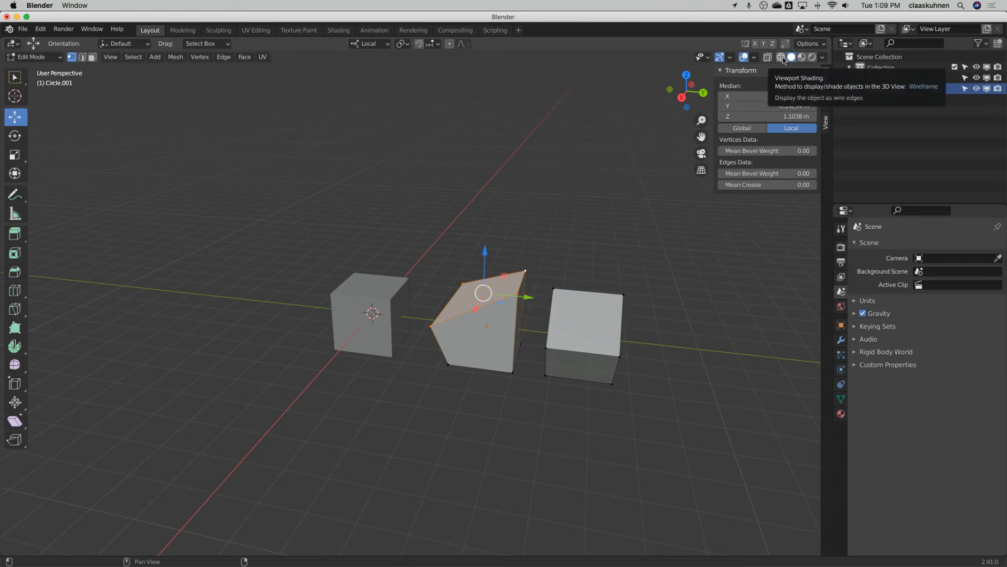
Step: Box-select the entire middle mesh, toggling between wireframe and solid shading
click(767, 57)
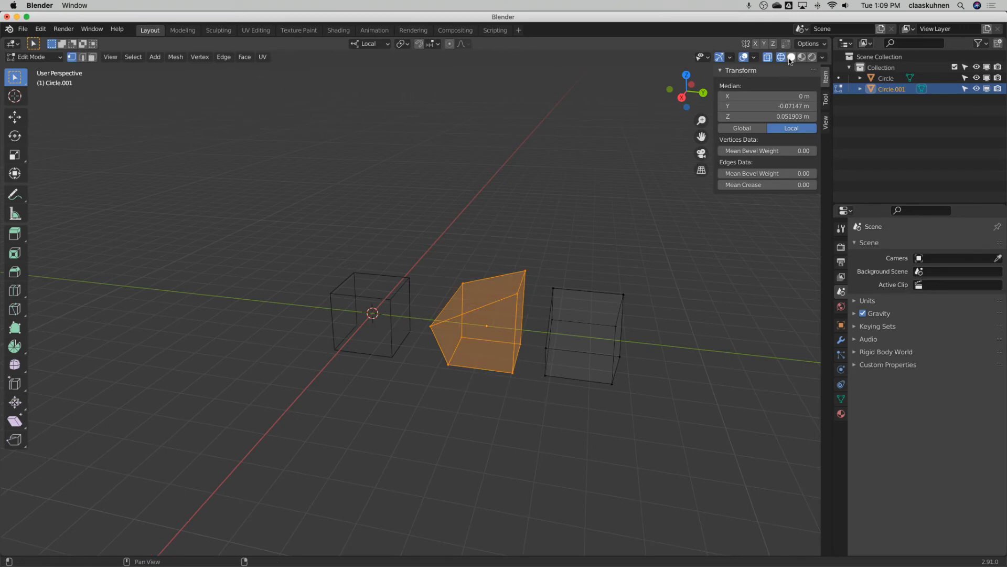
click(791, 58)
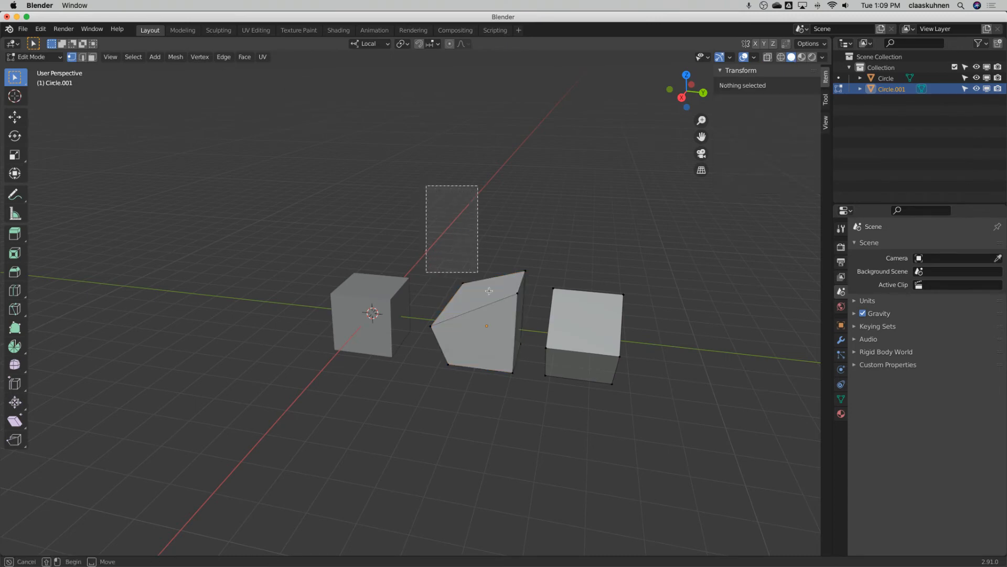
click(487, 324)
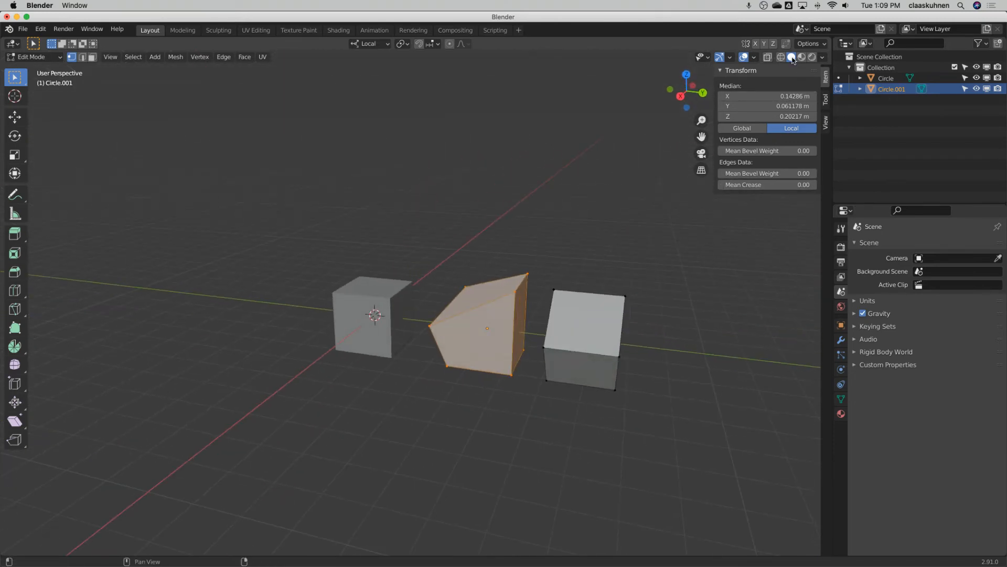
mouse_move(792, 57)
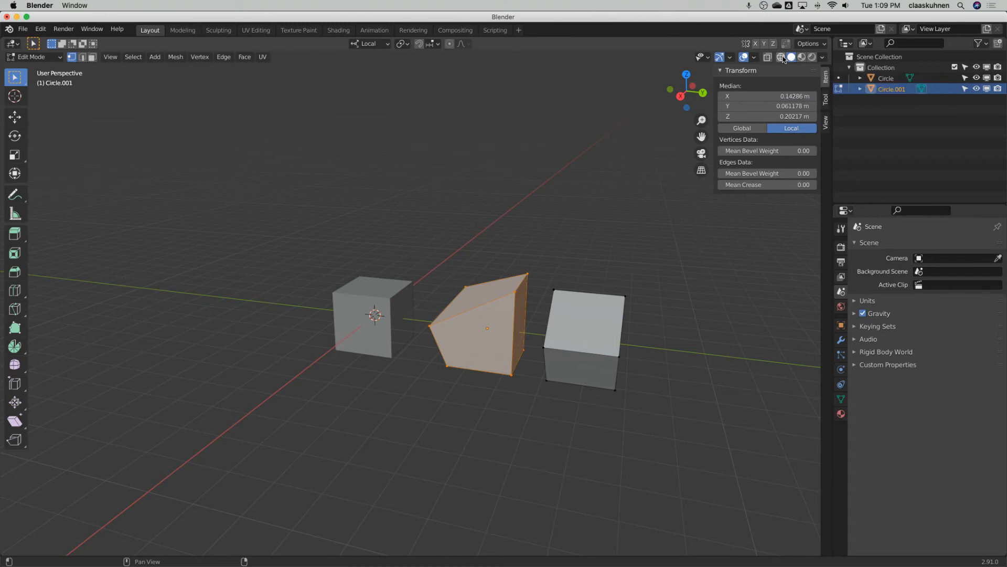
click(782, 57)
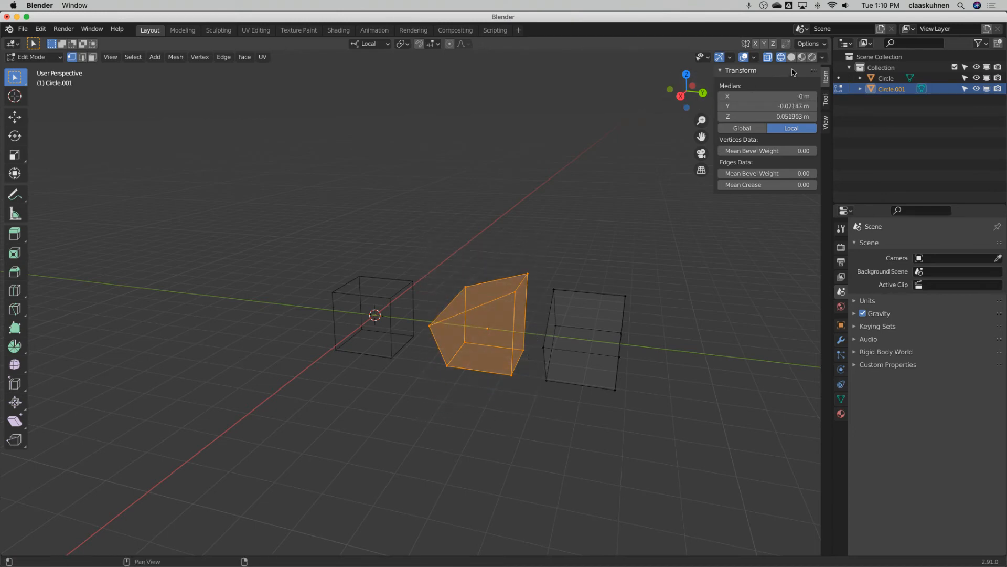
click(792, 57)
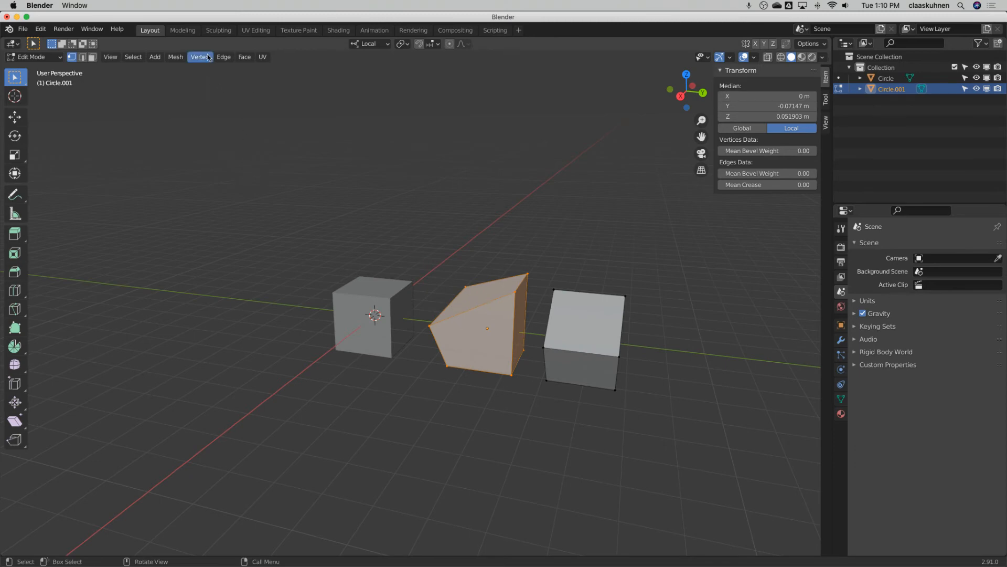
Step: Separate the selected middle geometry into the new object Circle.002
click(174, 57)
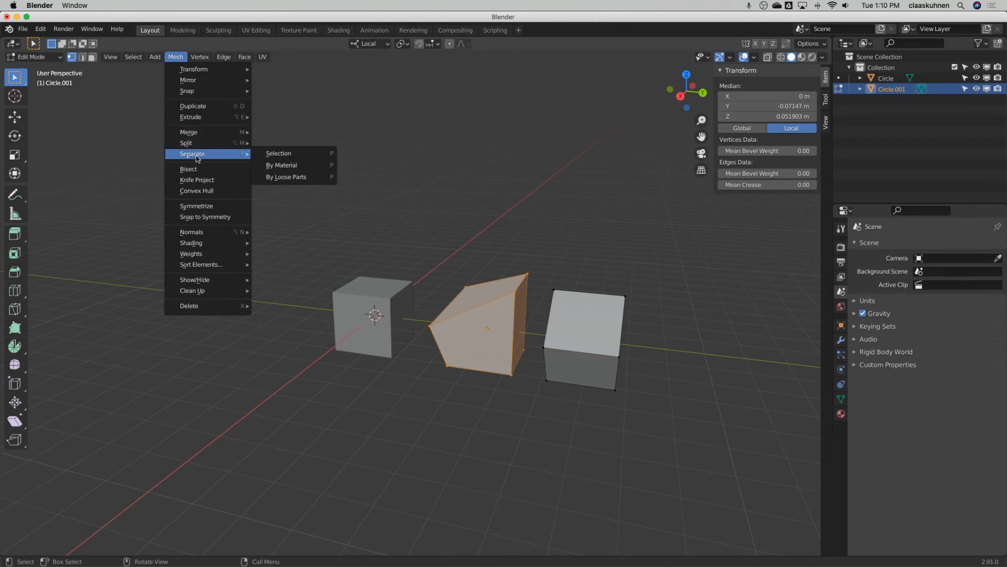
click(286, 177)
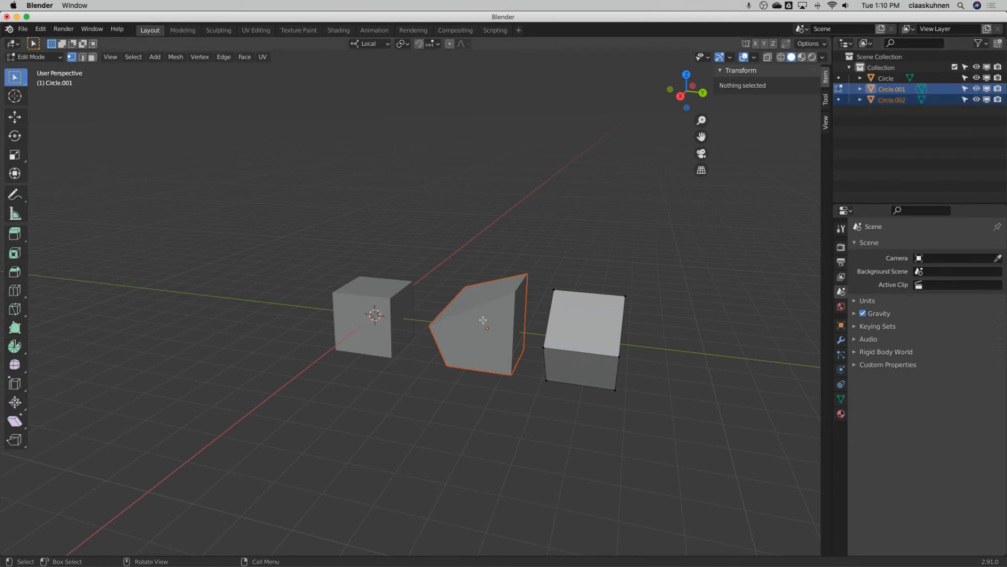
mouse_move(268, 264)
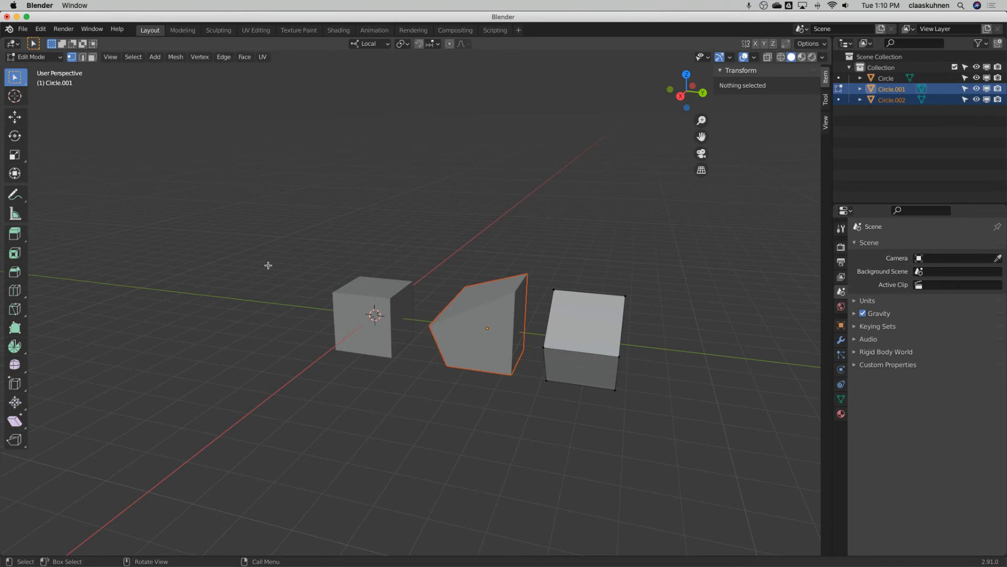
mouse_move(55, 138)
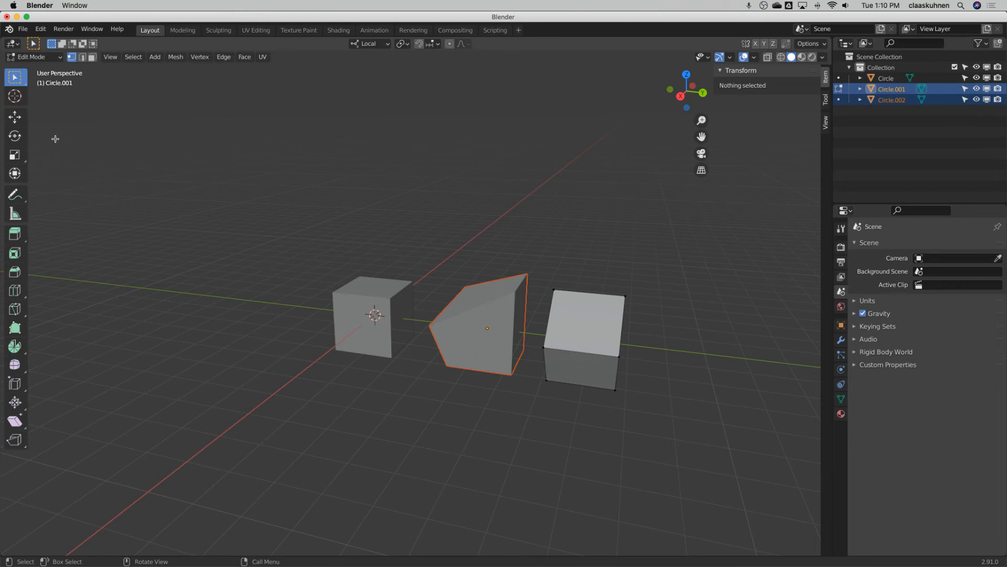
Step: Switch to Object Mode and select the right-hand cube and the wedge
click(31, 57)
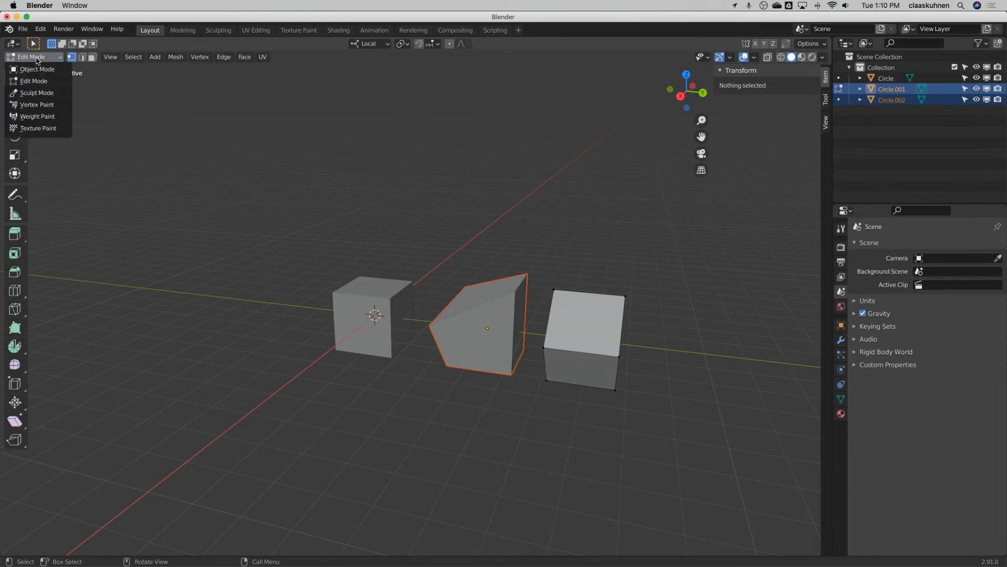
mouse_move(37, 69)
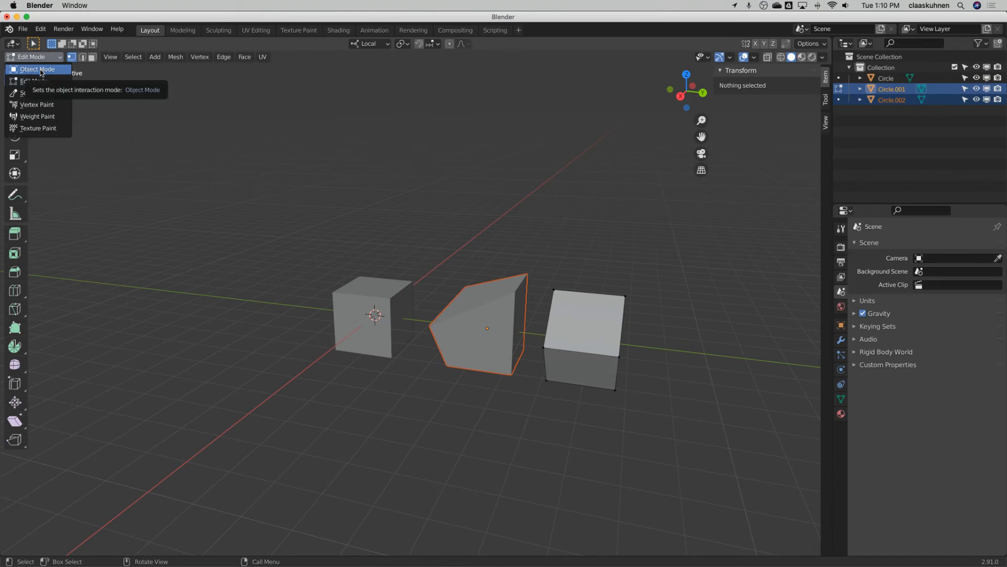
click(38, 69)
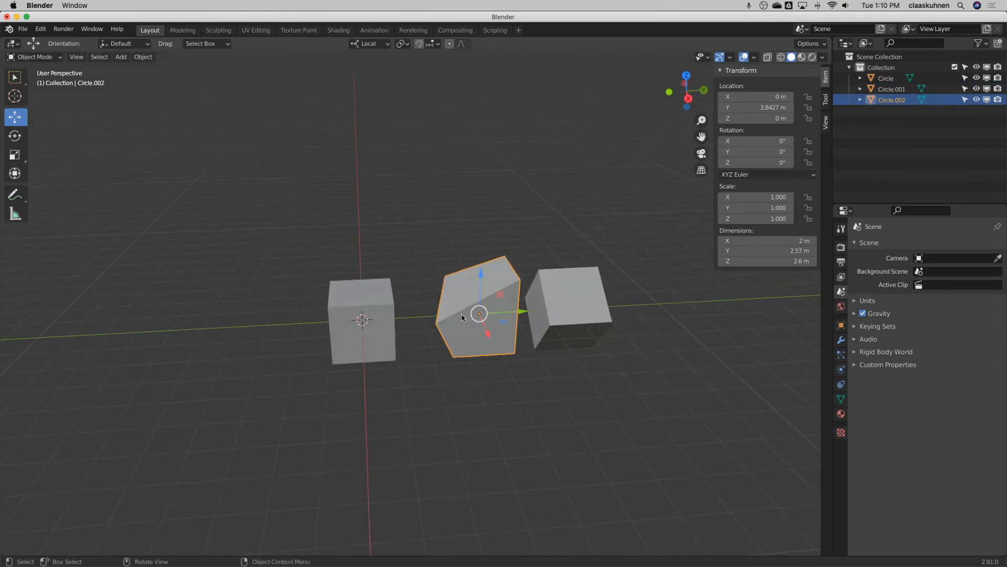
click(568, 302)
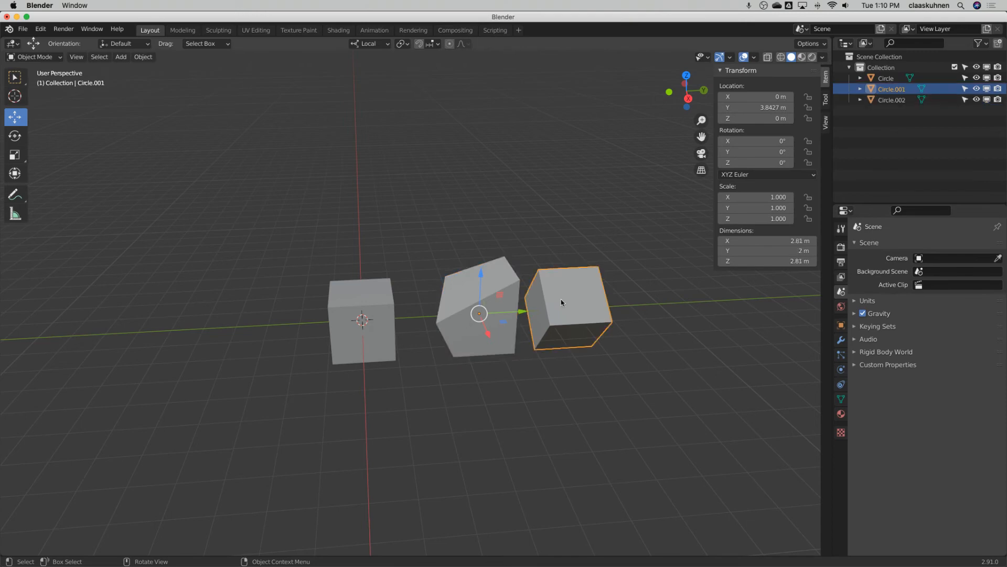
click(479, 313)
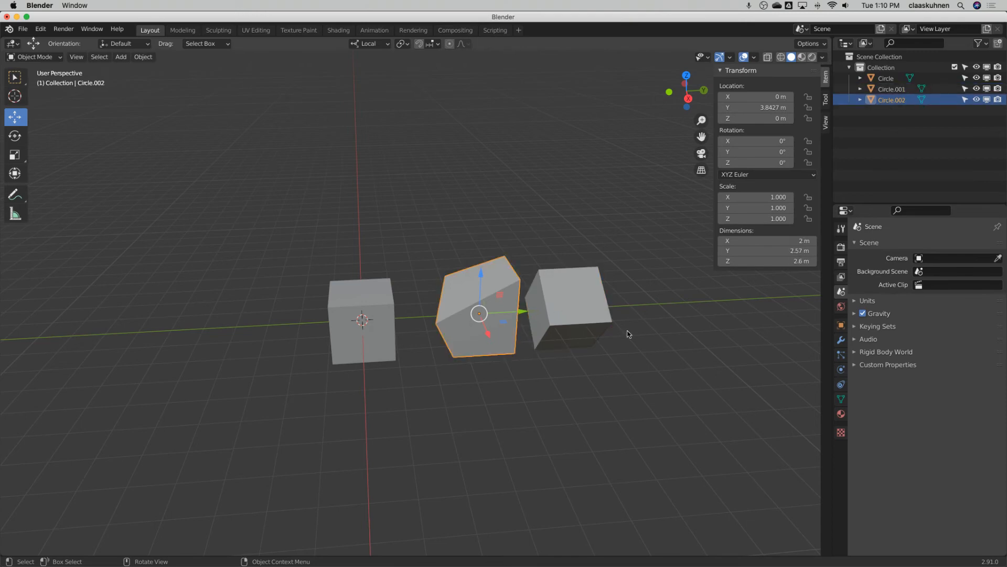
click(569, 302)
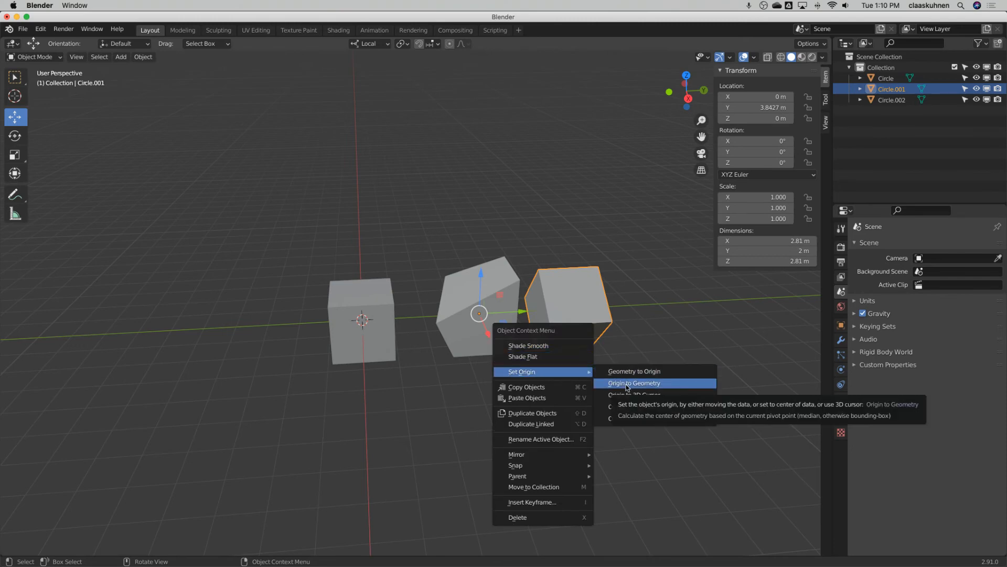
mouse_move(653, 389)
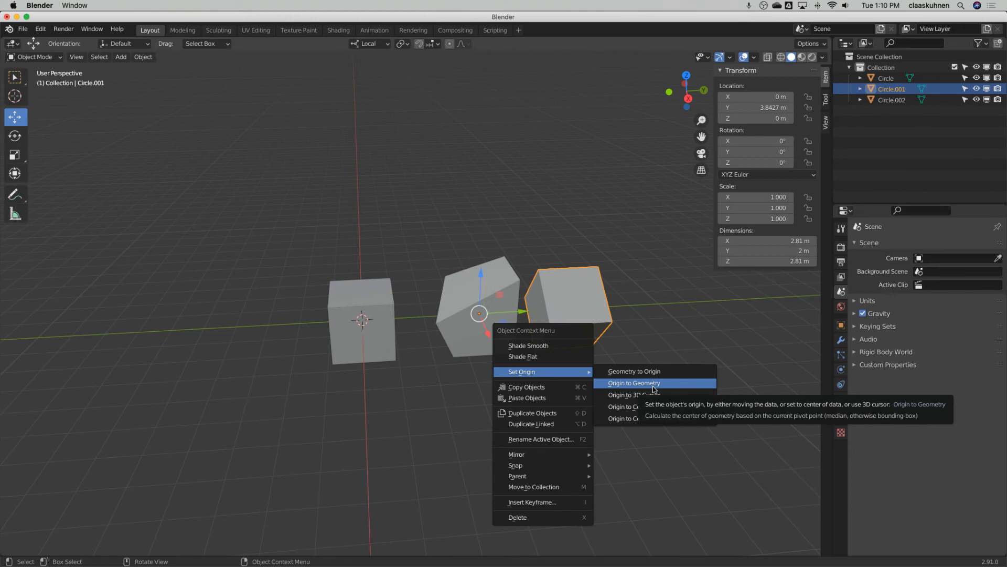
Step: Set the right cube's origin to its geometry and reselect the cube
click(634, 383)
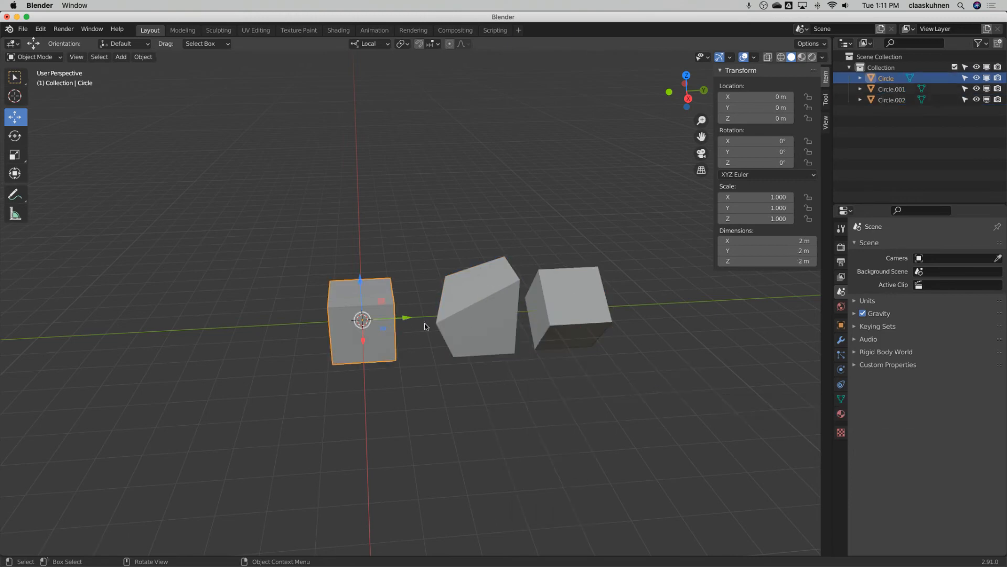
click(567, 308)
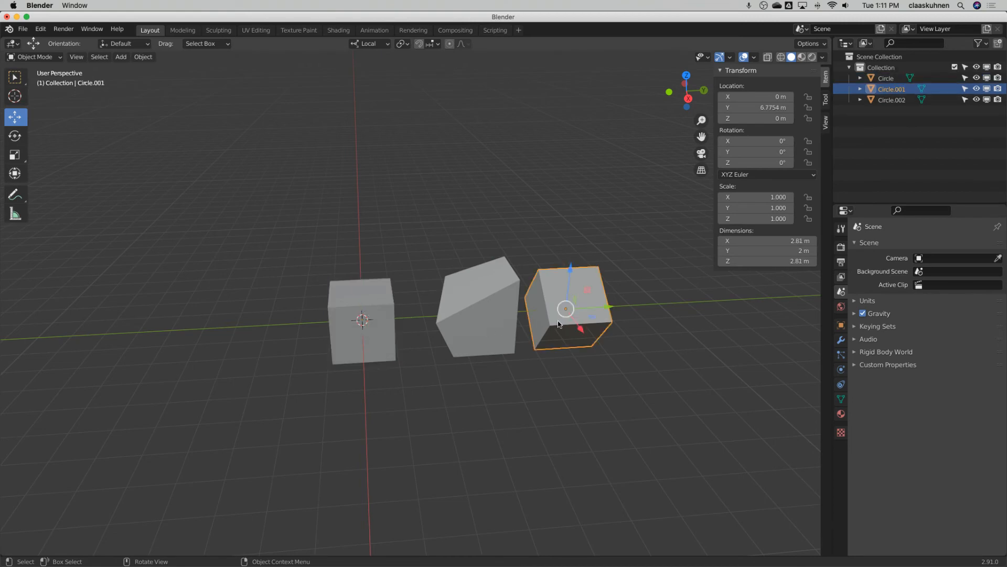
mouse_move(586, 278)
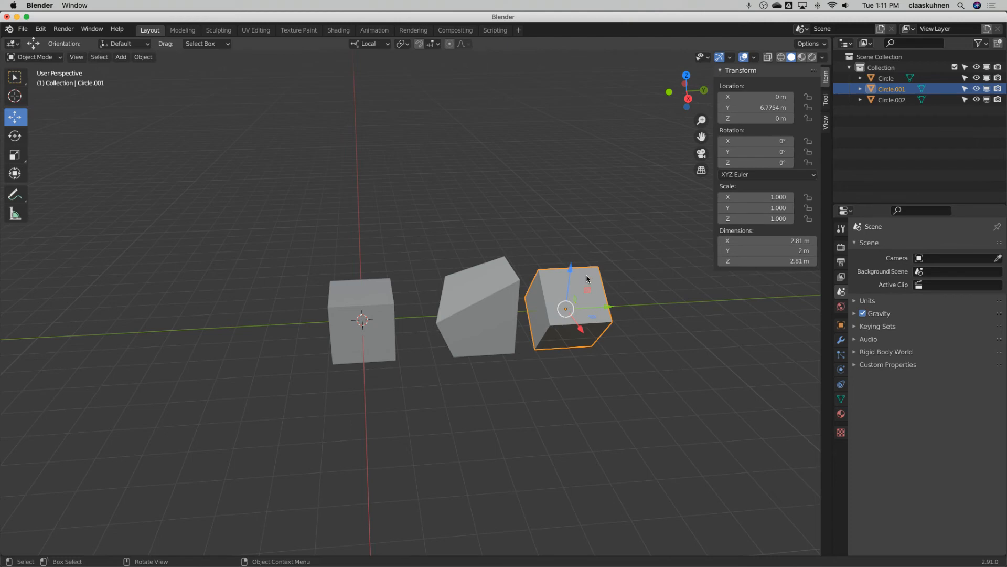
Step: In Edit Mode, select the right cube's top face and extrude it upward
click(35, 57)
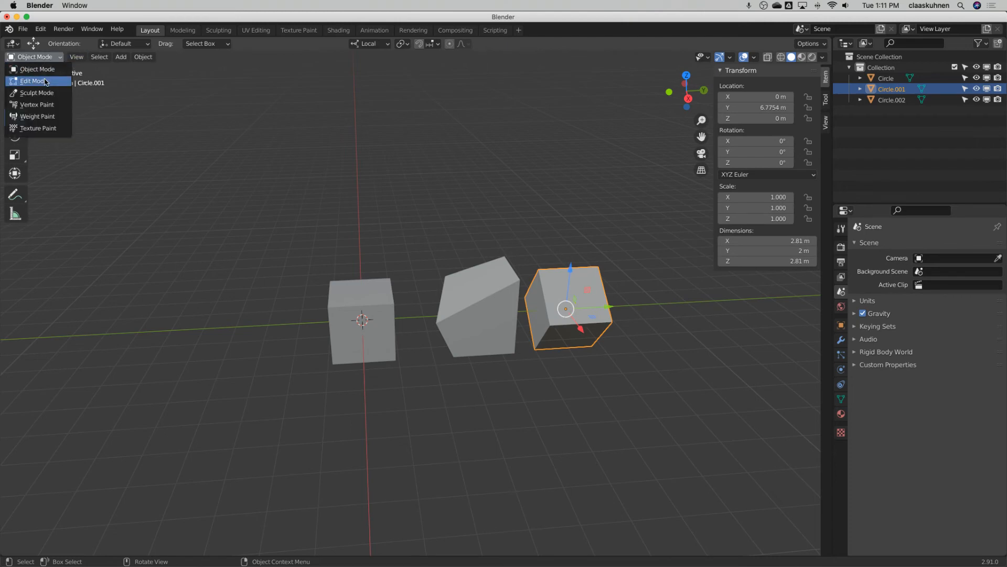
mouse_move(34, 81)
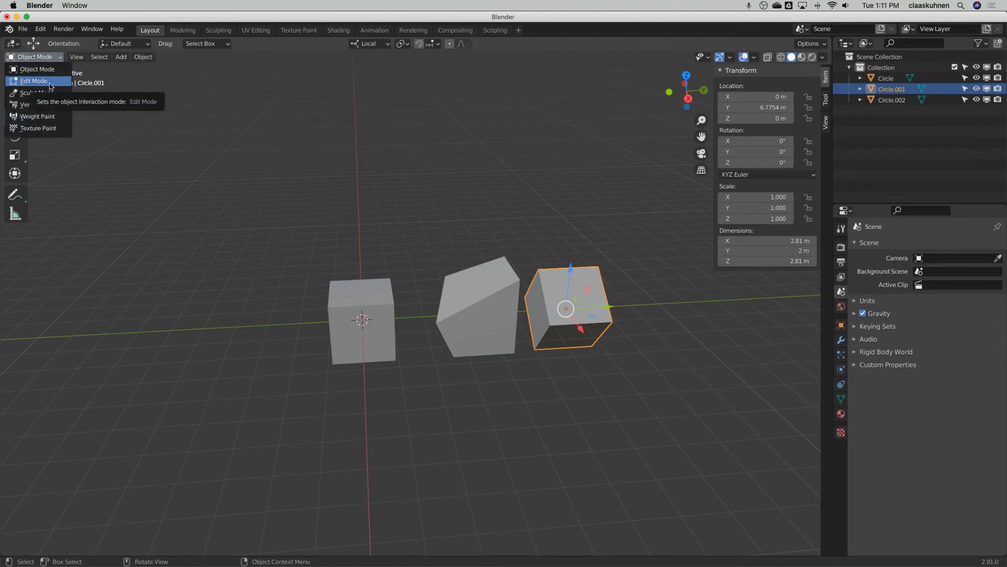
click(34, 81)
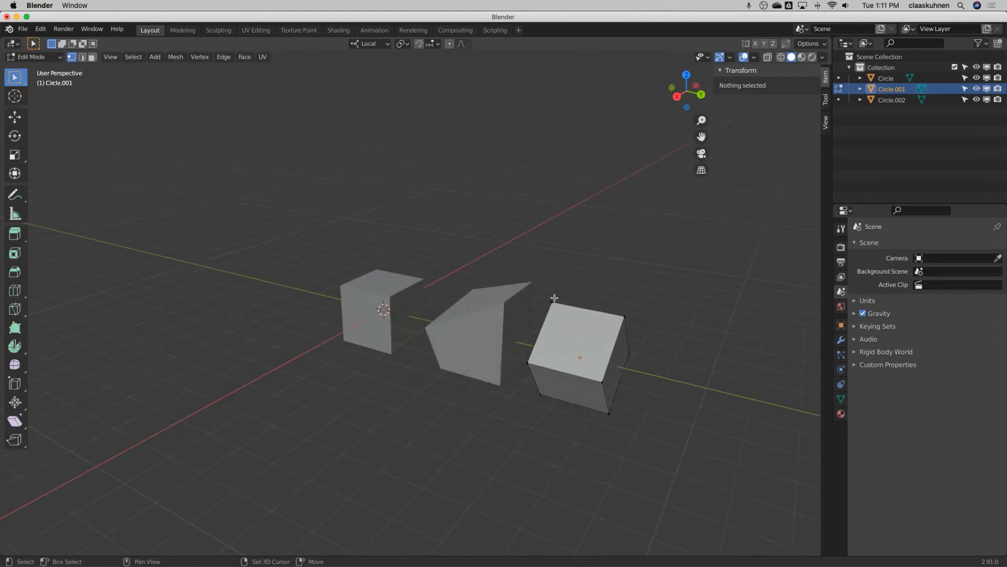
click(581, 318)
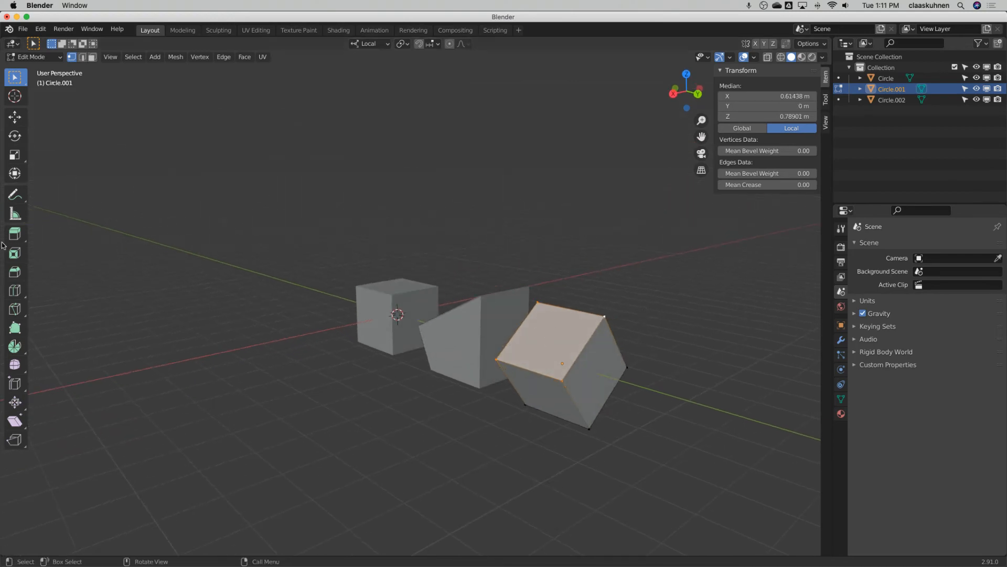
click(15, 234)
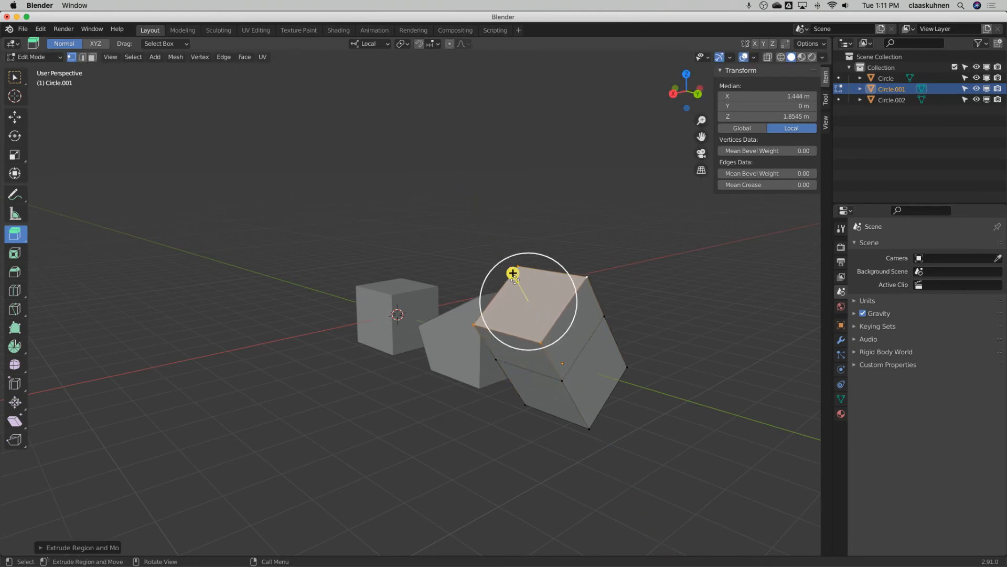
mouse_move(472, 220)
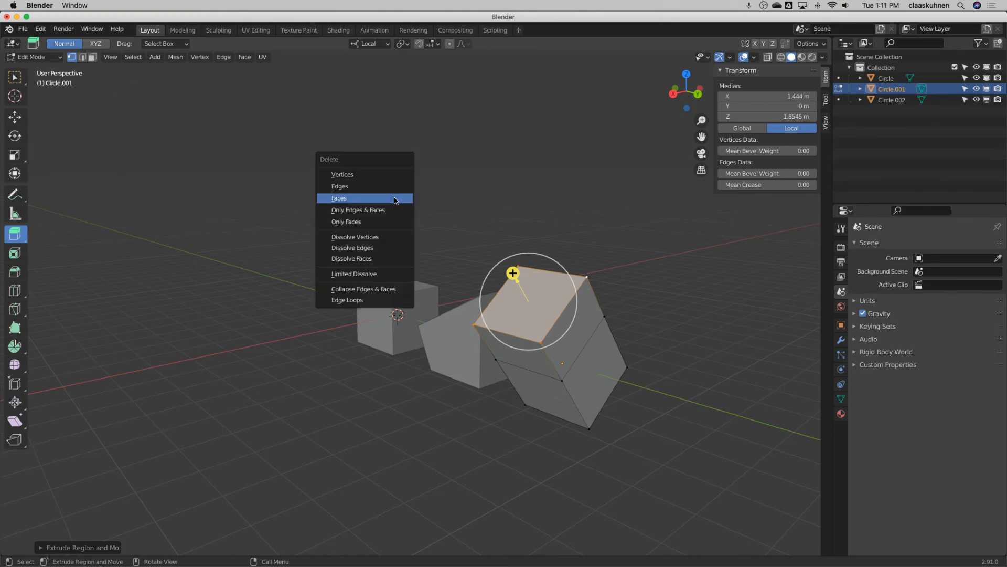
Step: Dismiss the Delete menu, use Move with Local orientation, and re-enter Edit Mode
click(338, 198)
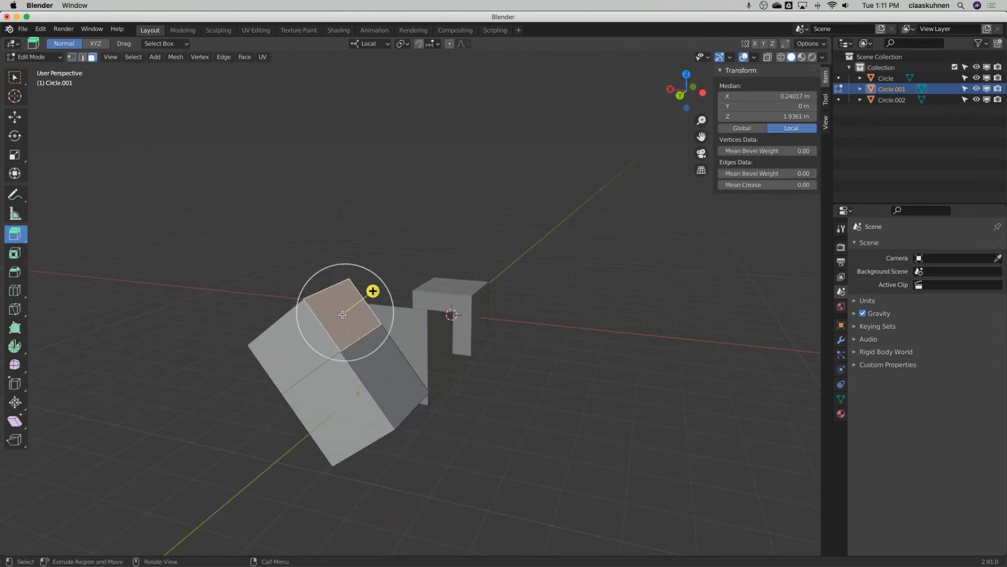
click(15, 117)
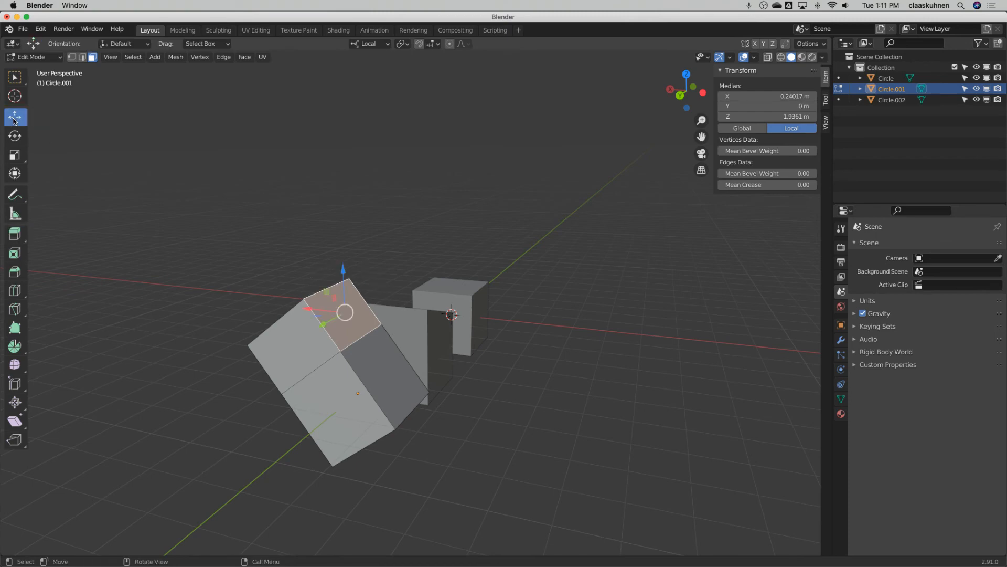
click(368, 43)
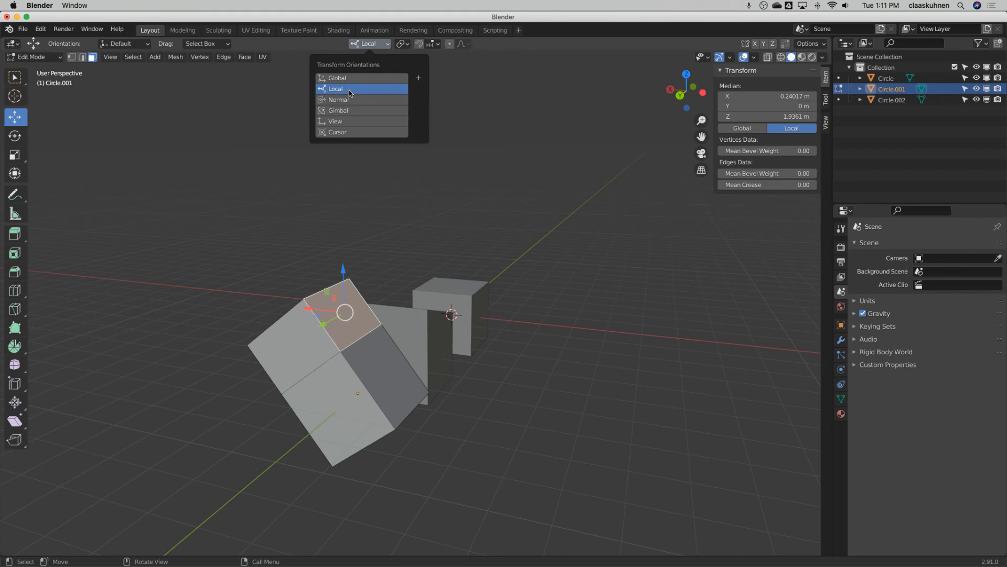
click(335, 88)
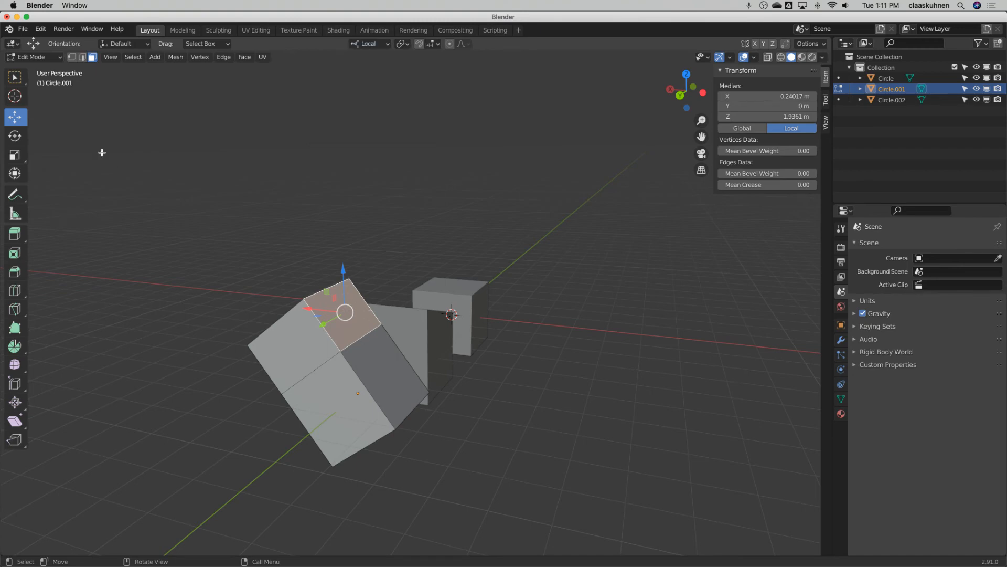
key(Tab)
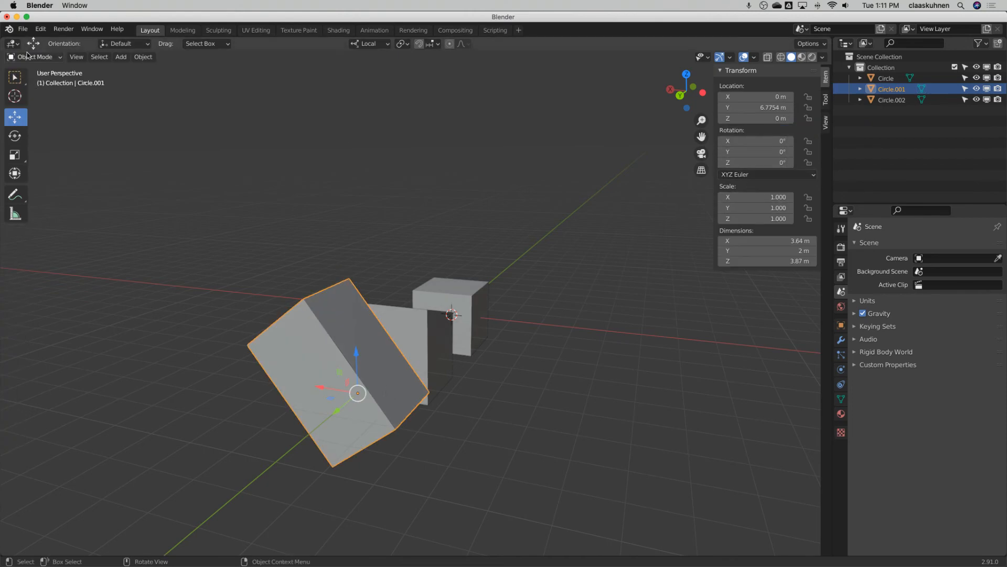
key(Tab)
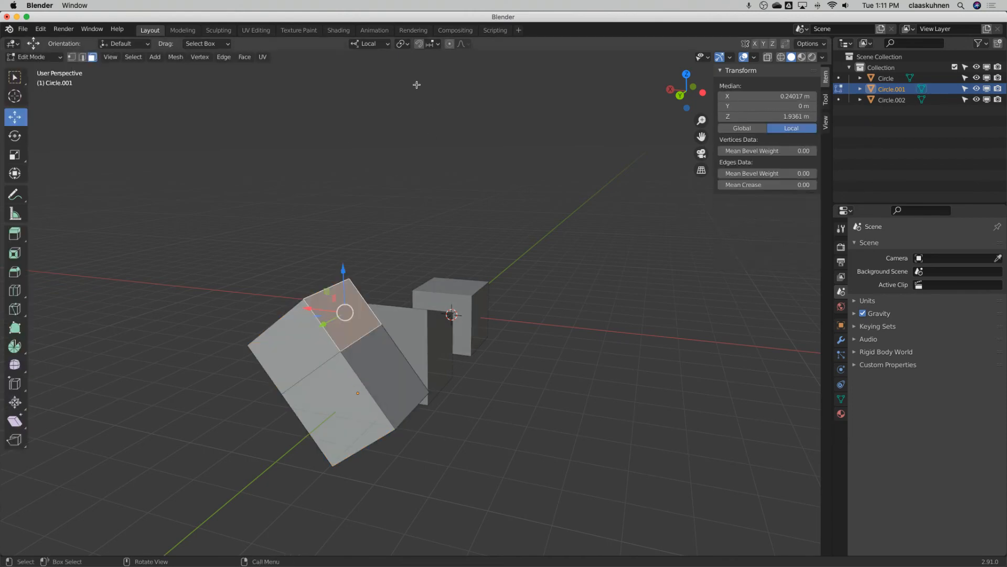
Step: Set Normal transform orientation and extrude the cube's opposite end face along it
click(369, 43)
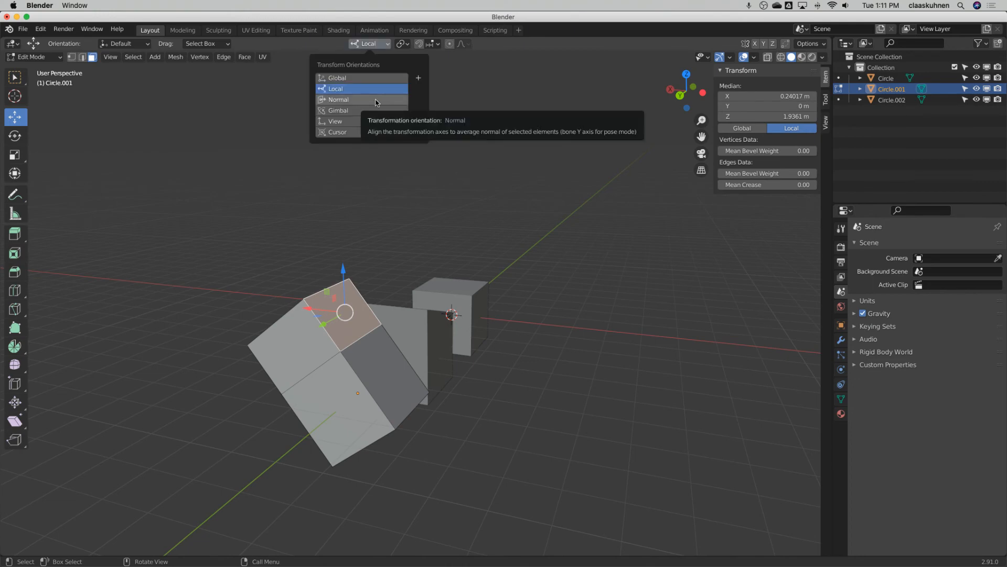
click(338, 99)
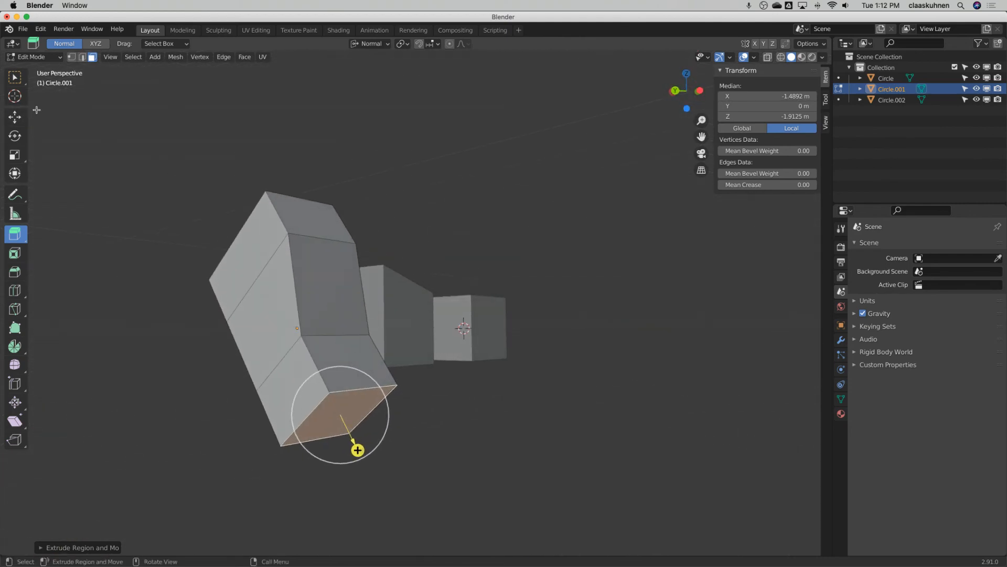
mouse_move(15, 117)
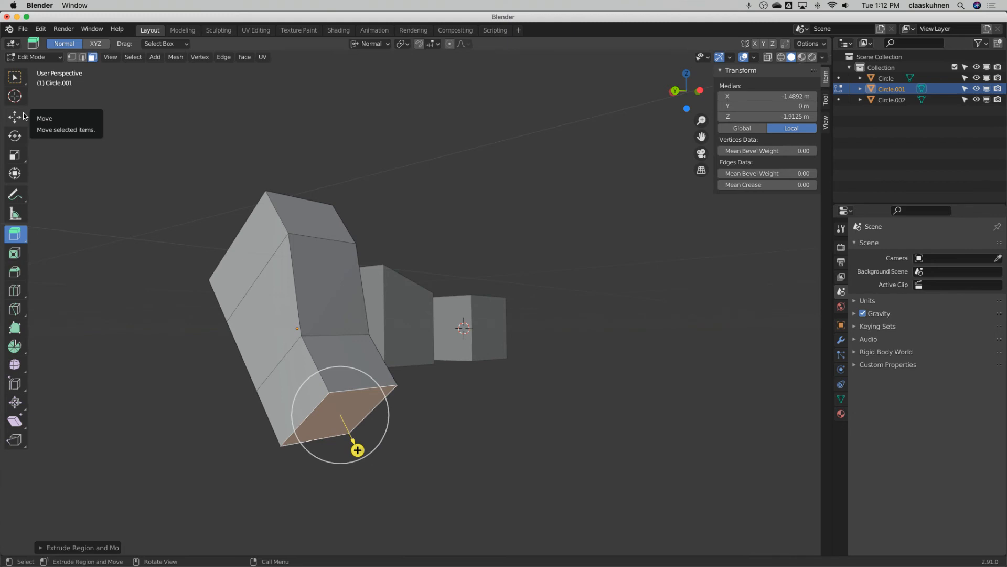
click(14, 117)
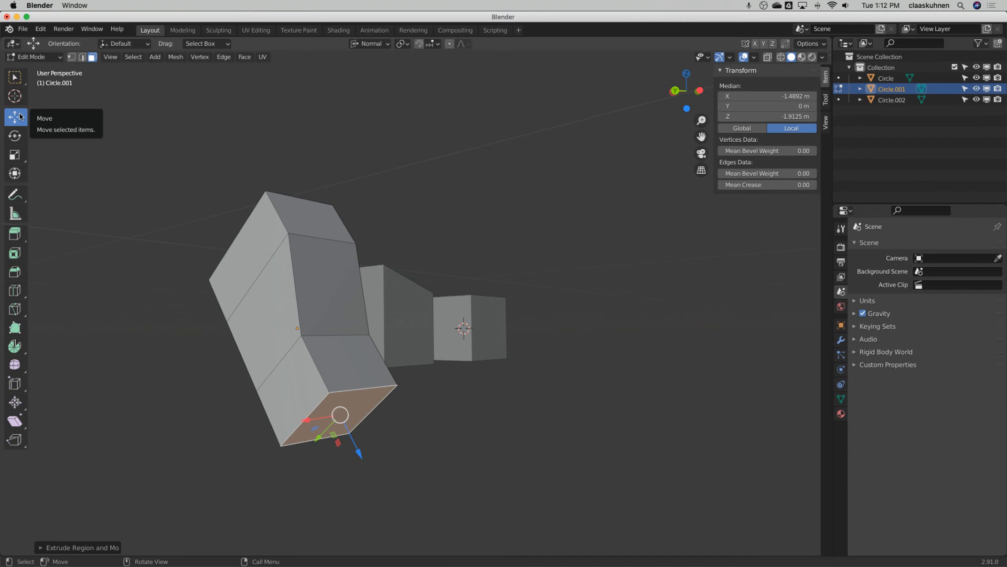
click(31, 57)
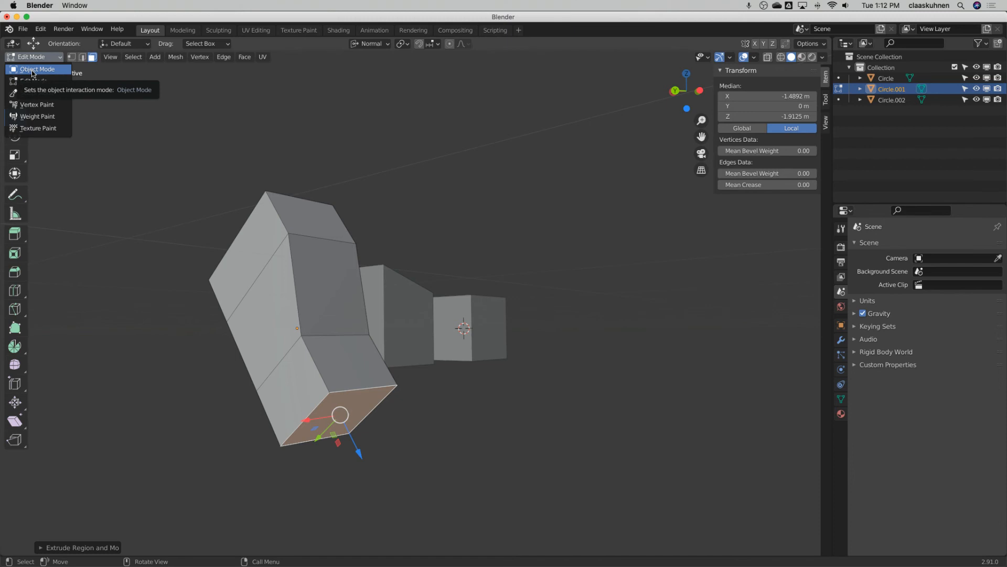
Step: Return to Object Mode and show Circle.001's still-empty modifier settings
click(37, 69)
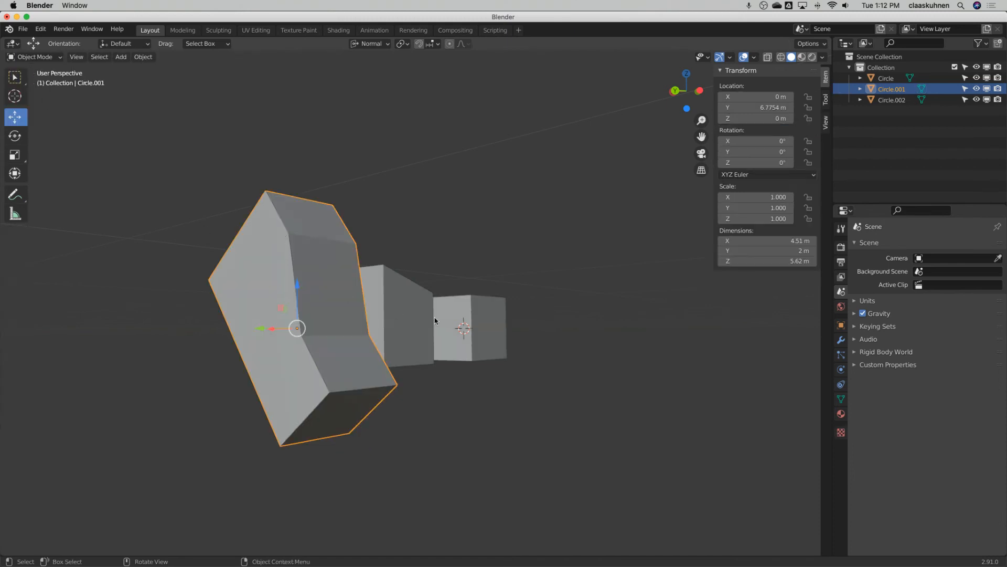
mouse_move(350, 259)
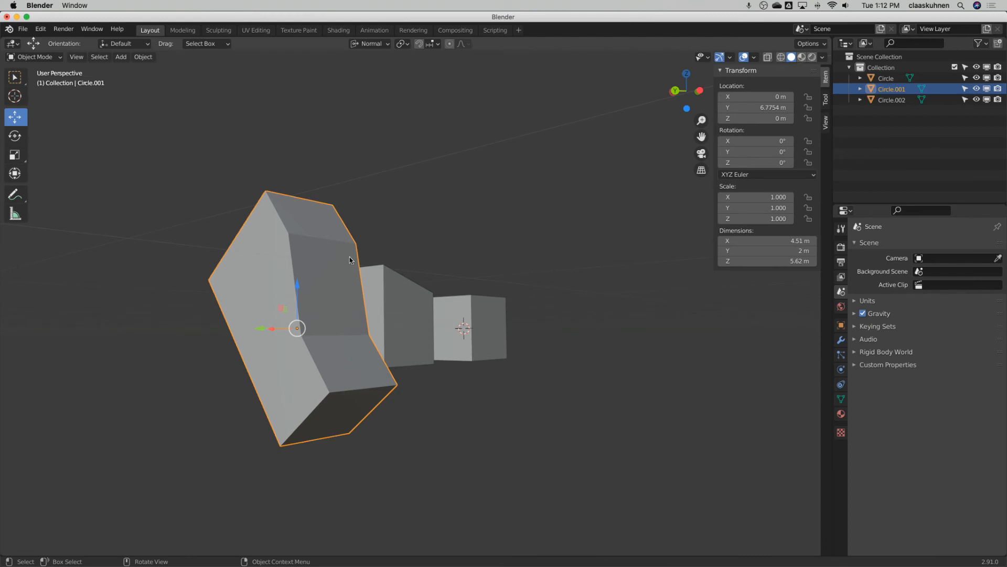
mouse_move(841, 340)
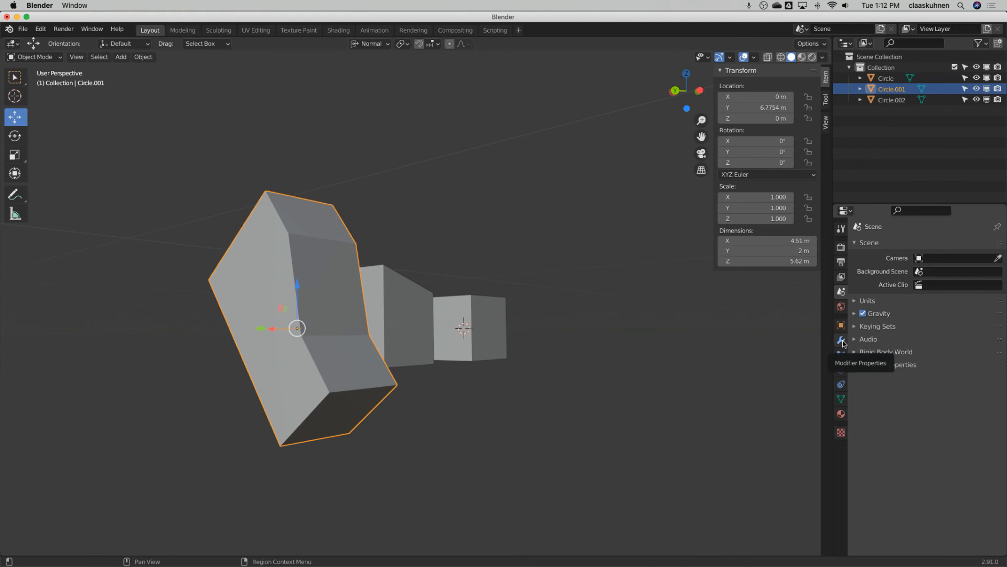
click(842, 340)
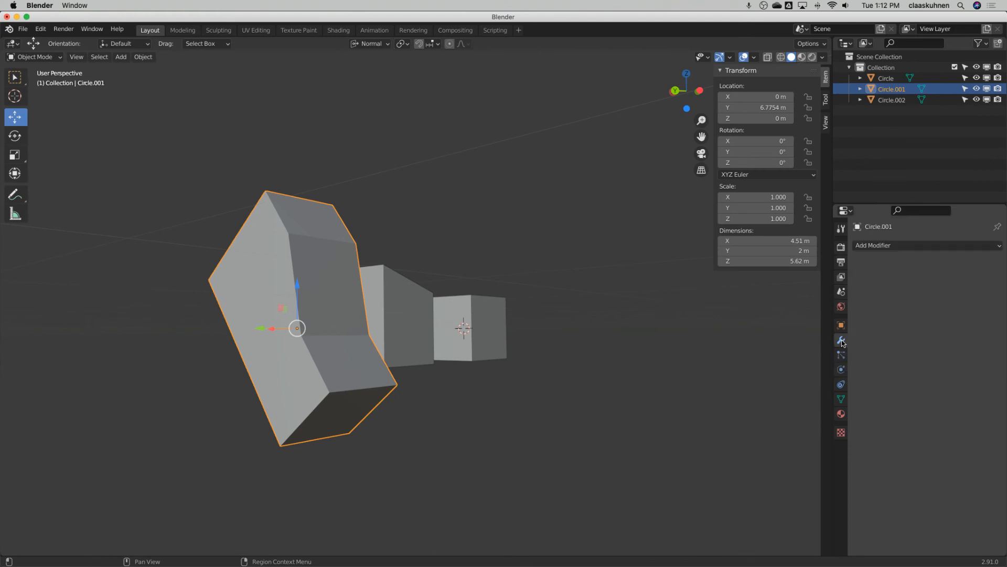
mouse_move(841, 340)
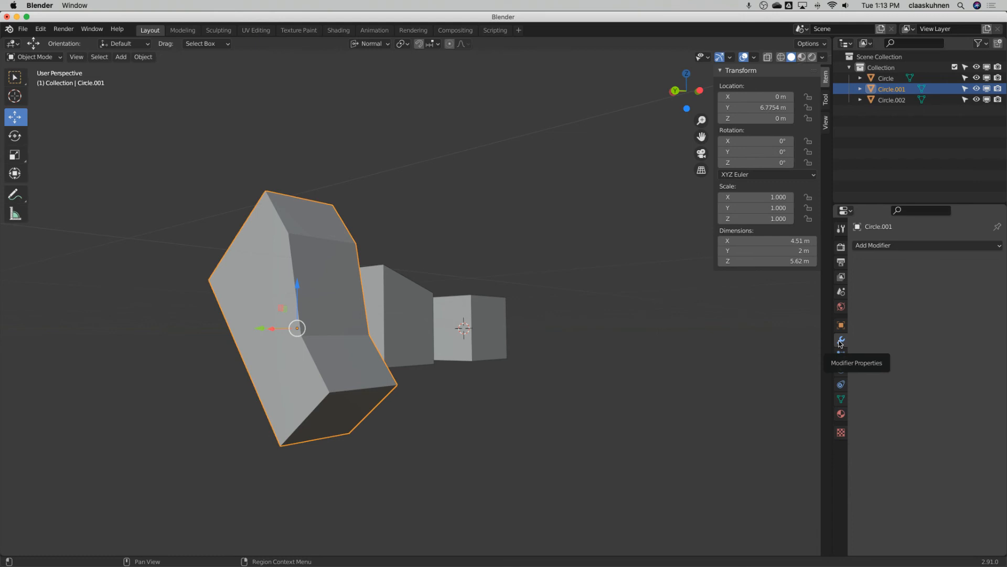
mouse_move(585, 196)
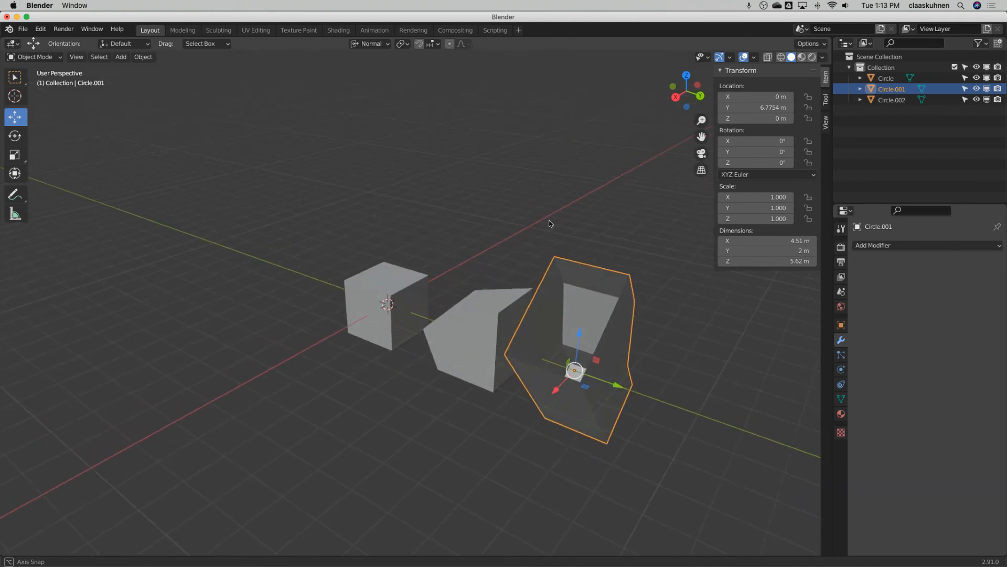
Step: Add a Subdivision Surface modifier to Circle.001 with viewport levels set to 3
click(874, 246)
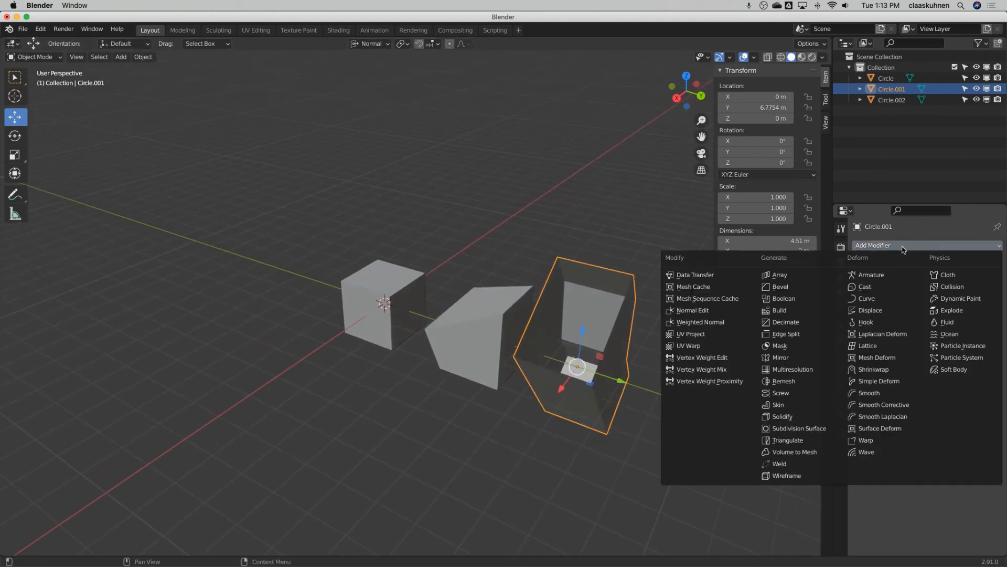
mouse_move(799, 428)
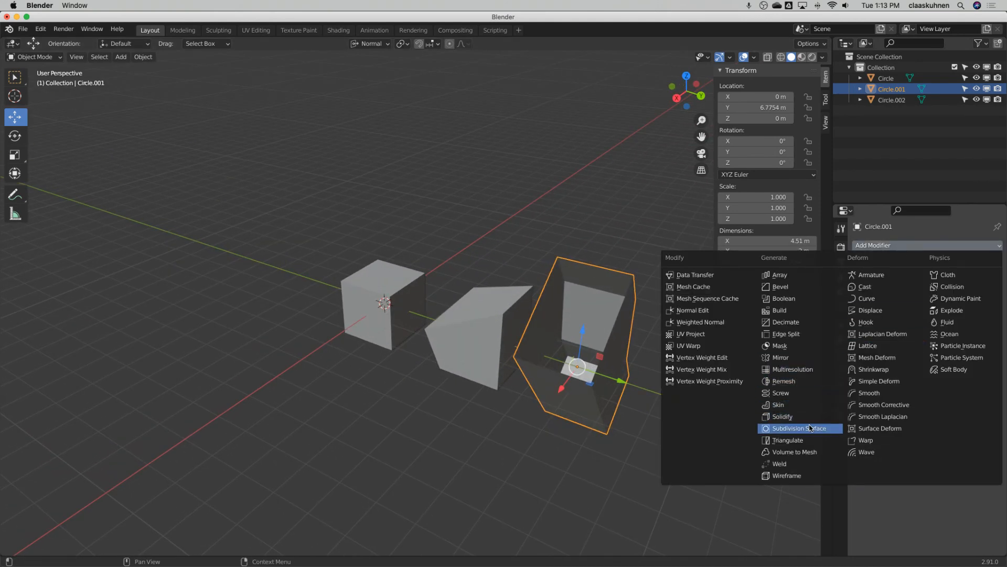
mouse_move(809, 428)
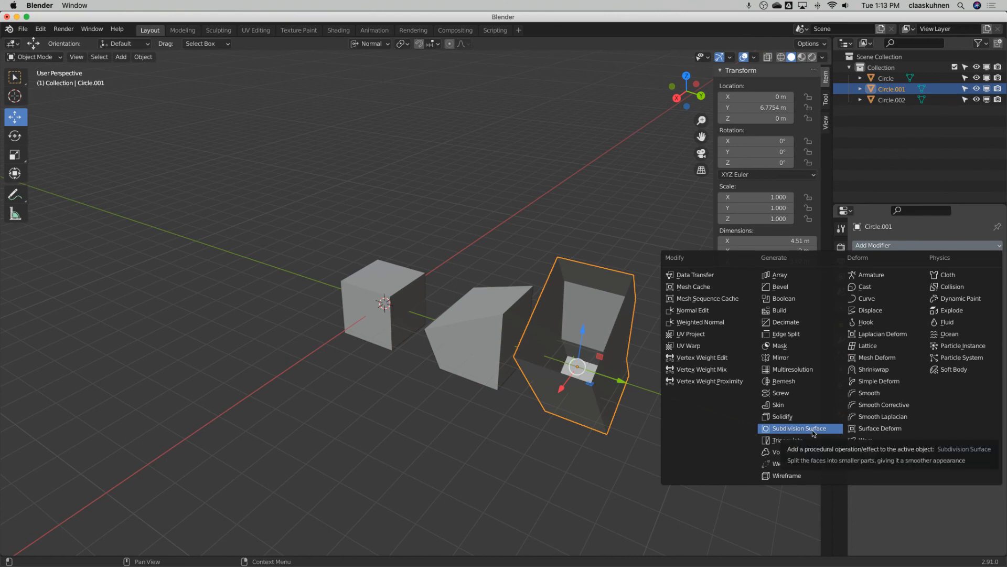
click(790, 428)
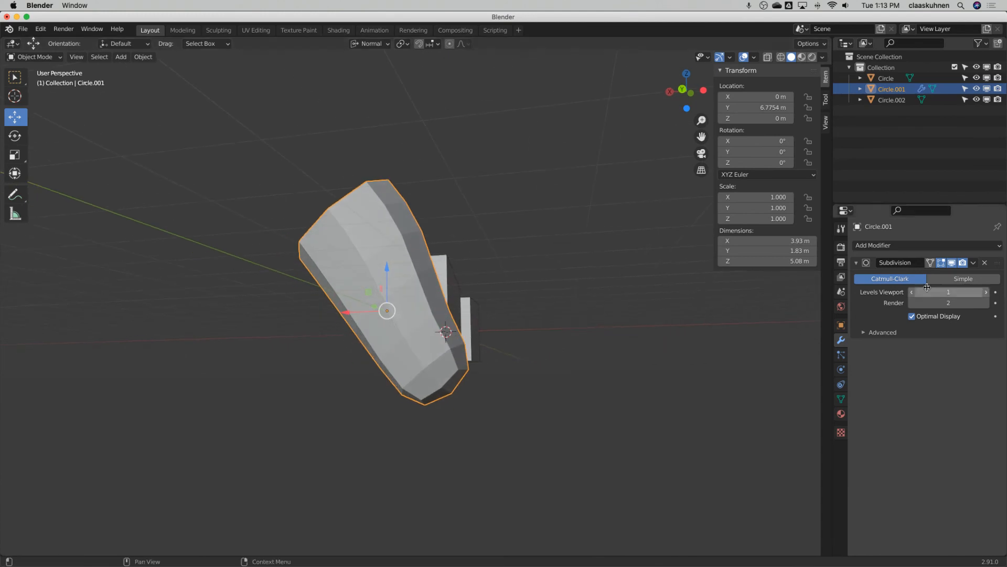
click(987, 292)
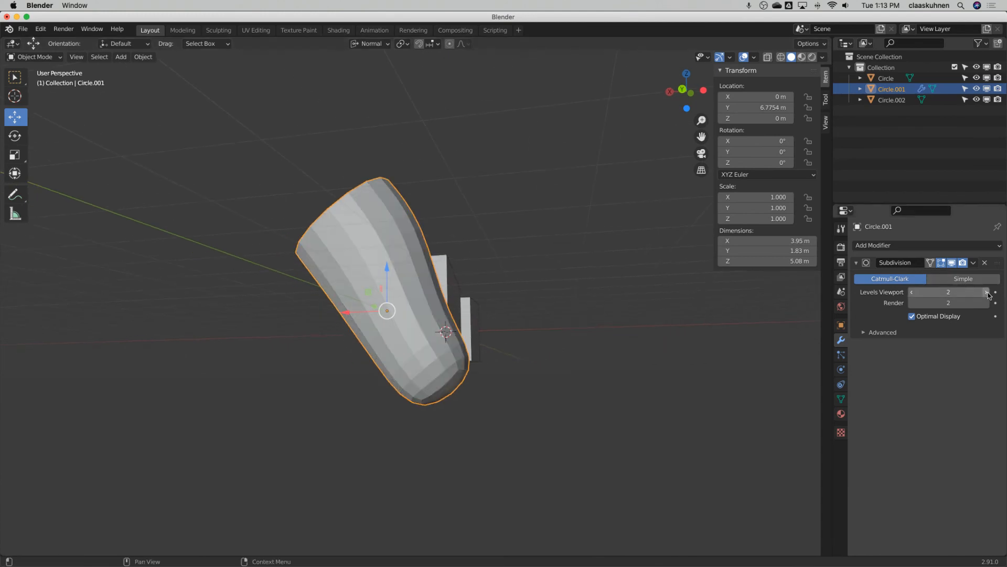
click(987, 291)
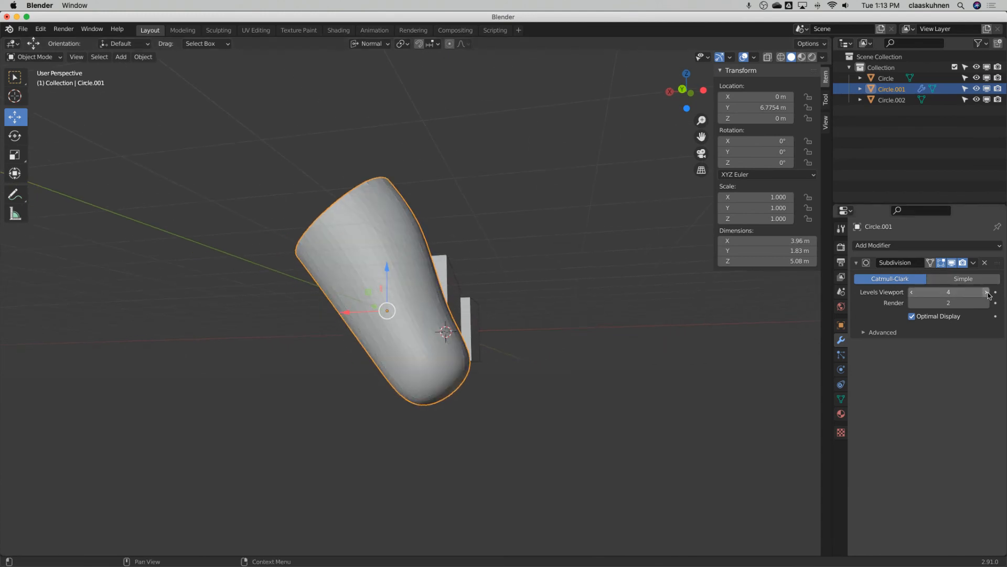
click(986, 291)
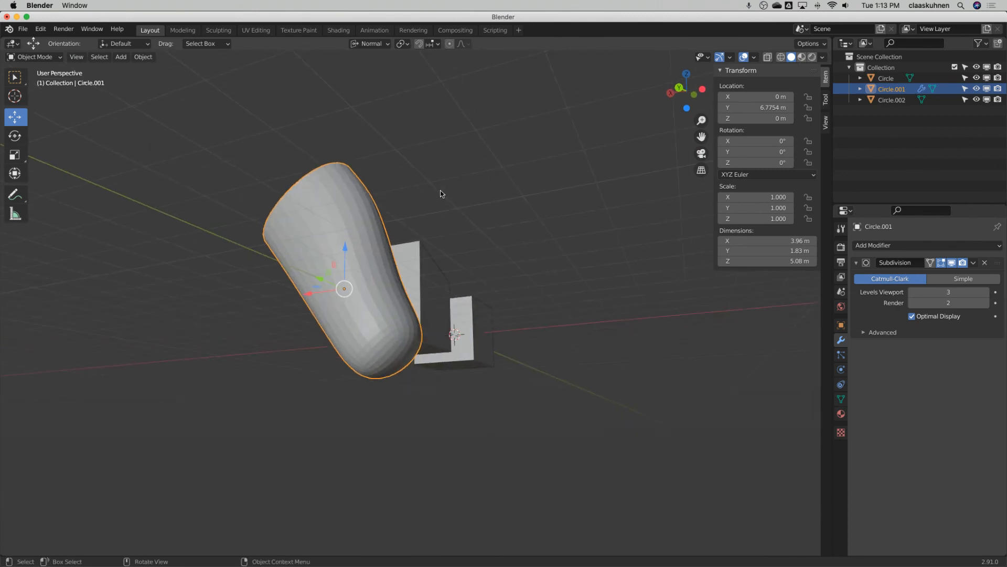
click(952, 263)
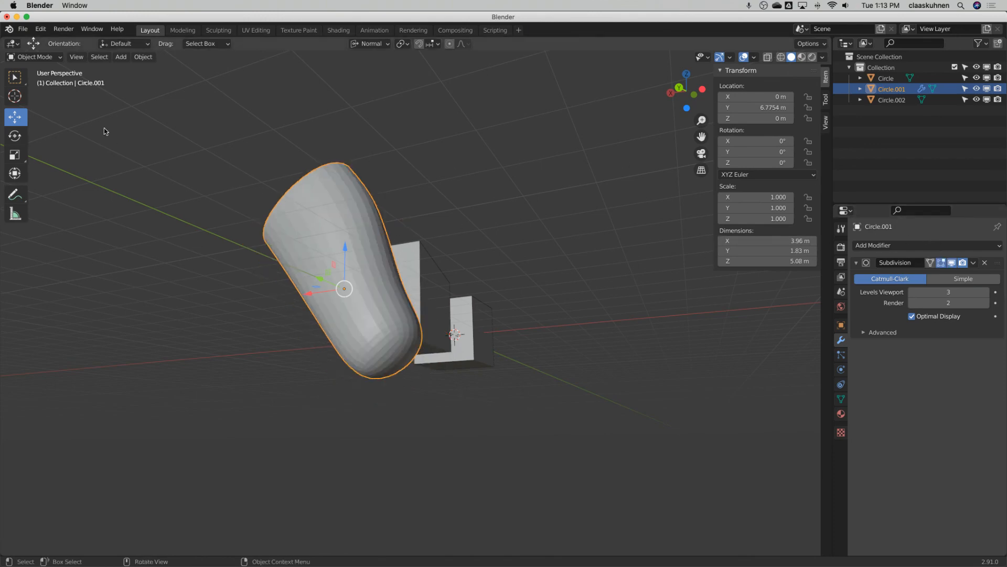
Step: In Edit Mode, flare Circle.001's faces outward to about 5.54 m wide, then return to Object Mode
click(35, 57)
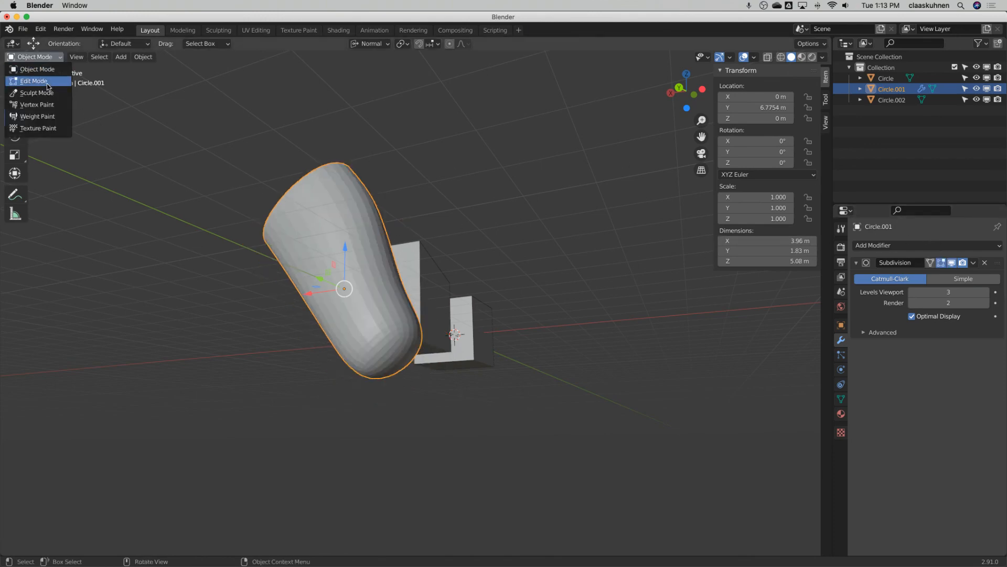
click(33, 80)
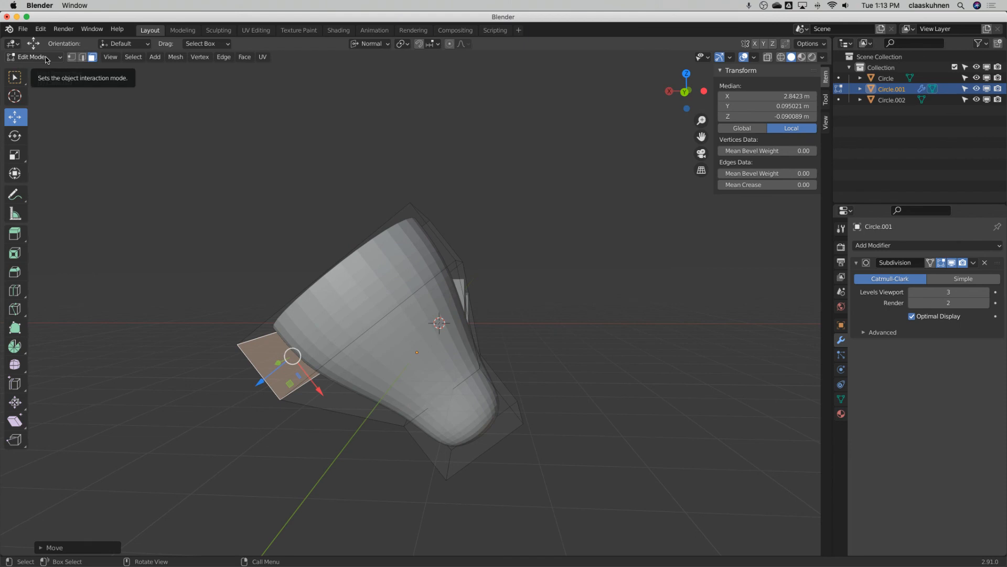
click(32, 57)
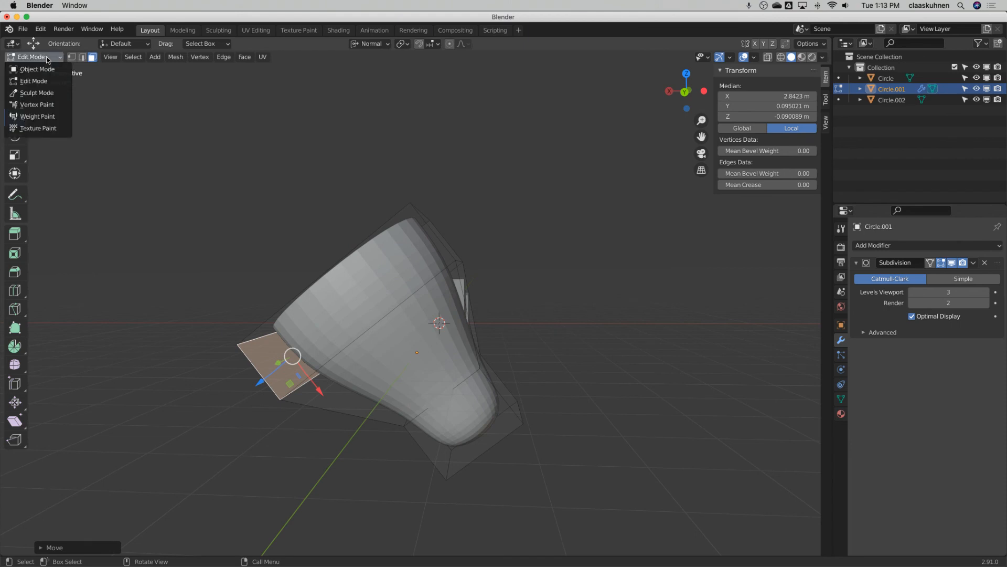
click(37, 69)
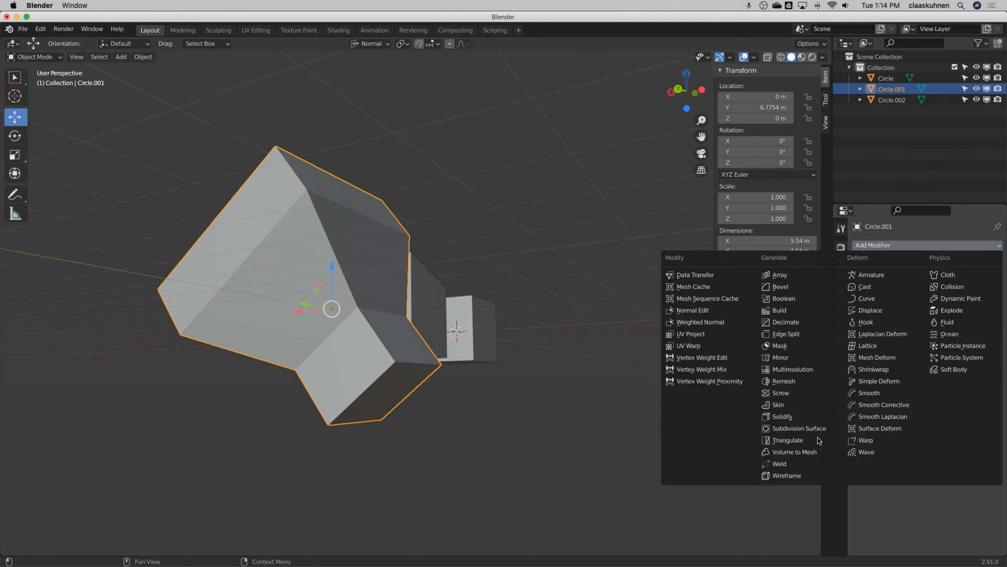
Step: Add a Solidify modifier to Circle.001 with a 10cm wall thickness
click(799, 428)
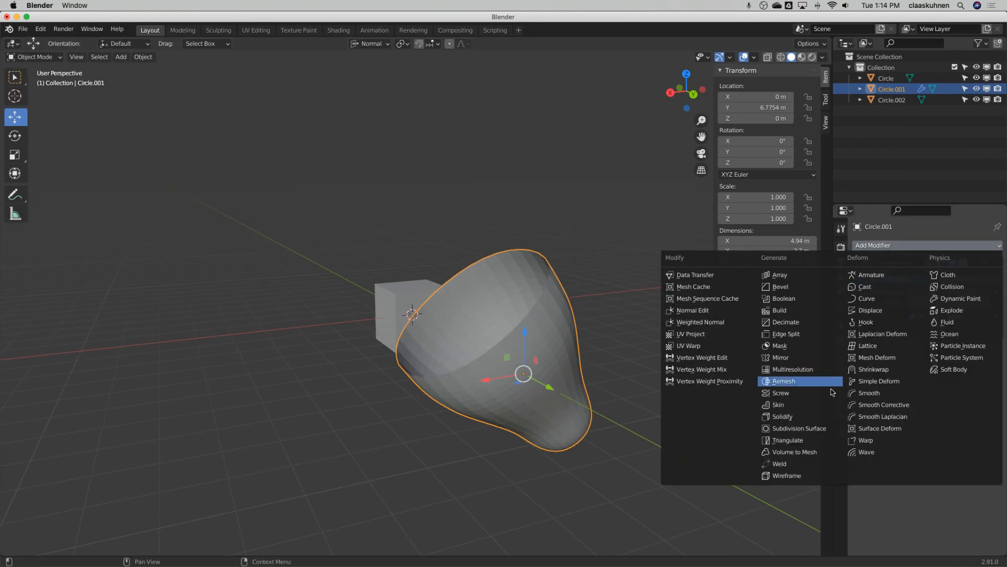
click(782, 416)
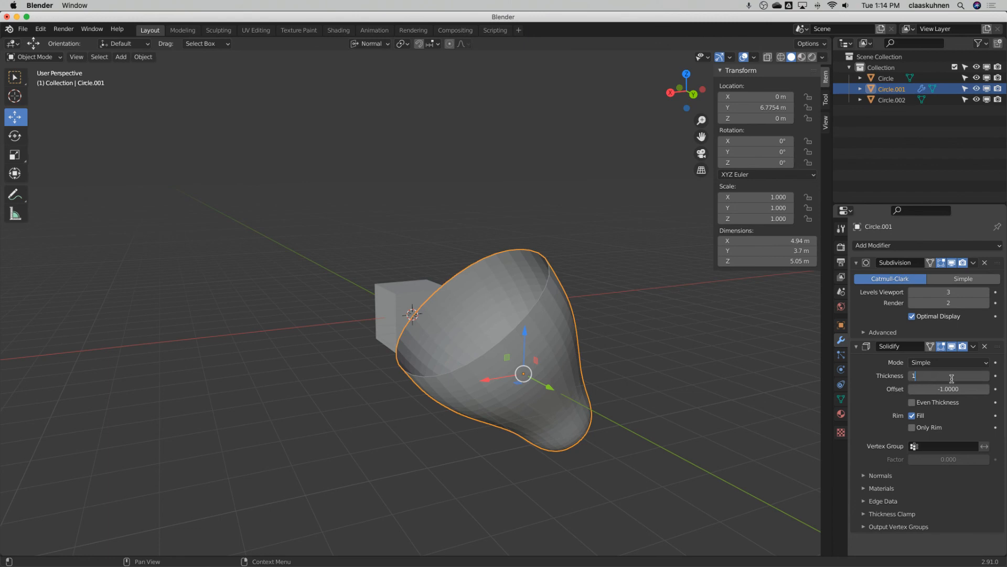
text(10cm)
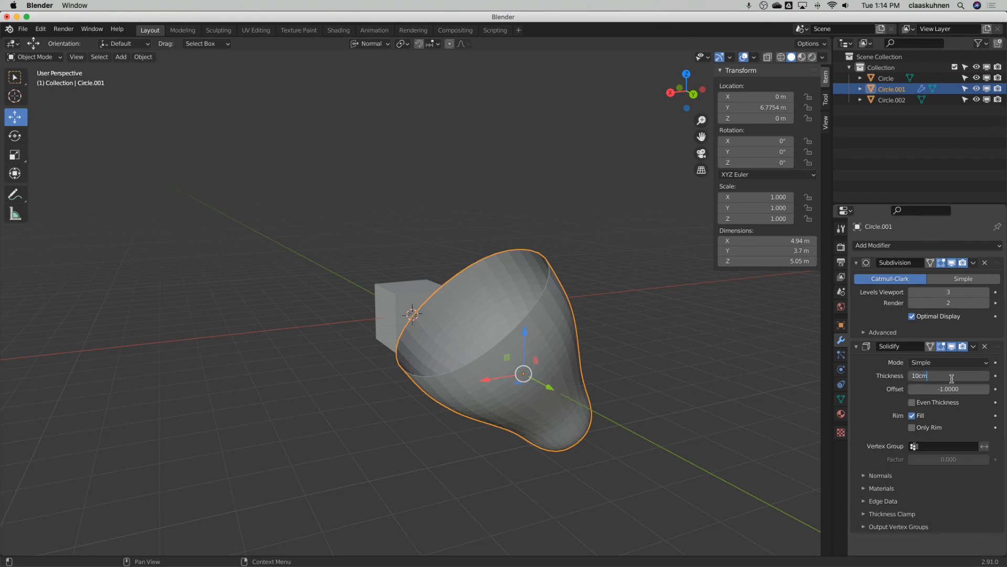
key(Return)
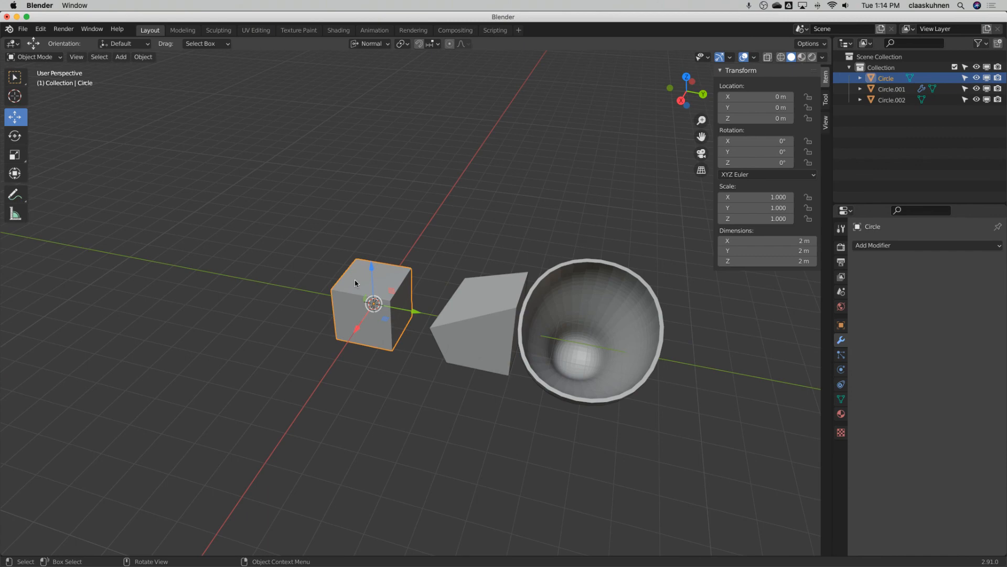
Step: Add a Bevel modifier to the cube with a 0.2 m amount and 5 segments
click(899, 245)
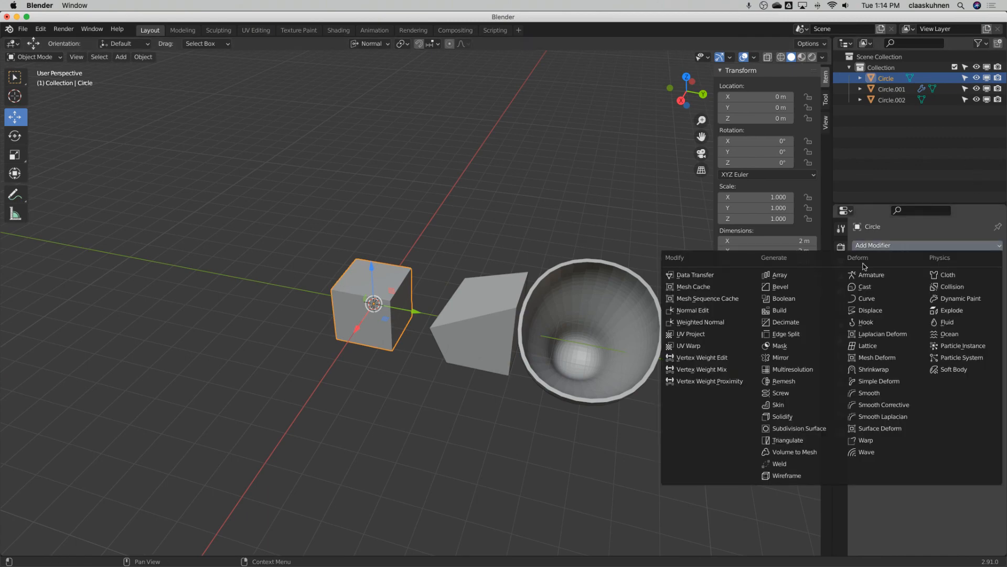
click(779, 287)
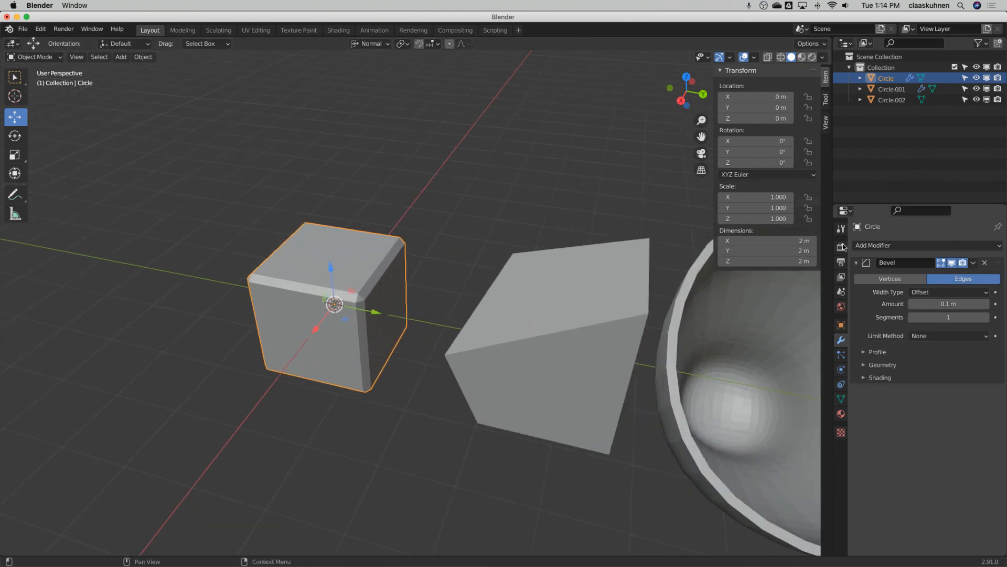
click(948, 303)
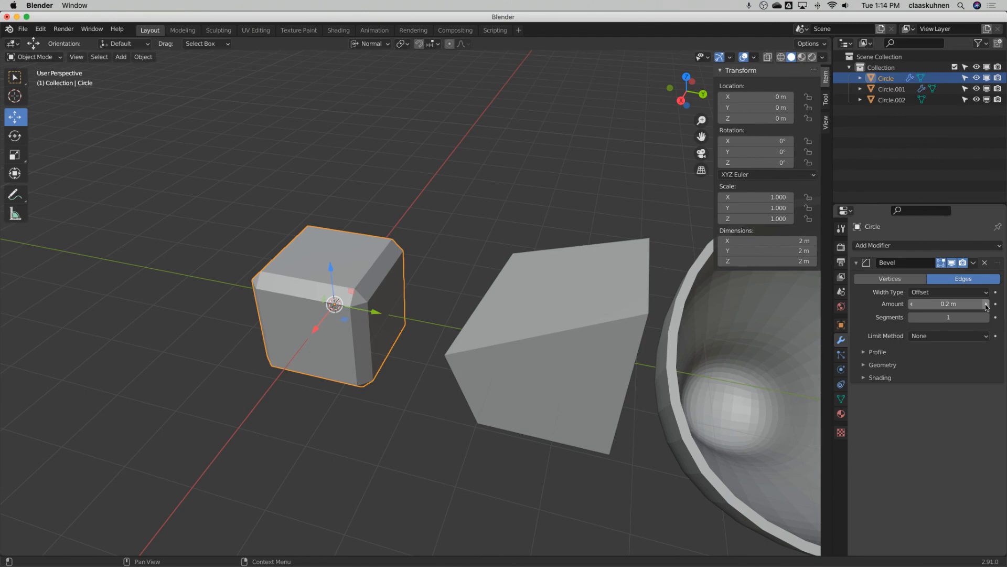
click(987, 317)
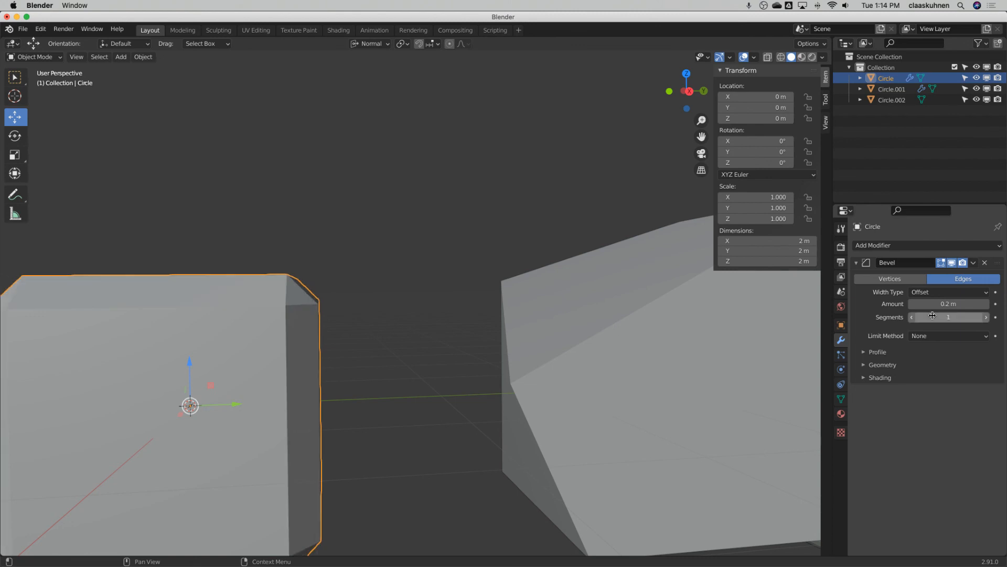
click(948, 317)
text(5)
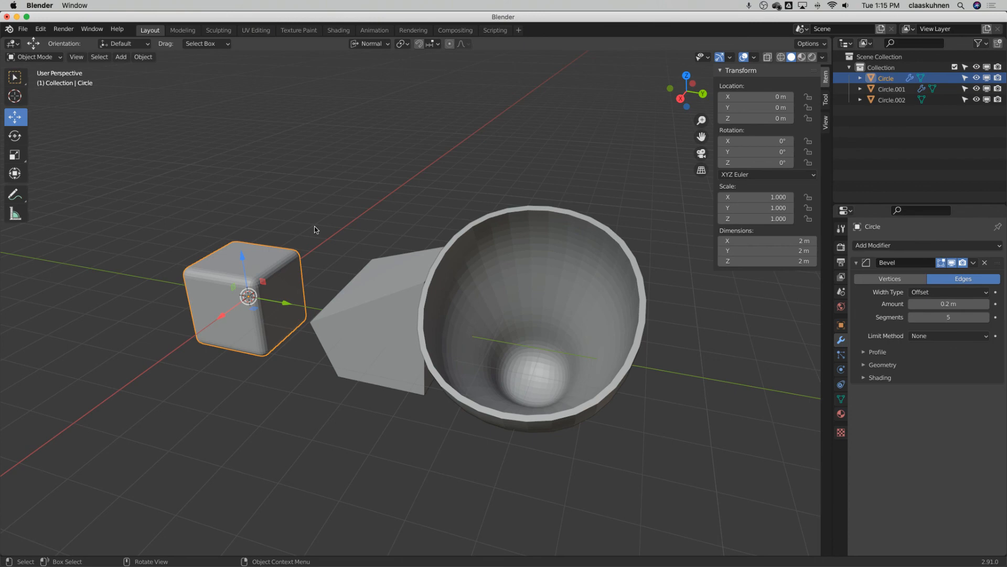
mouse_move(665, 324)
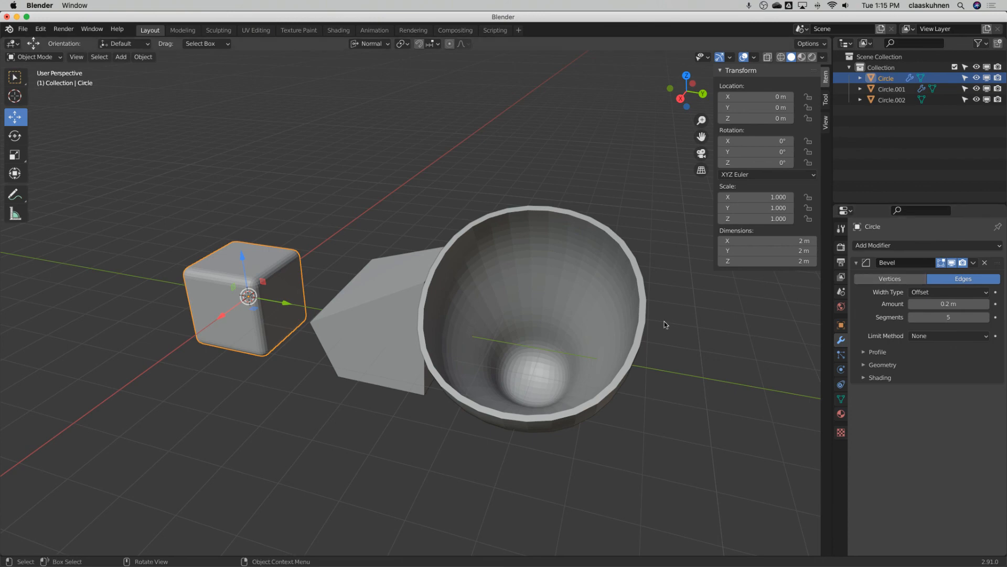